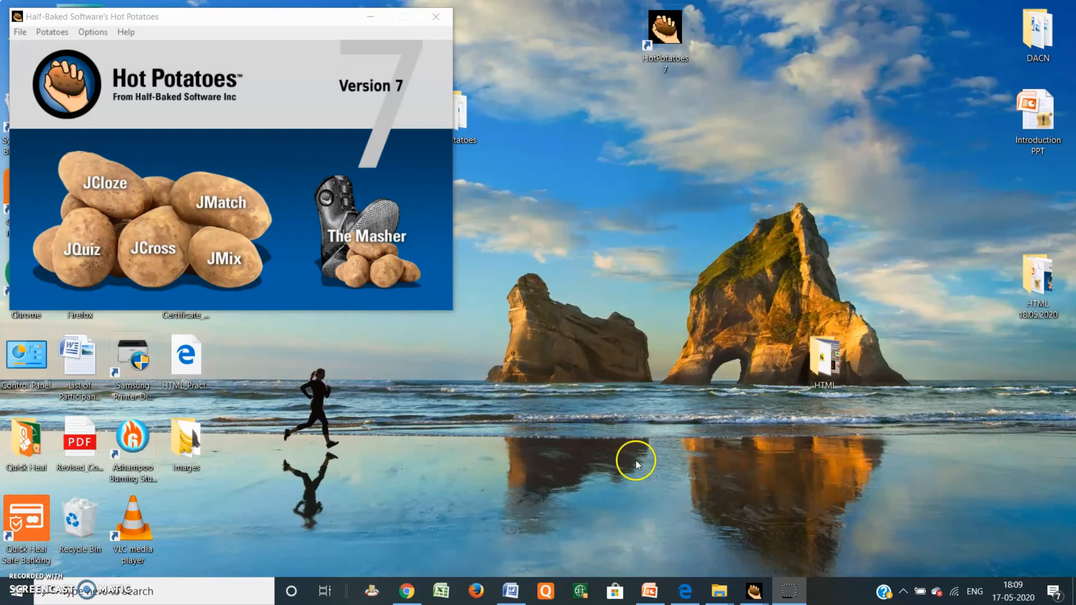
mouse_move(556, 395)
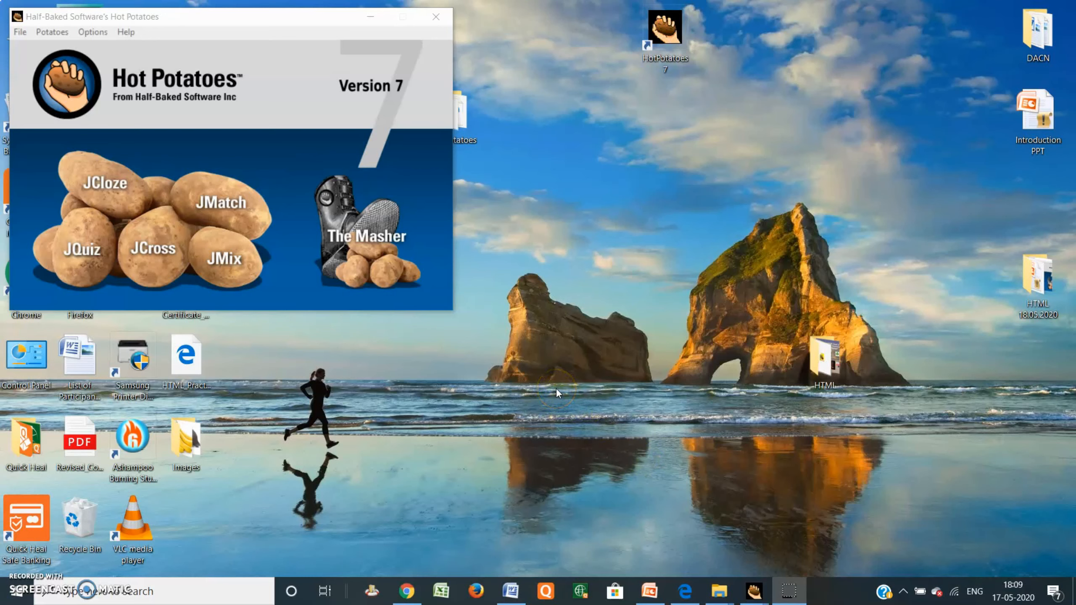
mouse_move(547, 380)
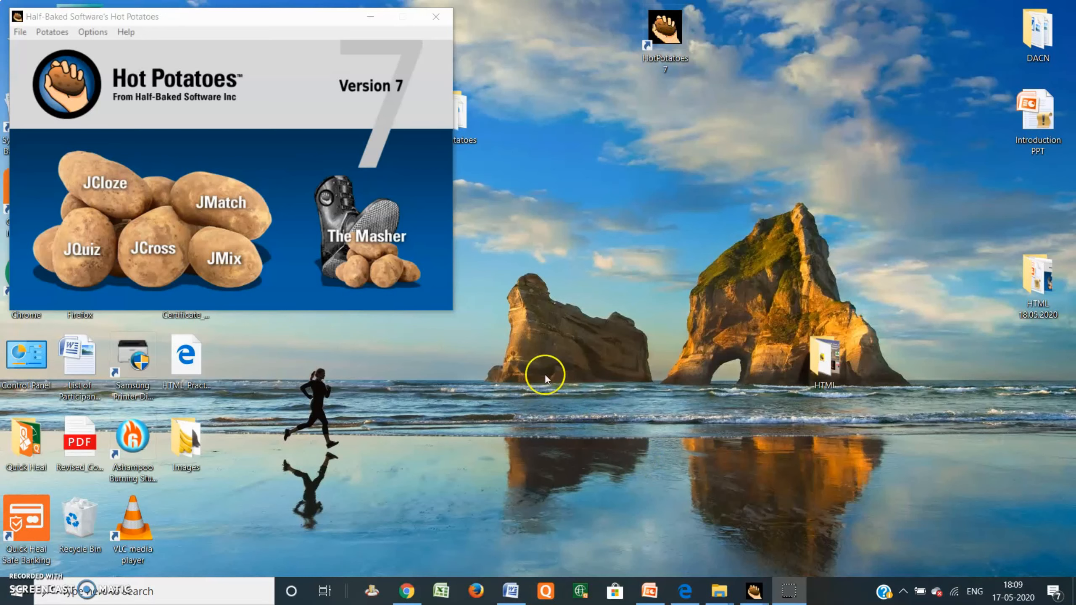
mouse_move(233, 84)
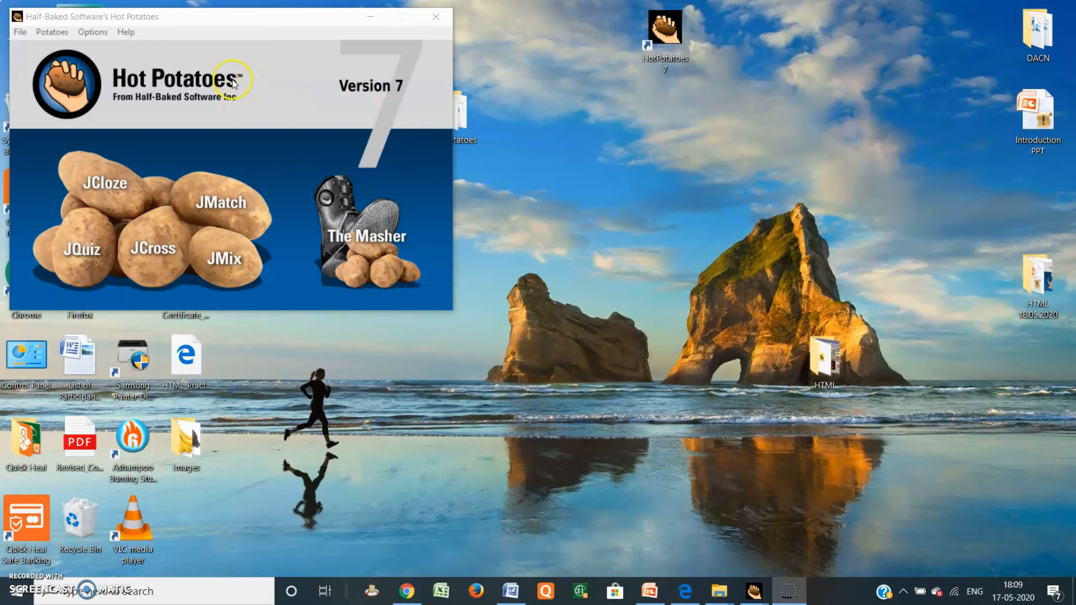
mouse_move(248, 123)
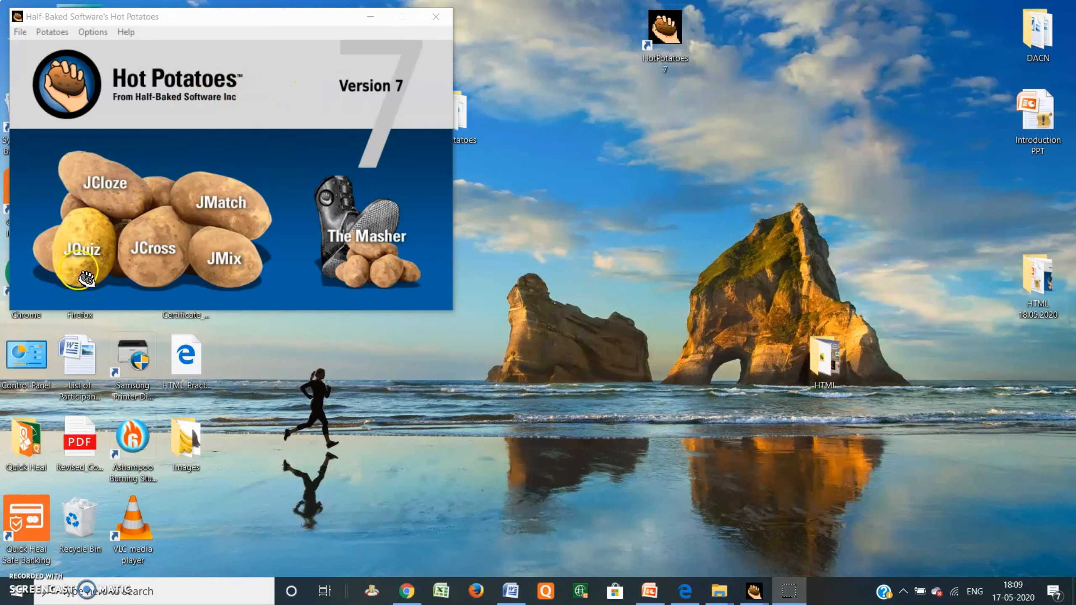
mouse_move(105, 198)
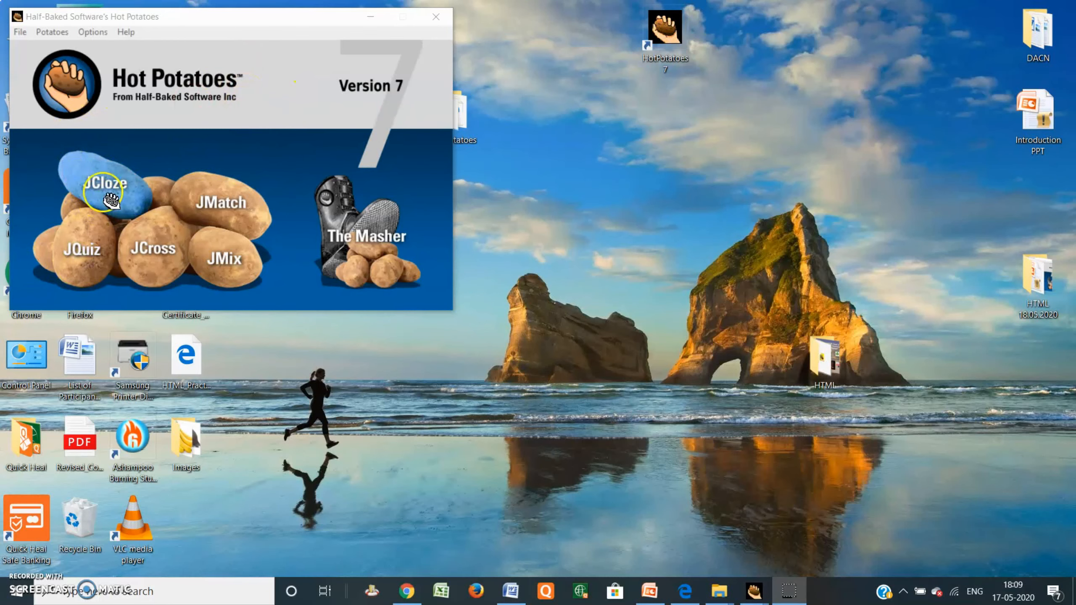
mouse_move(124, 203)
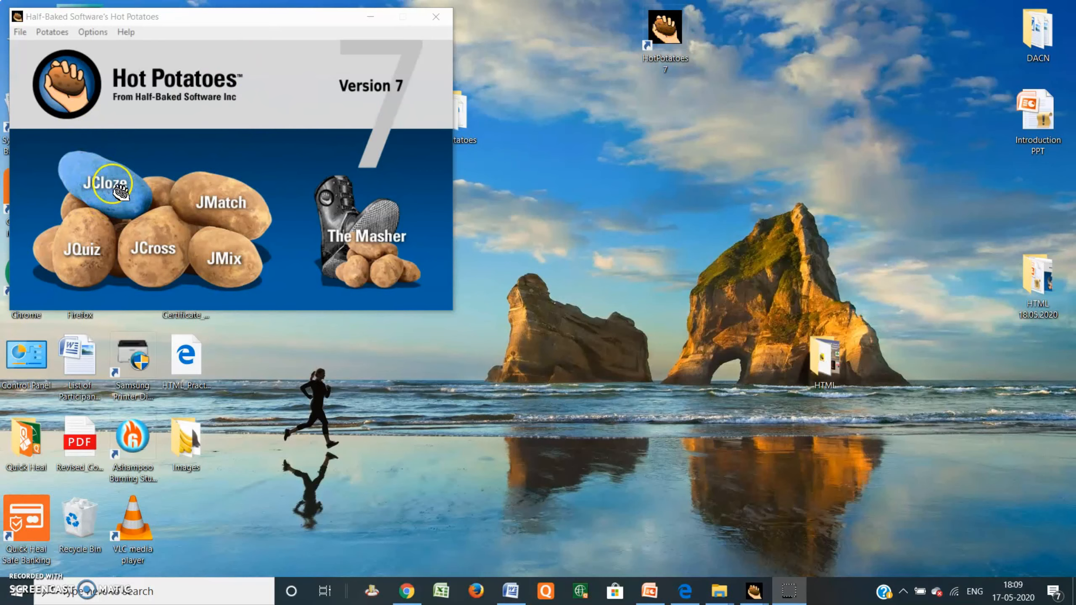
mouse_move(101, 180)
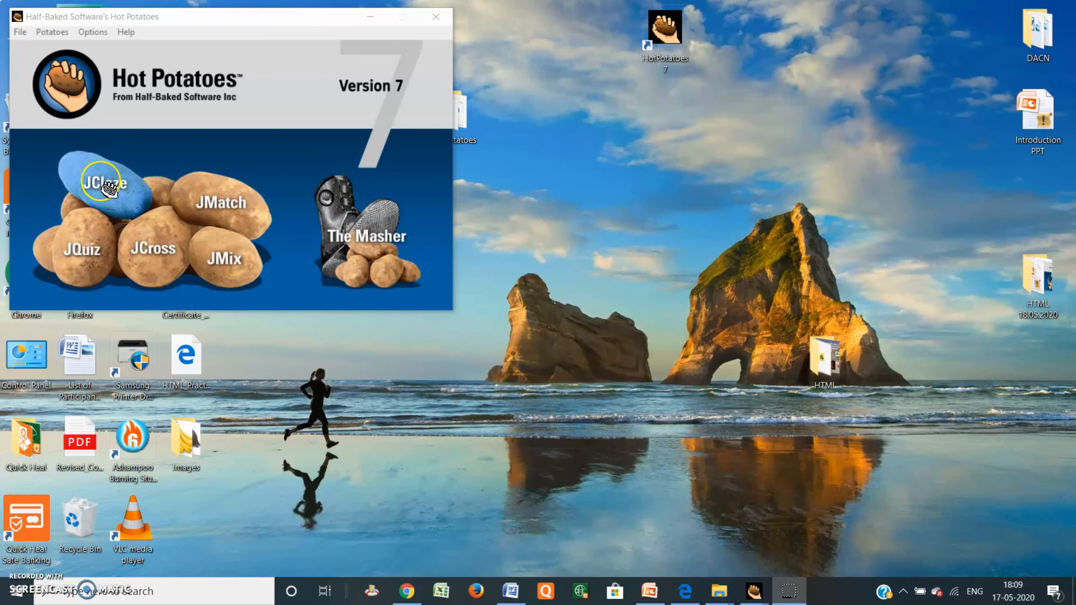
mouse_move(100, 186)
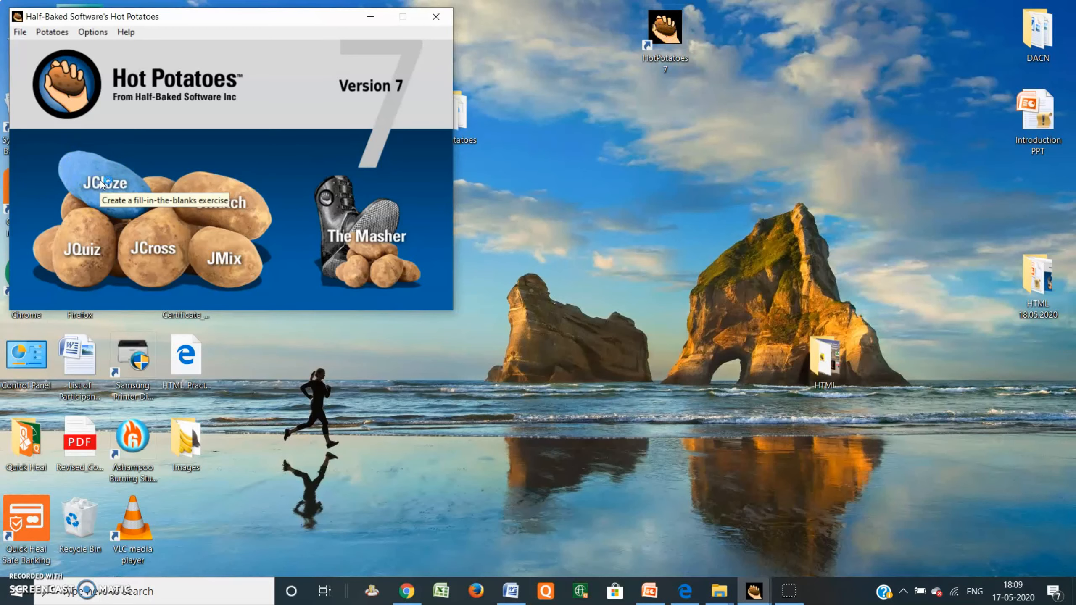
Step: Open JCloze, maximise its window, and title the exercise 'Sample J Quiz'
left_click(105, 183)
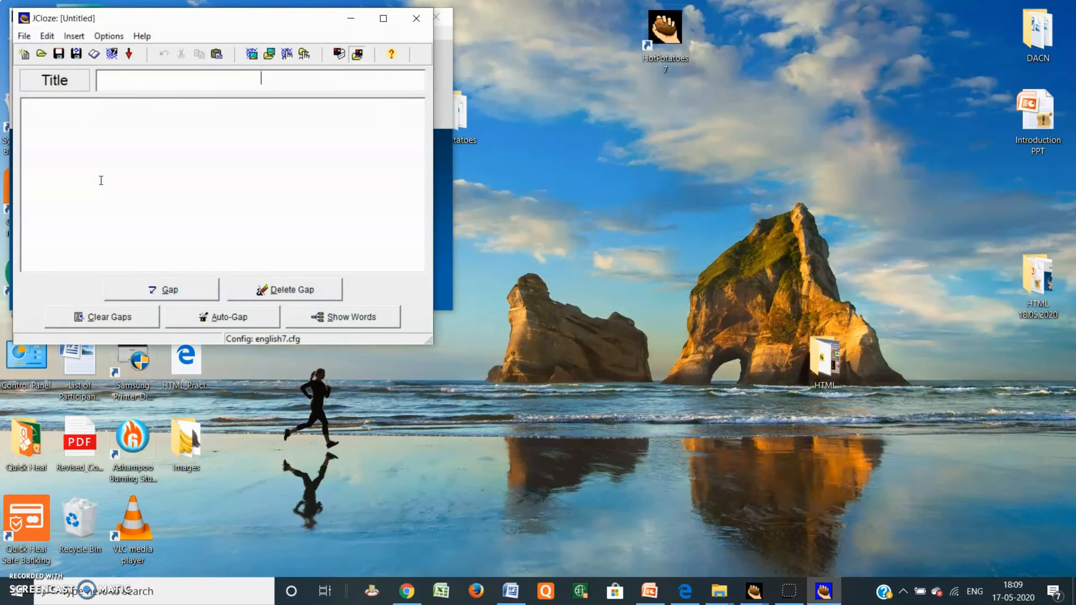
left_click(382, 19)
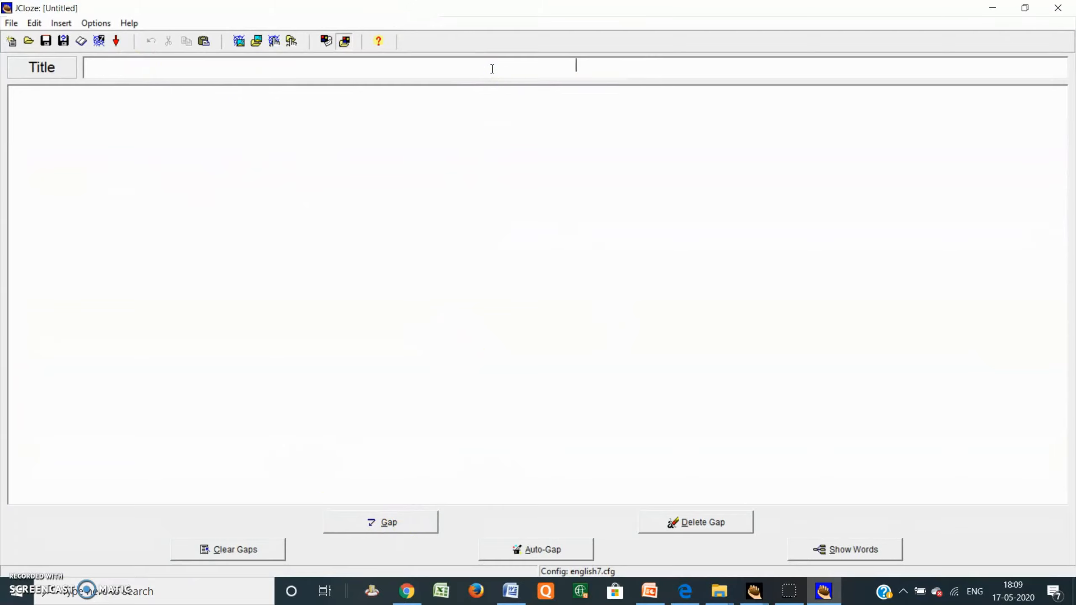
type("Sample J")
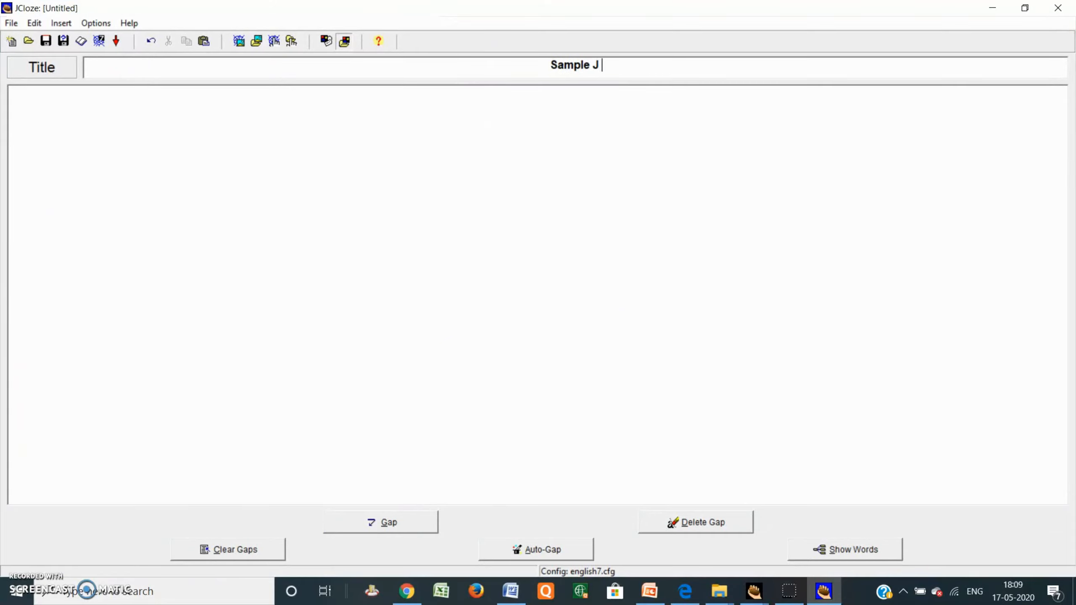
type("Quiz")
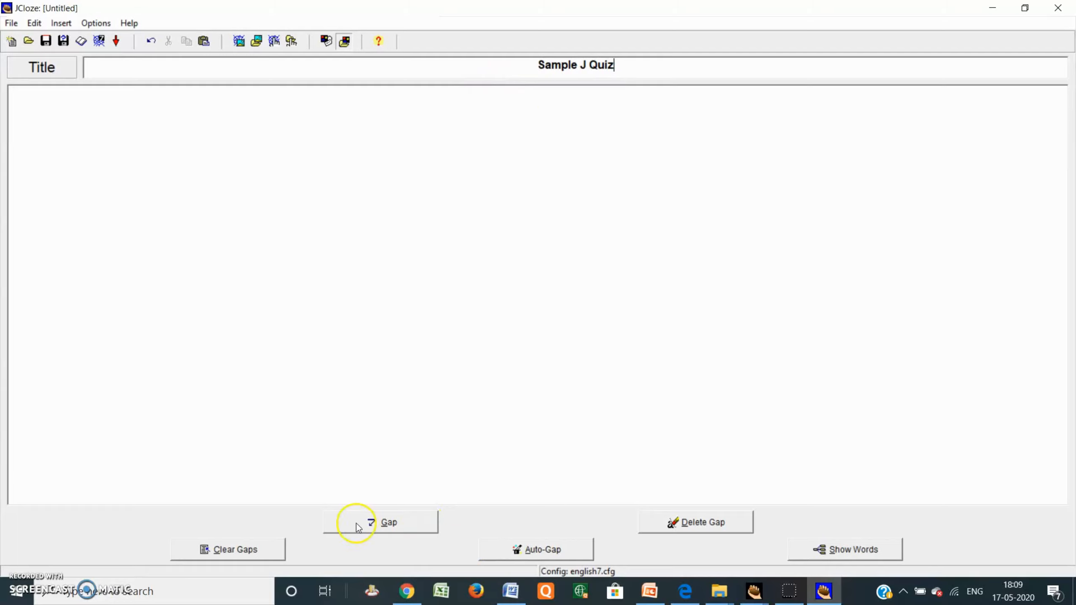
mouse_move(816, 548)
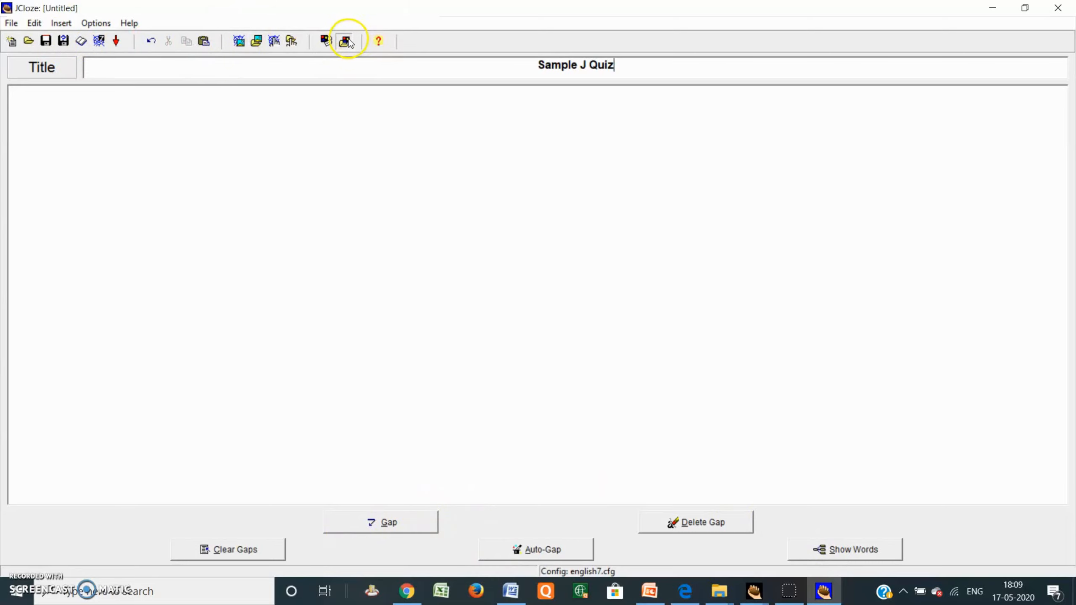
left_click(345, 41)
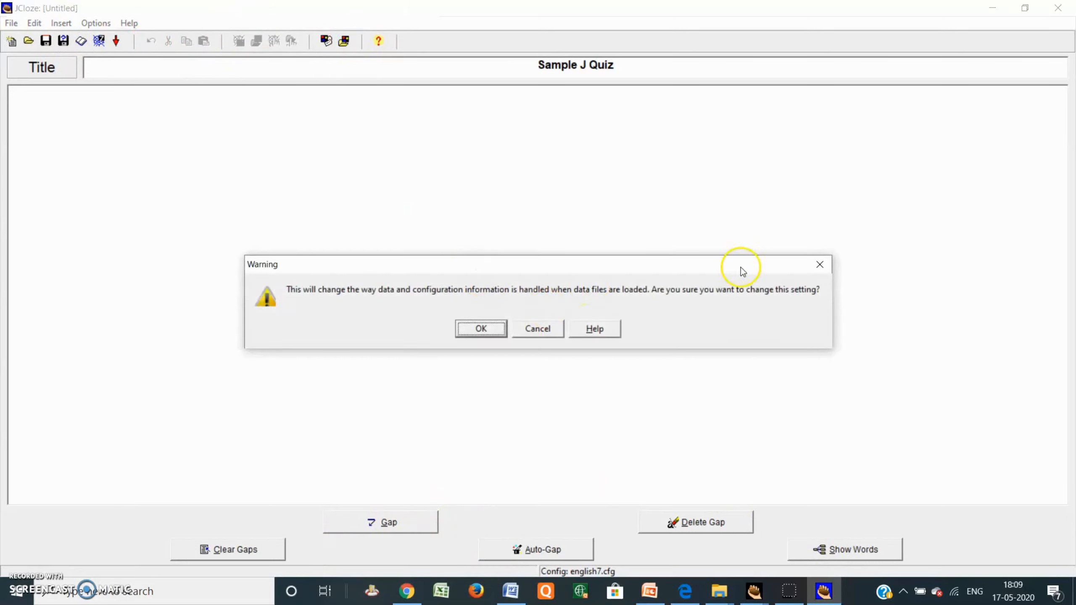
mouse_move(512, 336)
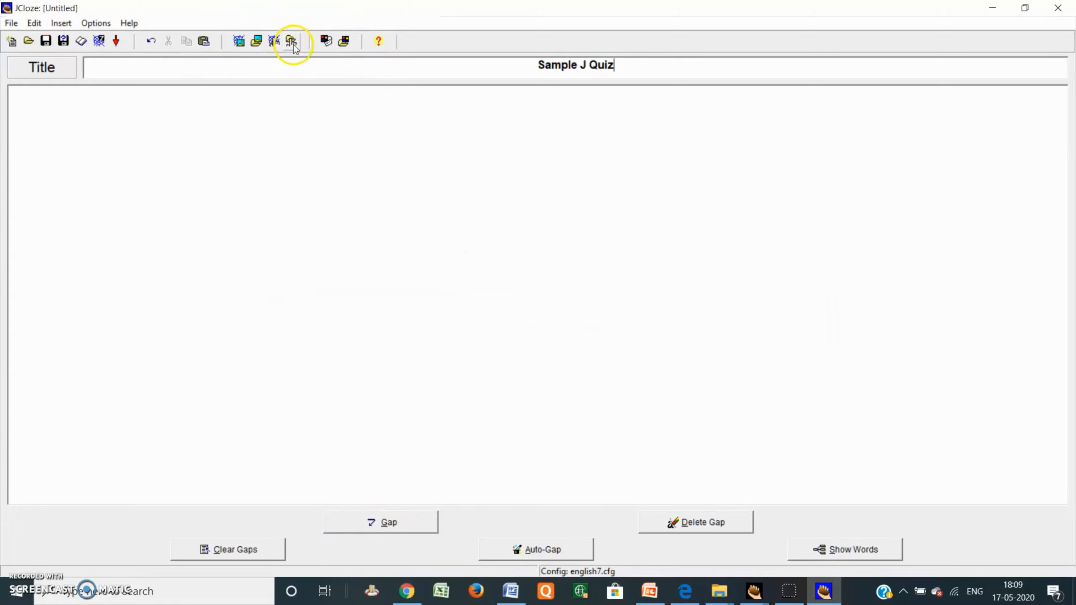
left_click(292, 41)
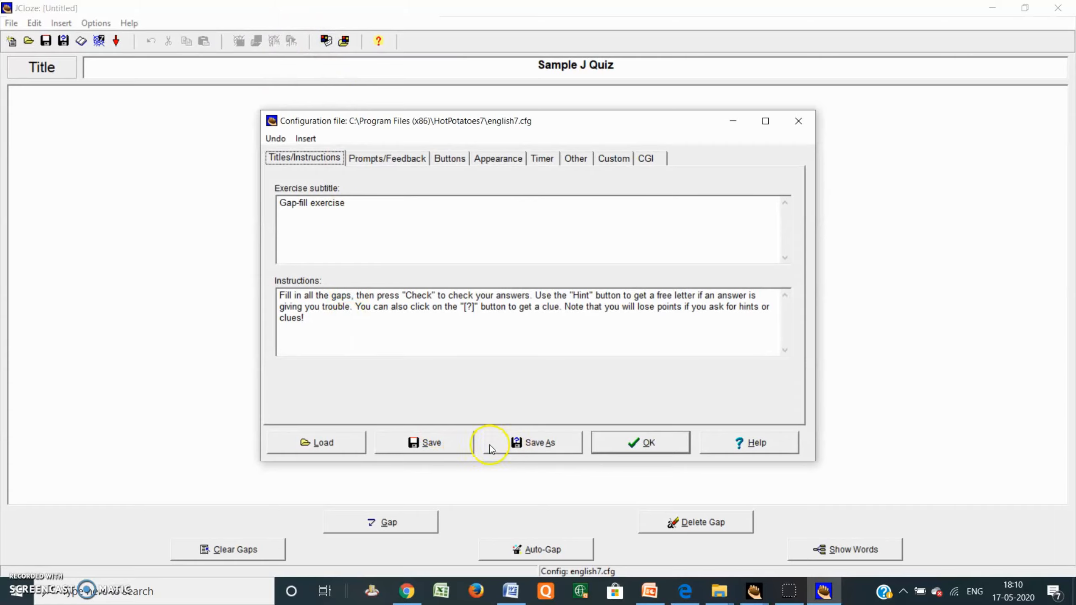
left_click(640, 443)
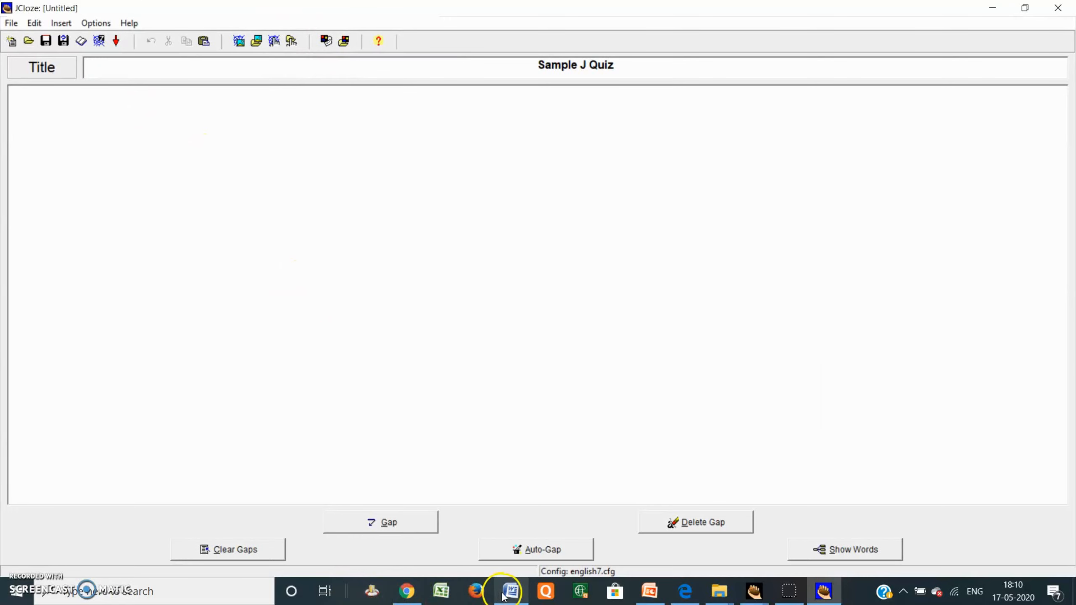
Step: Paste the six Asian-capital sentences from the Word document into the JCloze text area
left_click(508, 591)
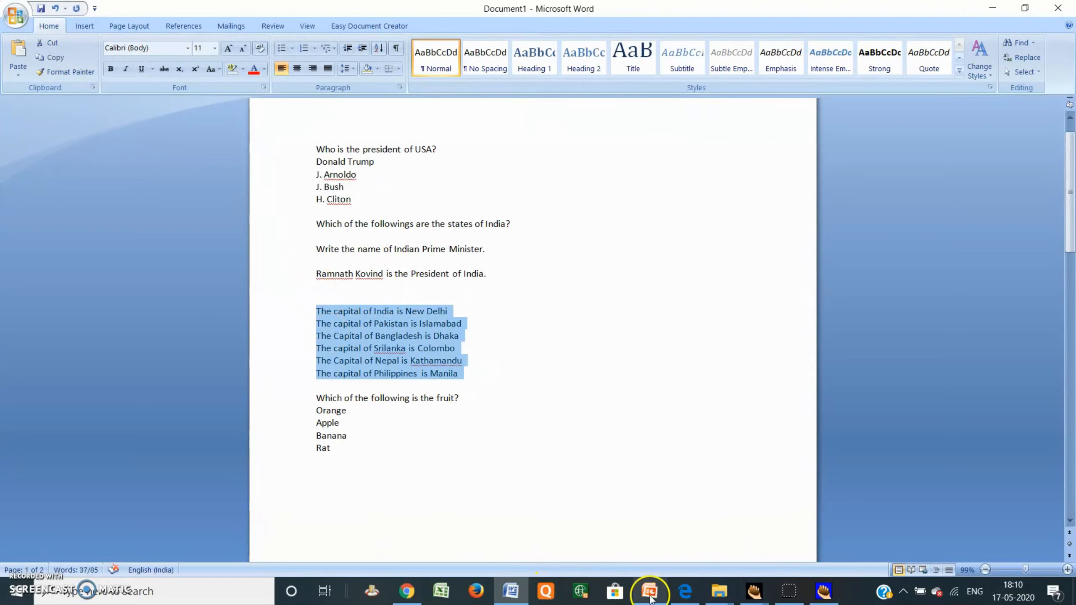
left_click(649, 591)
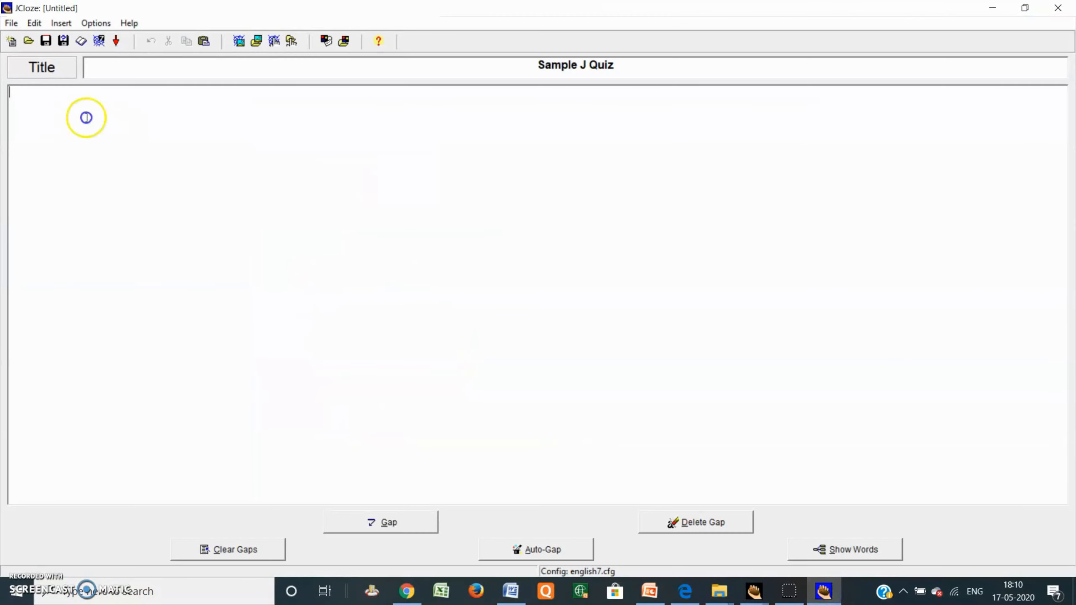
right_click(86, 122)
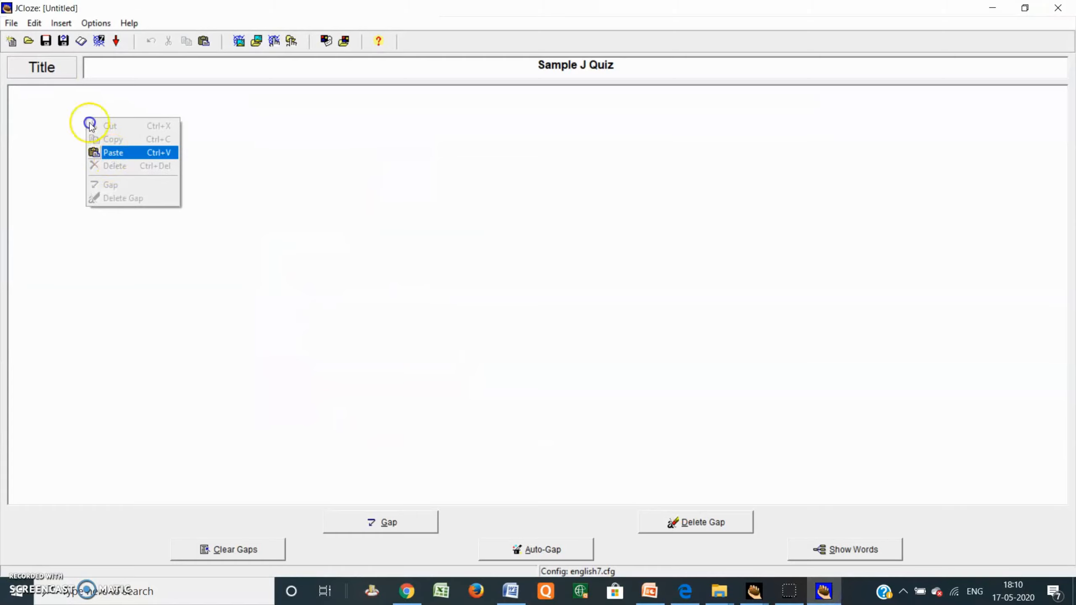
left_click(113, 153)
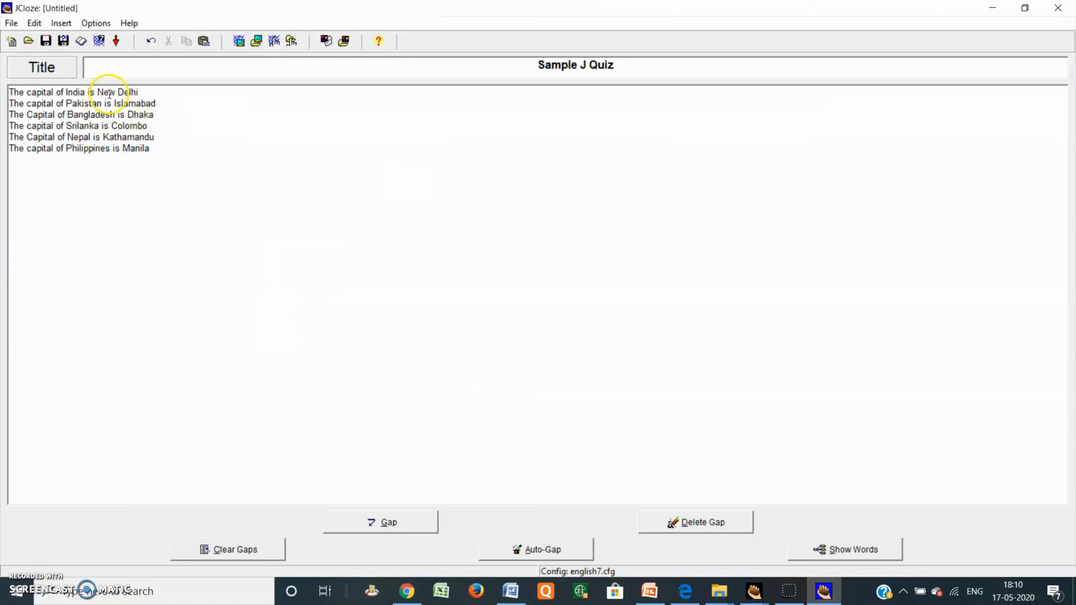
Step: Gap the capitals New Delhi, Islamabad and Dhaka
left_click_drag(96, 92, 138, 91)
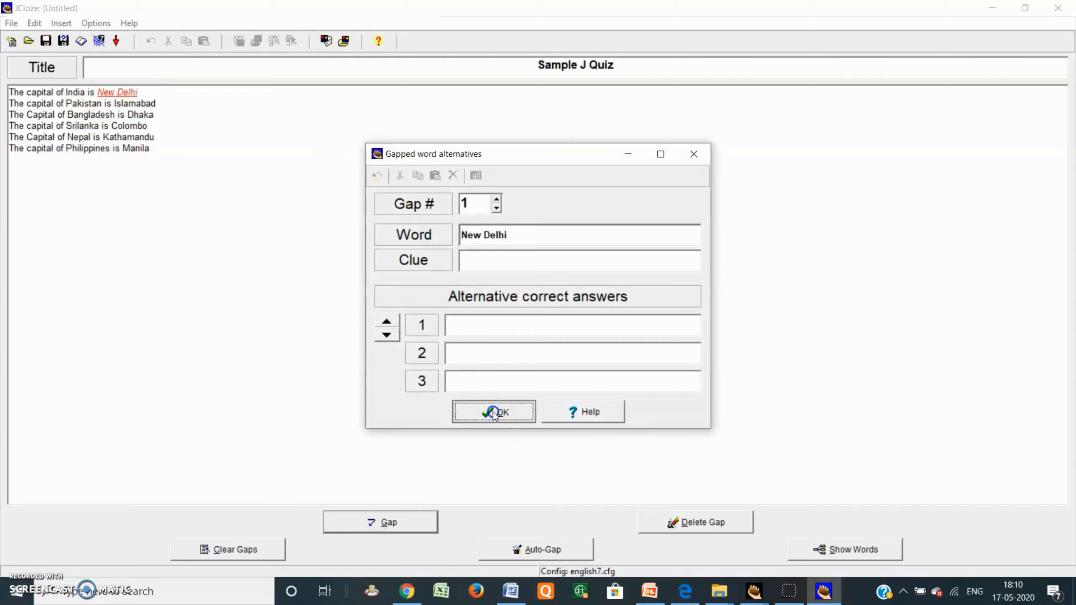
left_click(494, 412)
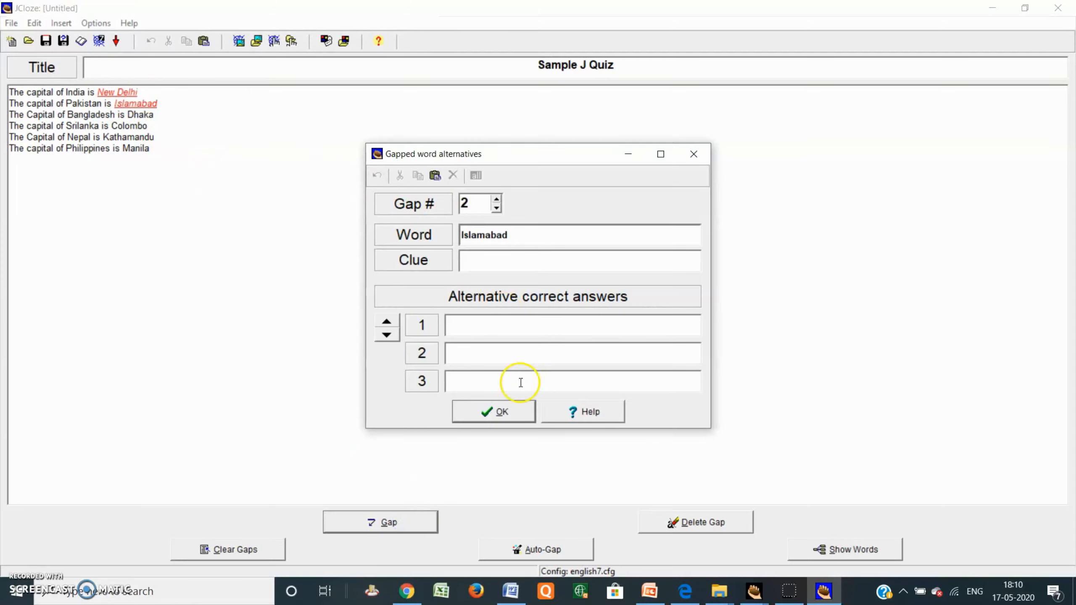
left_click(493, 411)
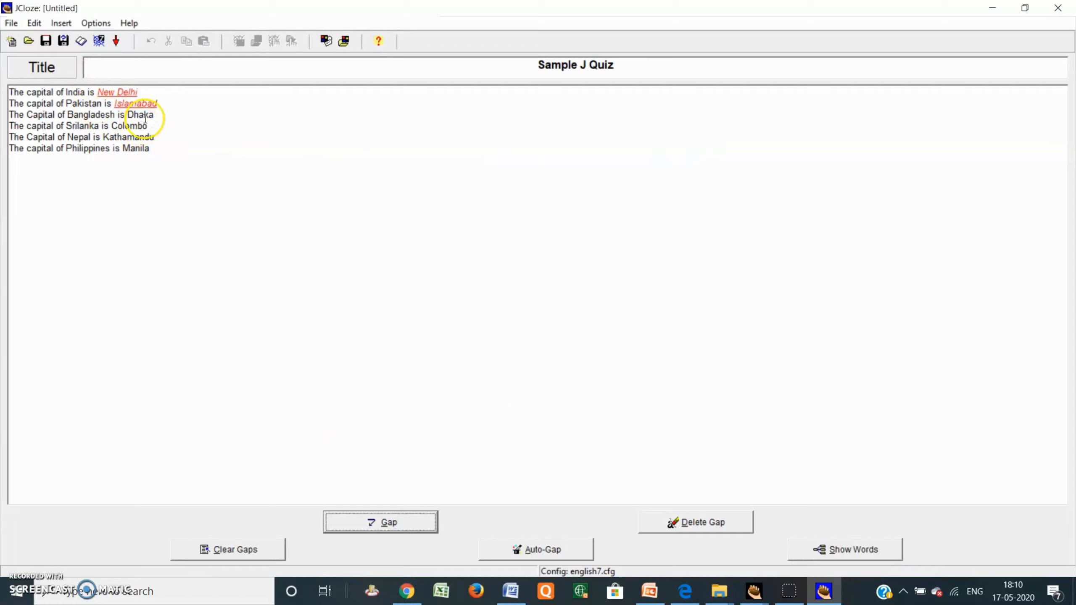
double_click(140, 114)
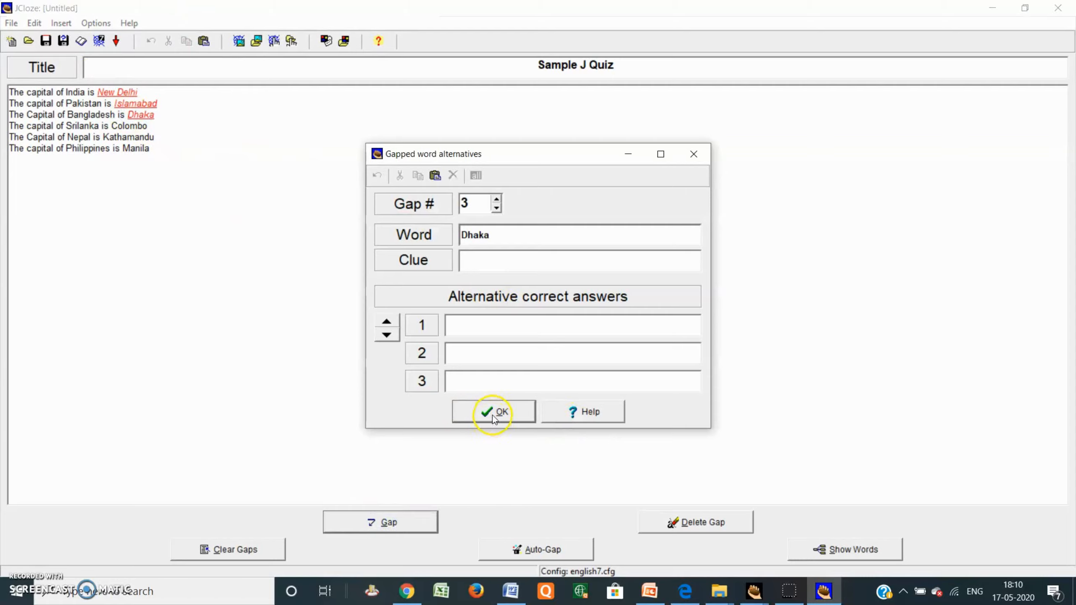
left_click(493, 412)
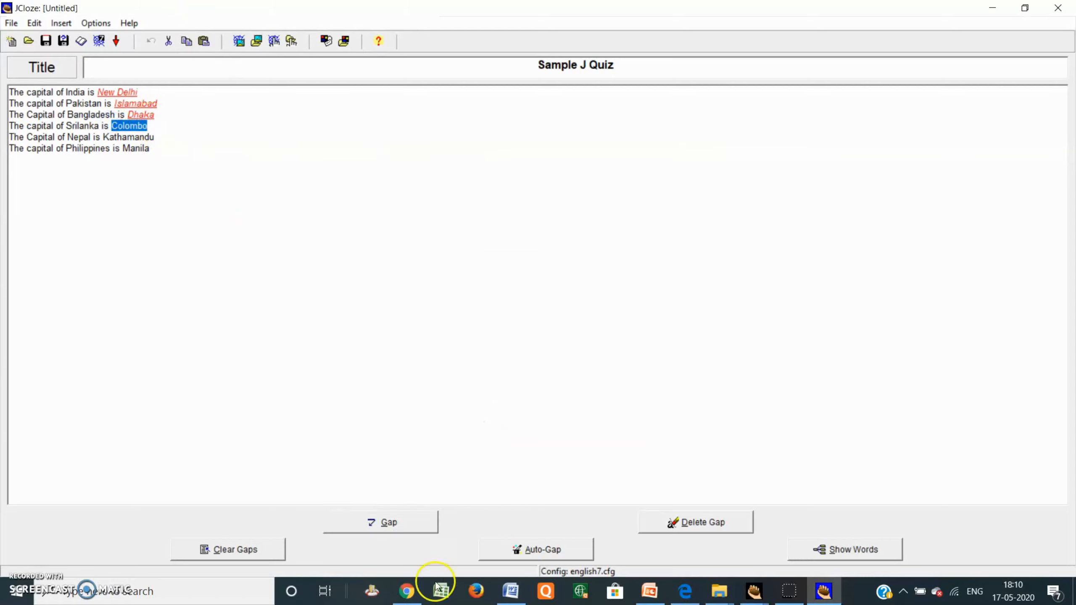
Step: Gap the remaining capitals Colombo, Kathamandu and Manila
left_click(380, 525)
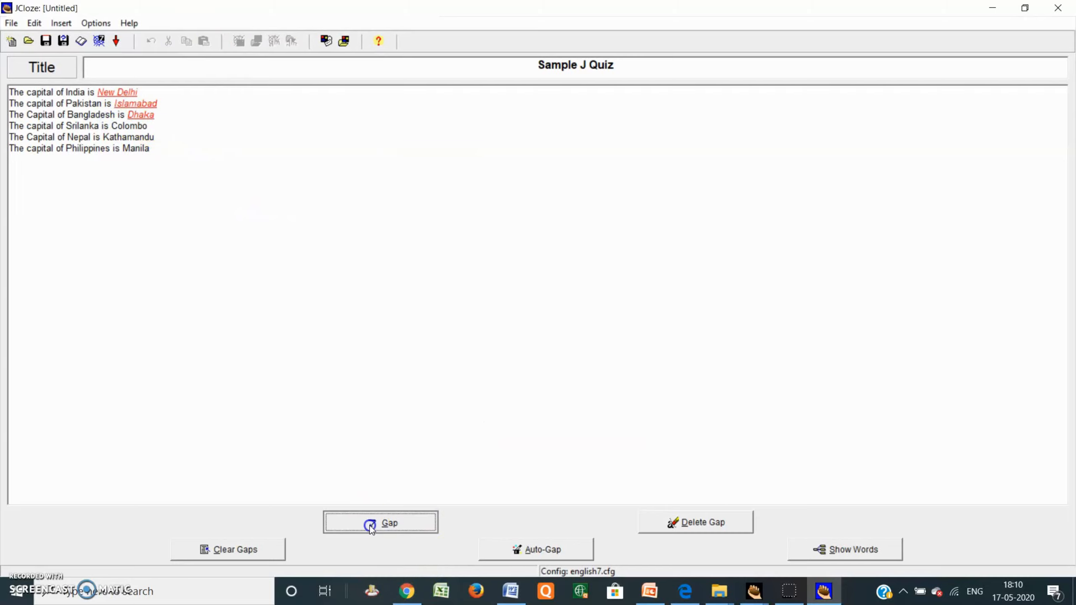
left_click(380, 523)
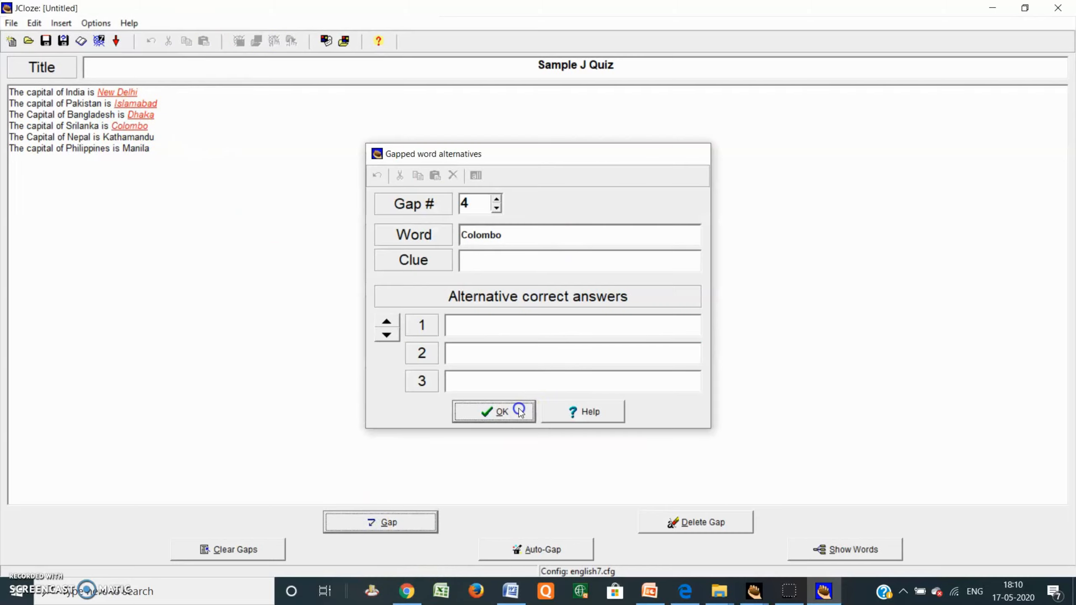
left_click(500, 412)
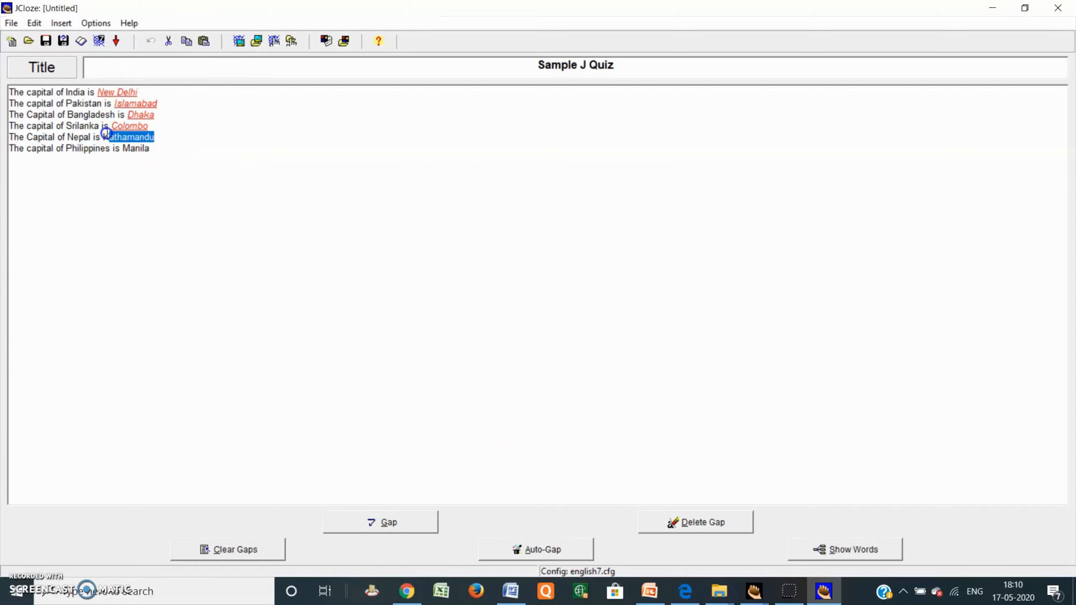
left_click(380, 522)
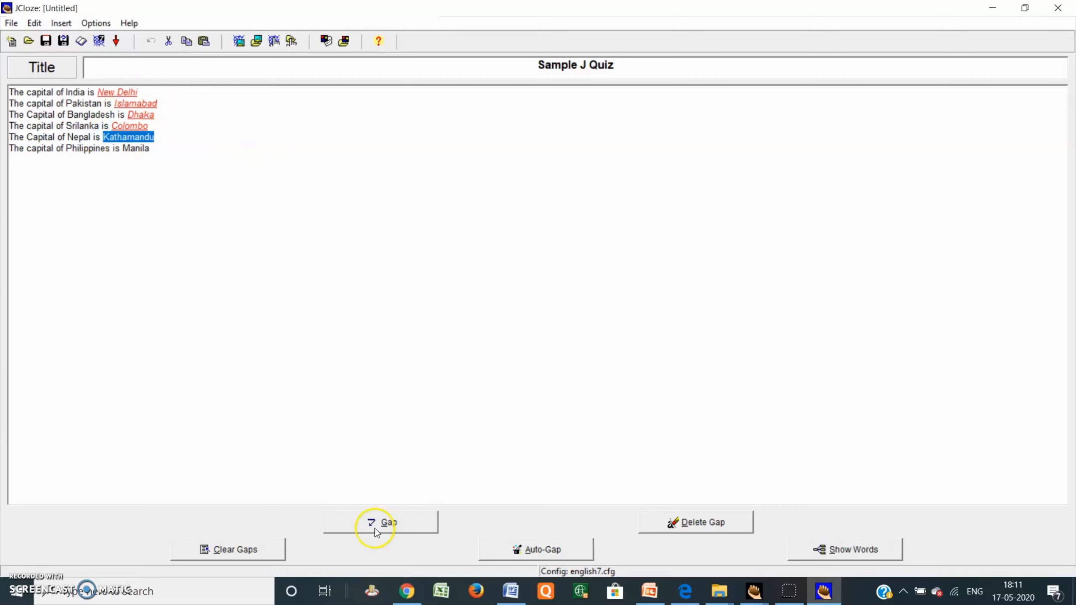
left_click(381, 522)
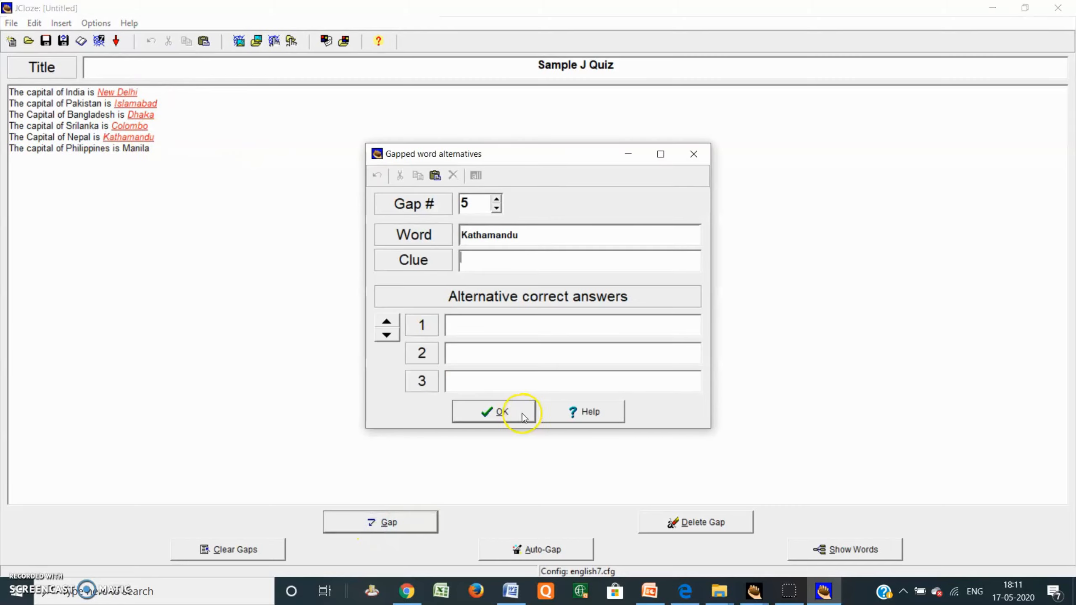
left_click(494, 411)
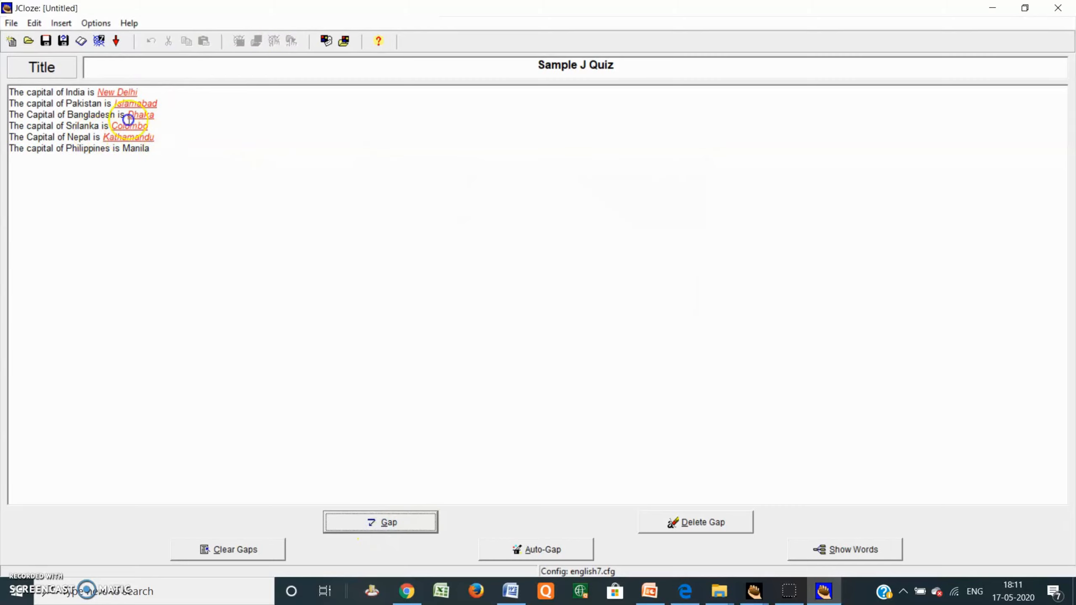
double_click(134, 148)
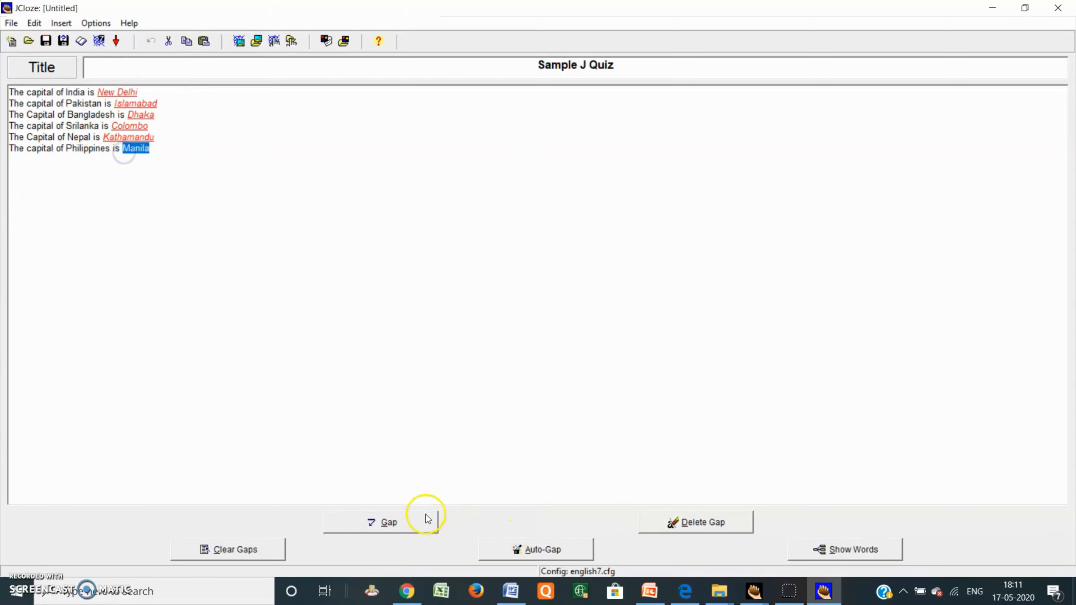
left_click(382, 522)
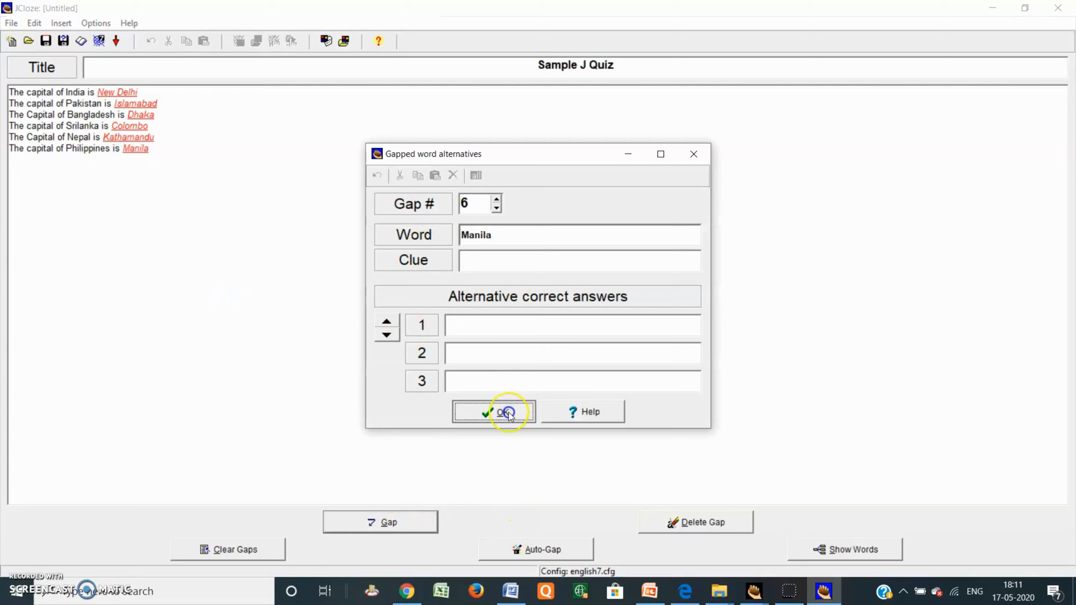
left_click(503, 412)
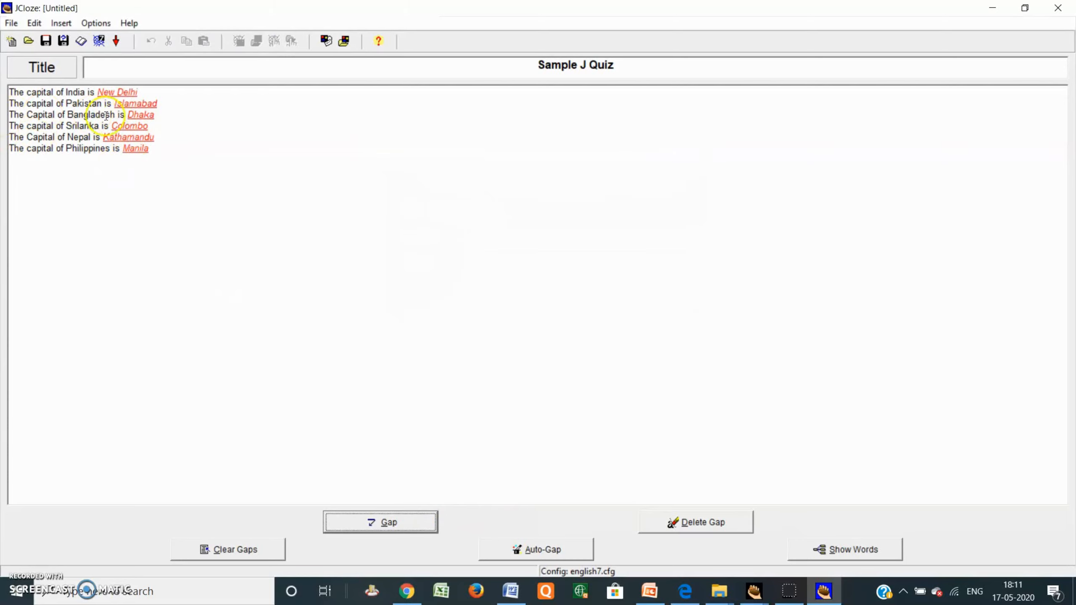
mouse_move(96, 145)
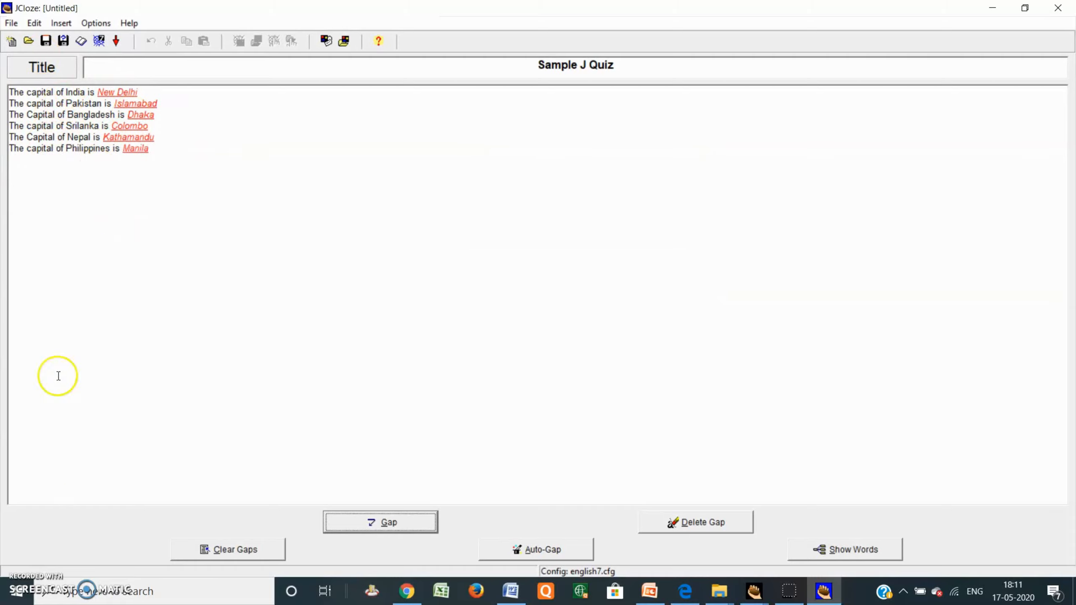
mouse_move(117, 97)
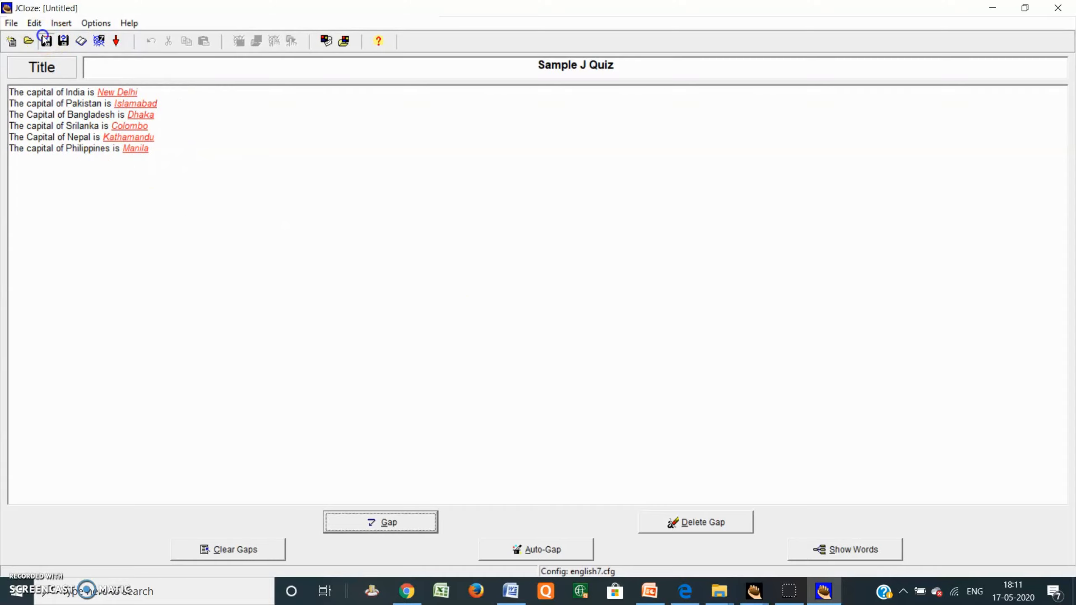
Step: Save the JCloze exercise as 'Sample JQuiz', fixing the hyphen in the file name
left_click(45, 39)
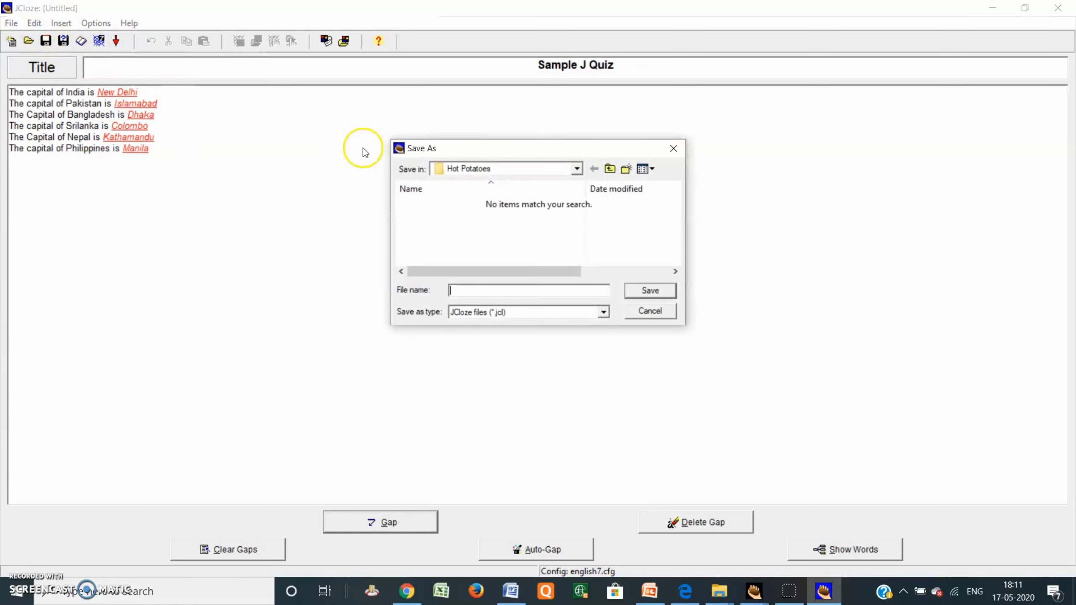
mouse_move(434, 247)
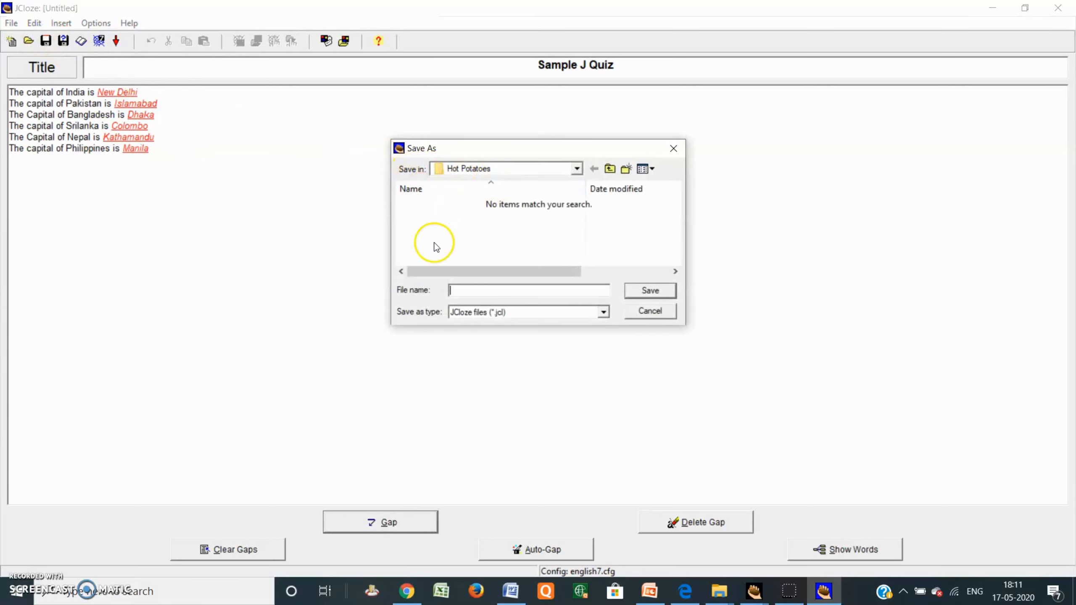
mouse_move(559, 169)
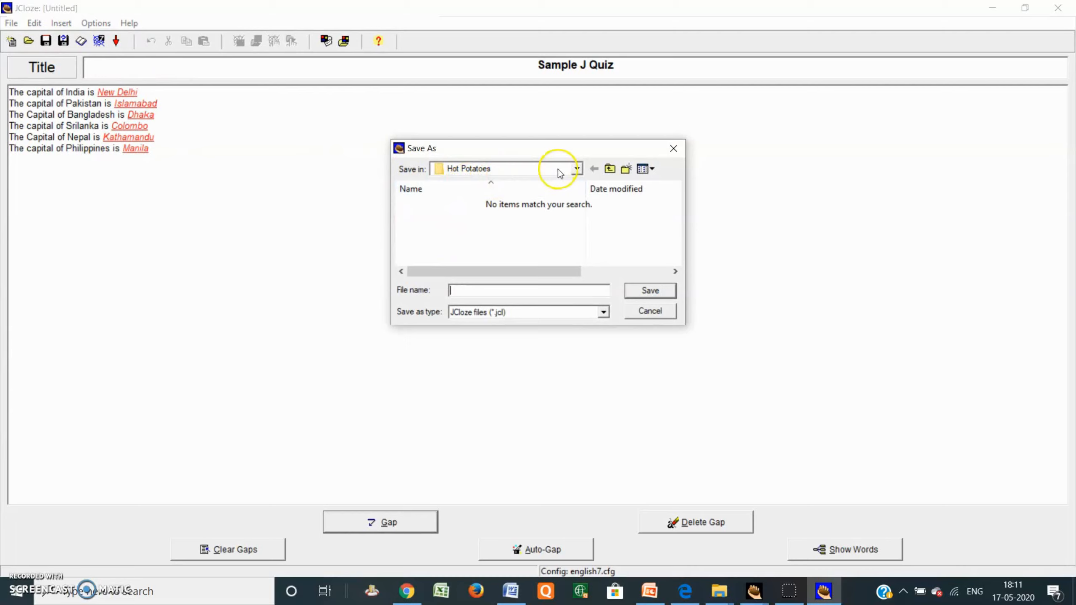
mouse_move(469, 276)
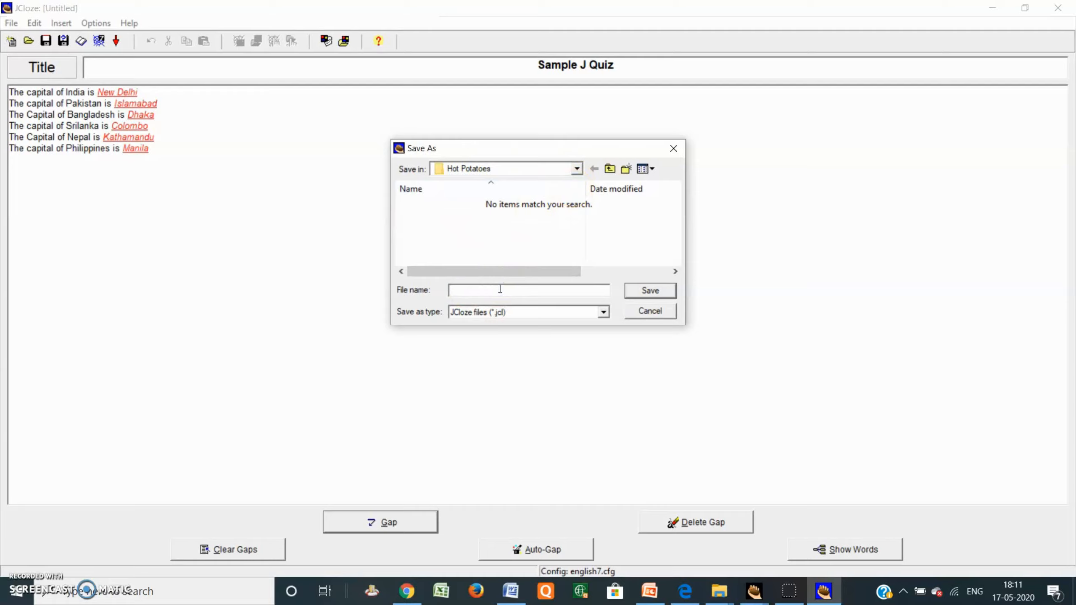
type("Sample J-Quiz")
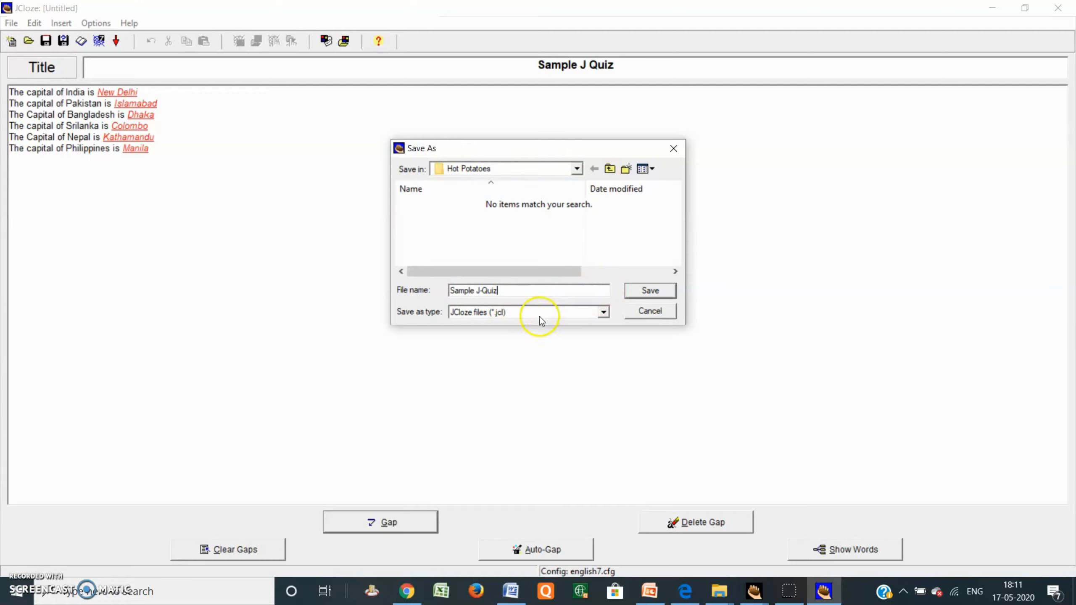
left_click(480, 290)
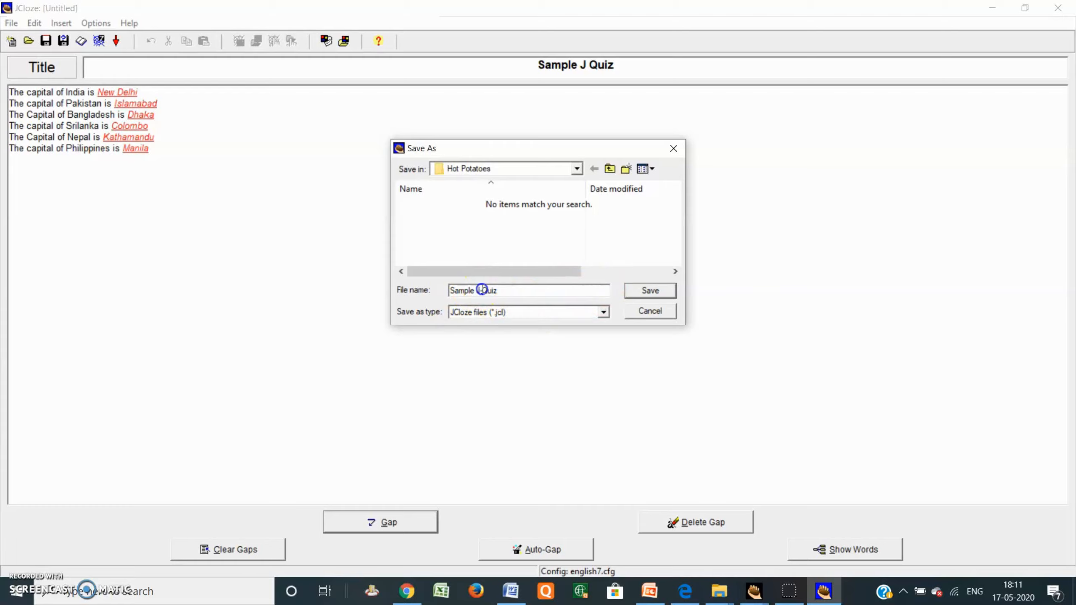
left_click(481, 290)
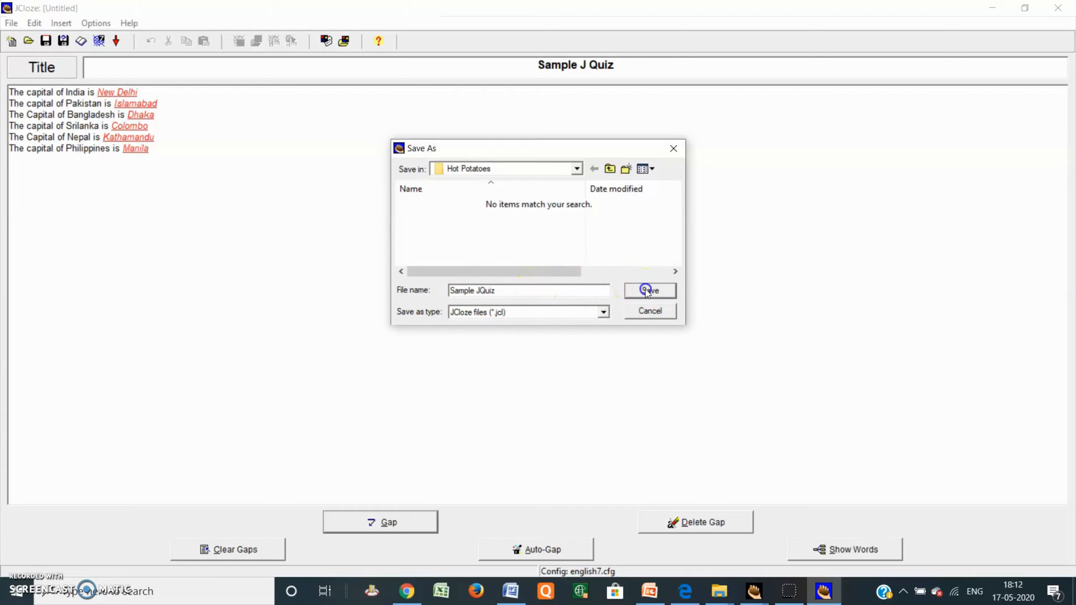
left_click(650, 291)
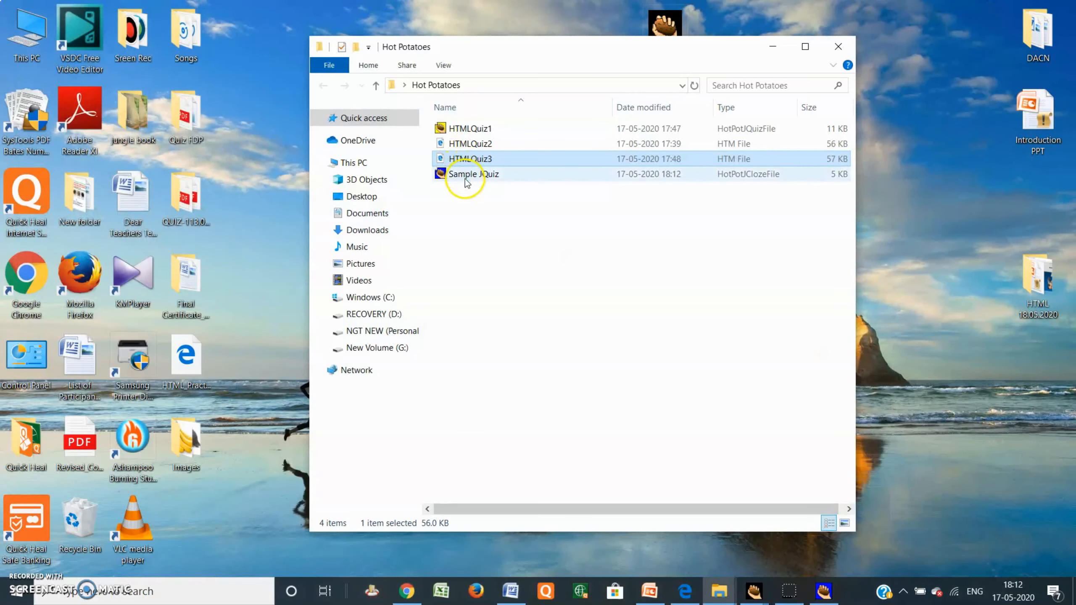
mouse_move(468, 176)
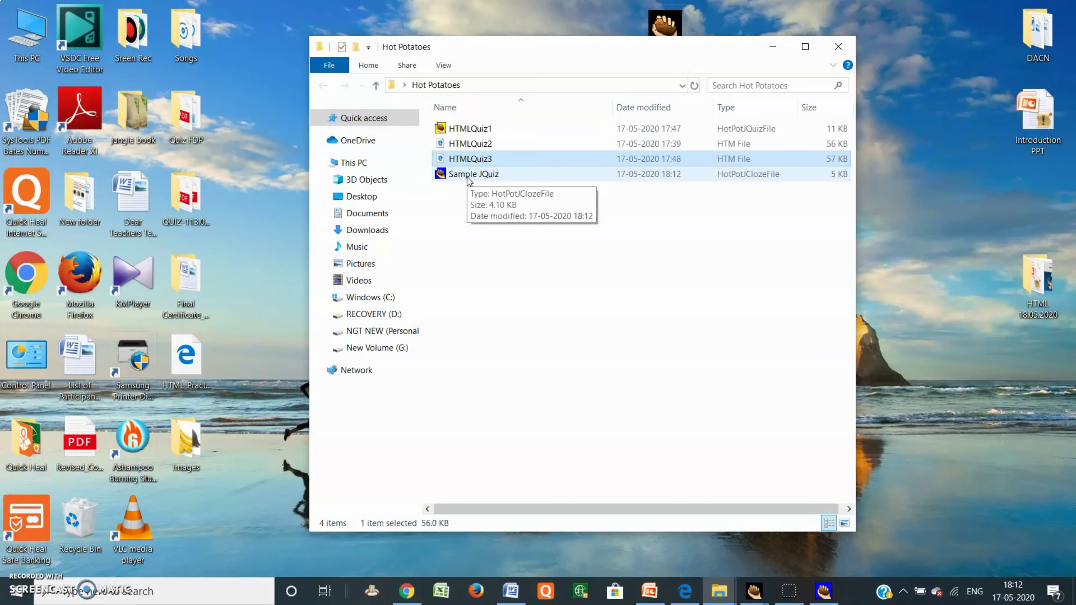
Step: Reopen Sample JQuiz from File Explorer and close the duplicate JCloze window
double_click(473, 174)
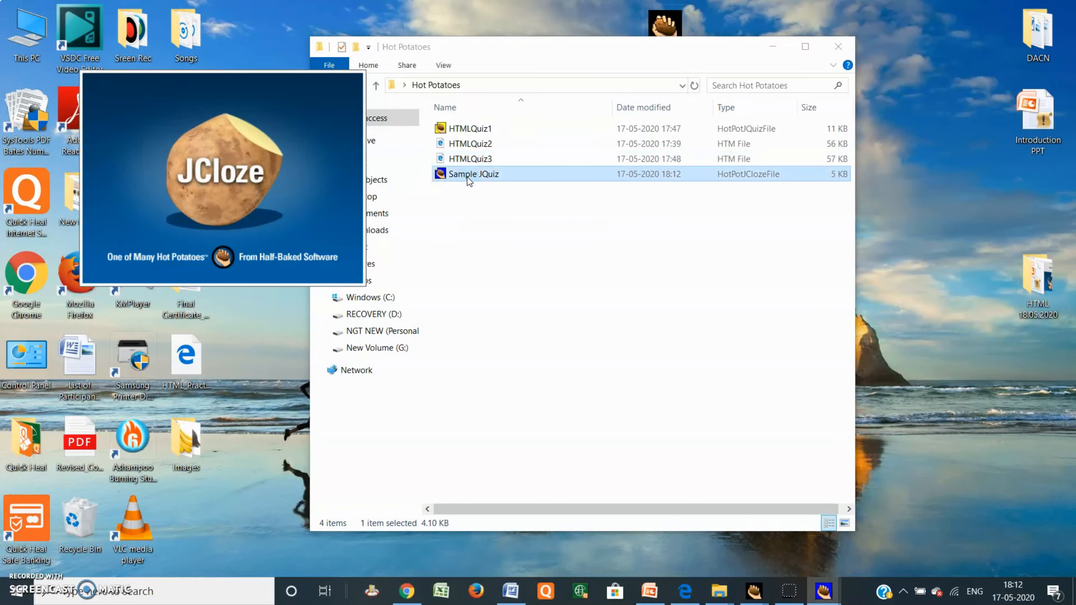
double_click(473, 174)
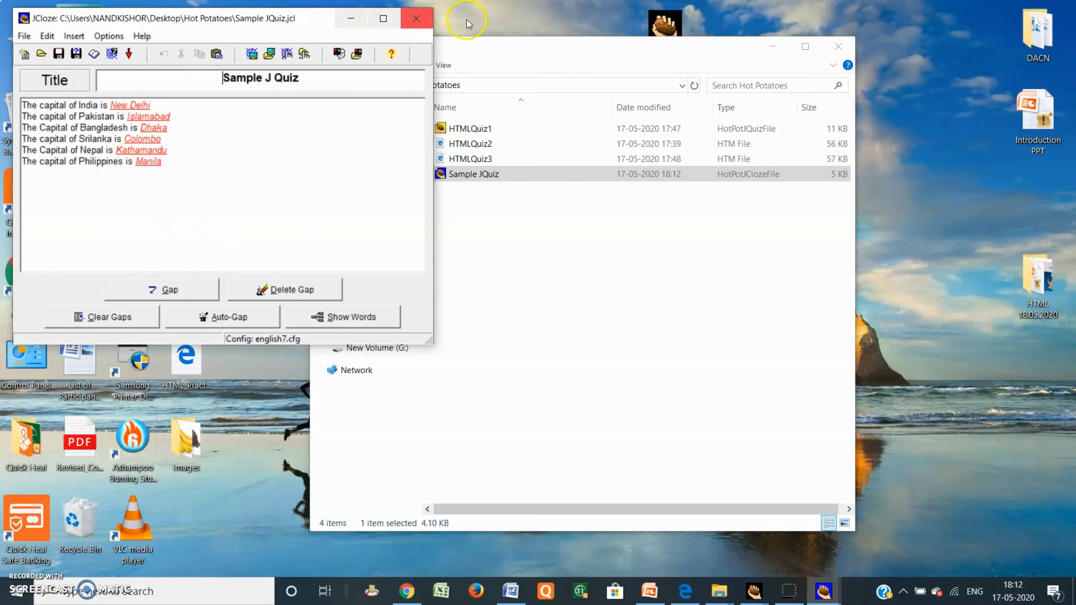
mouse_move(413, 19)
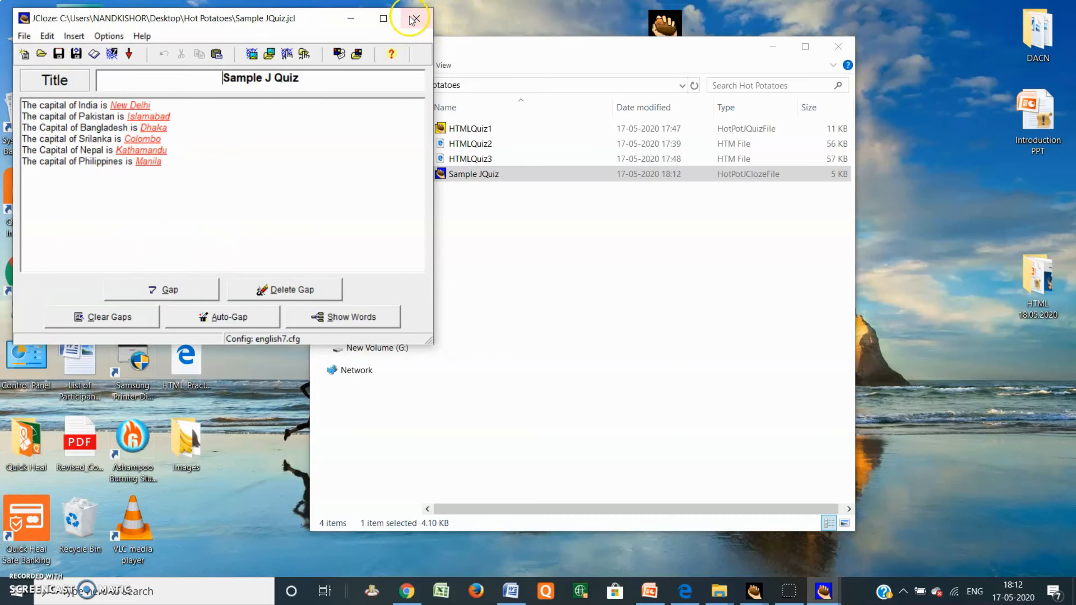
left_click(412, 18)
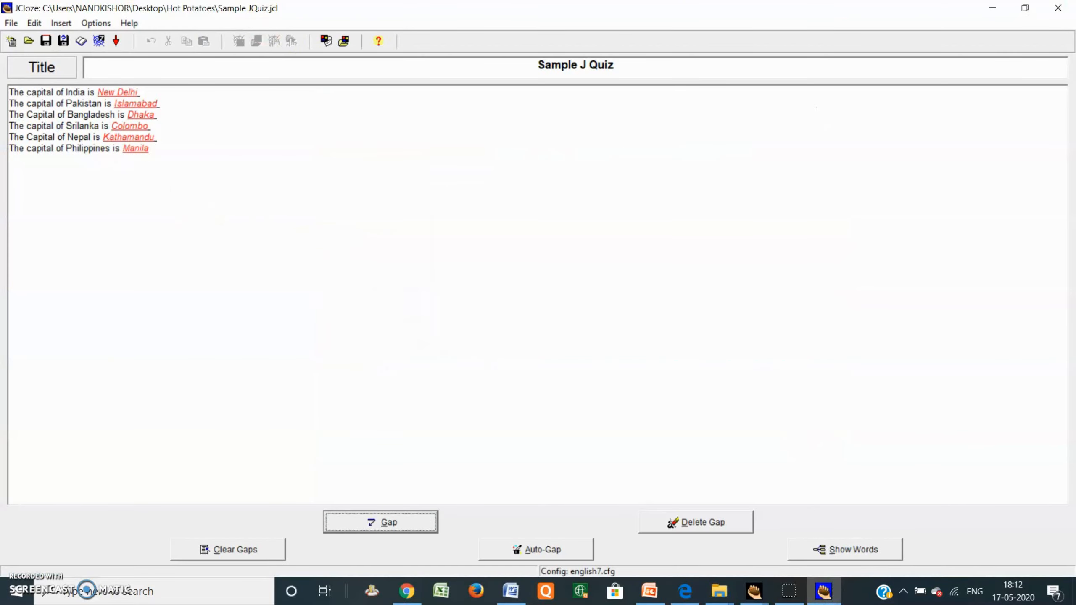
mouse_move(100, 42)
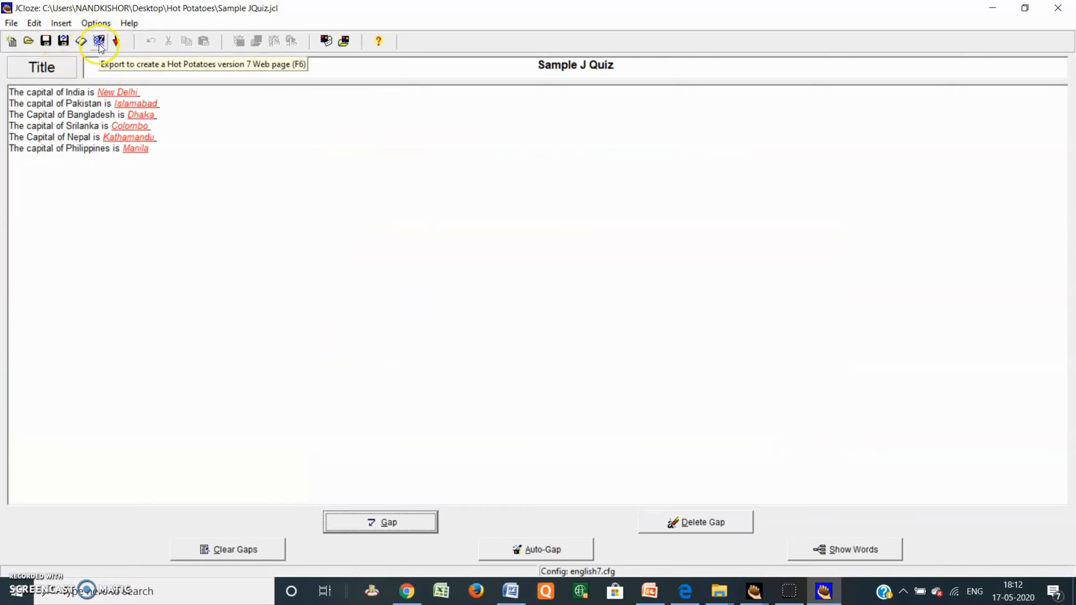
Step: Export the quiz as the web page SampleJQuiz.htm, retrying to drop spaces from the name
left_click(100, 41)
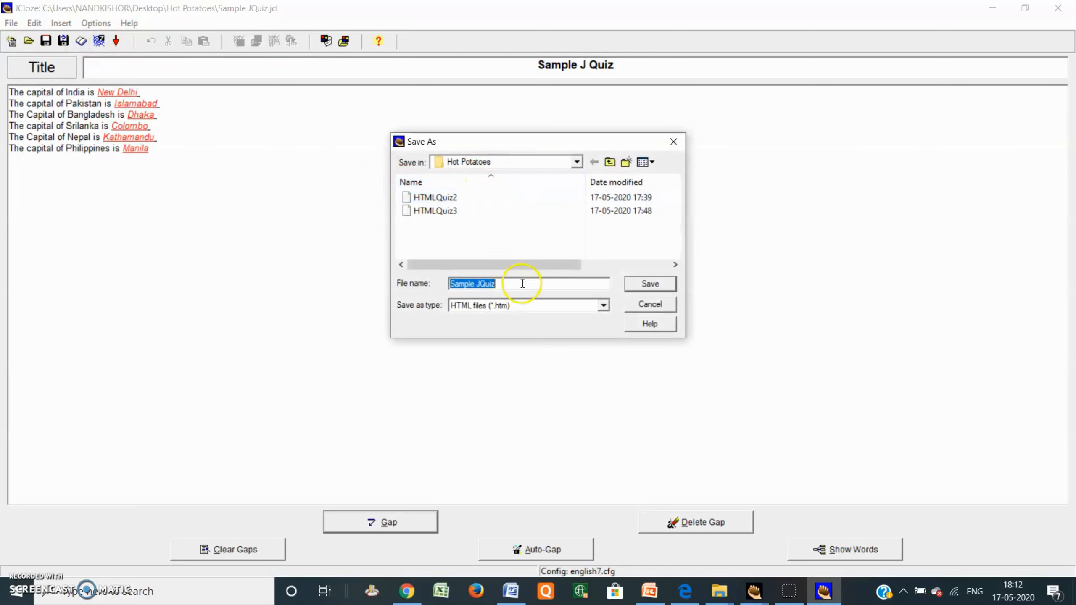
left_click(522, 283)
type("1")
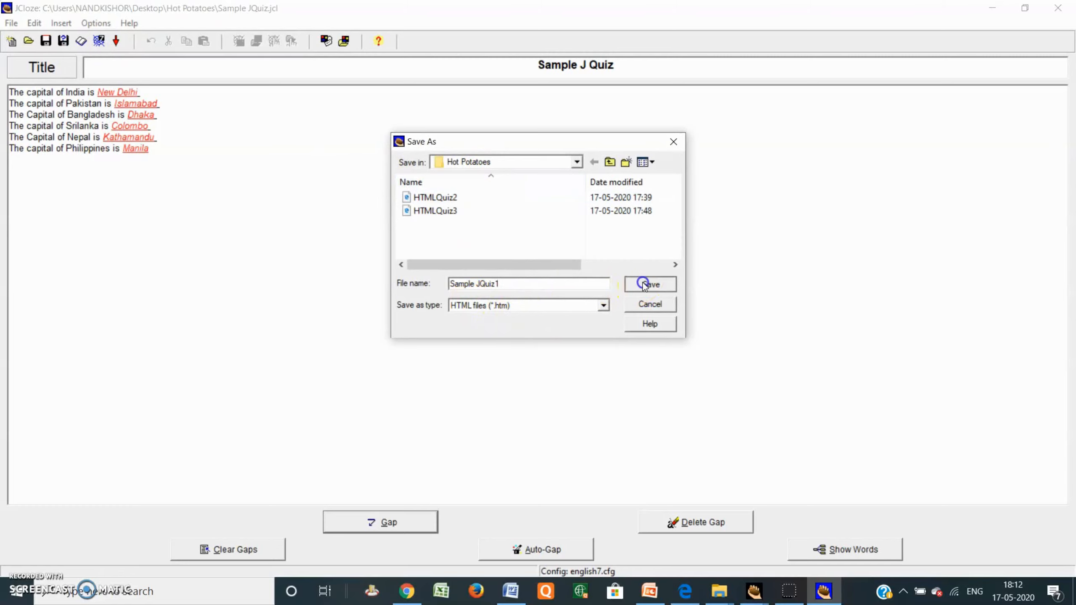
left_click(645, 285)
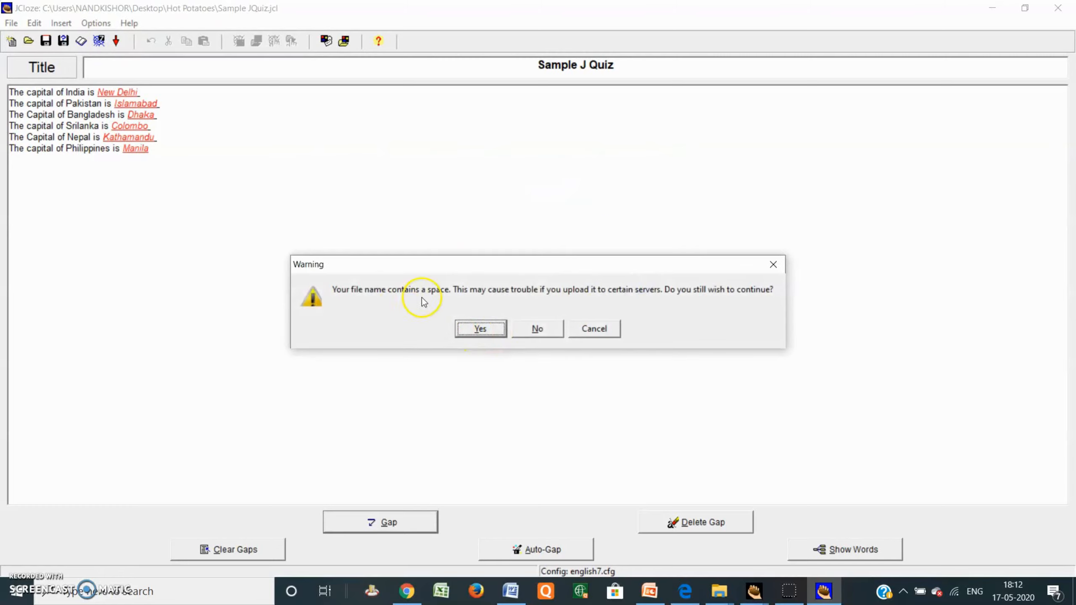
mouse_move(535, 302)
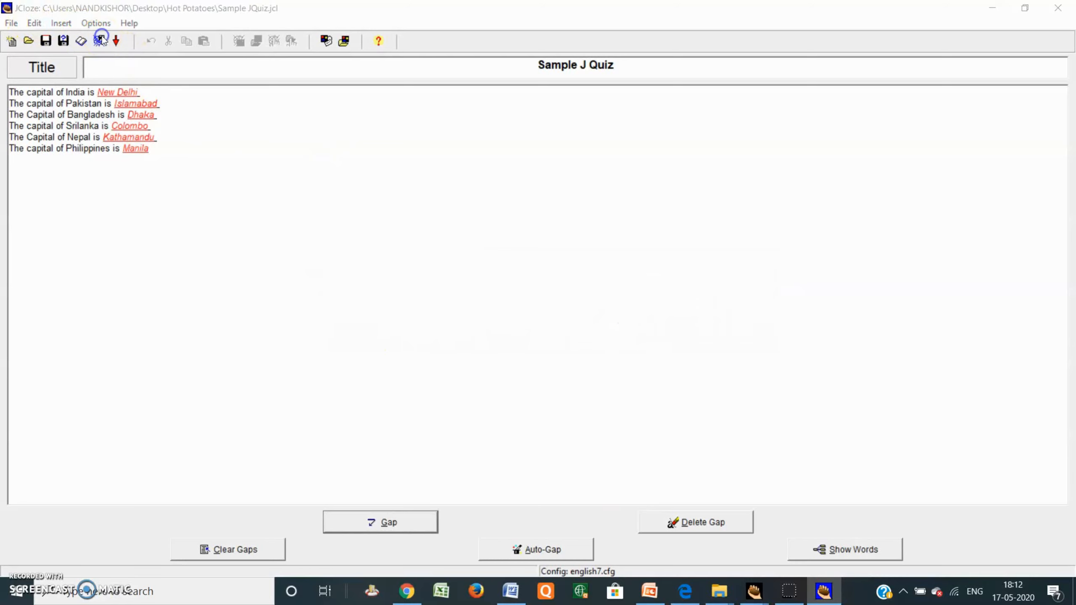
left_click(98, 41)
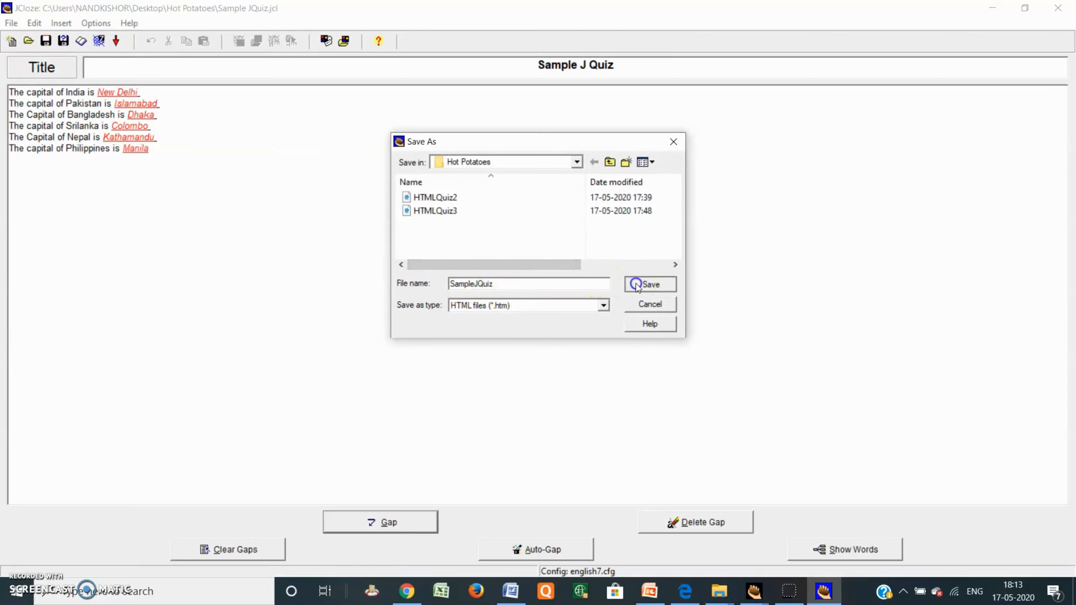
left_click(636, 285)
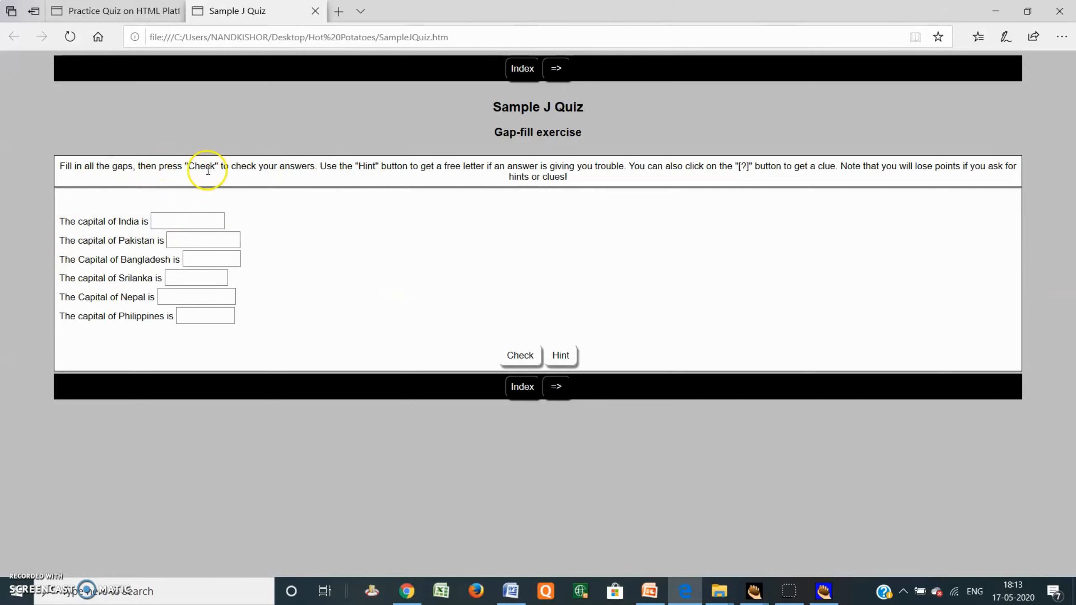
mouse_move(393, 169)
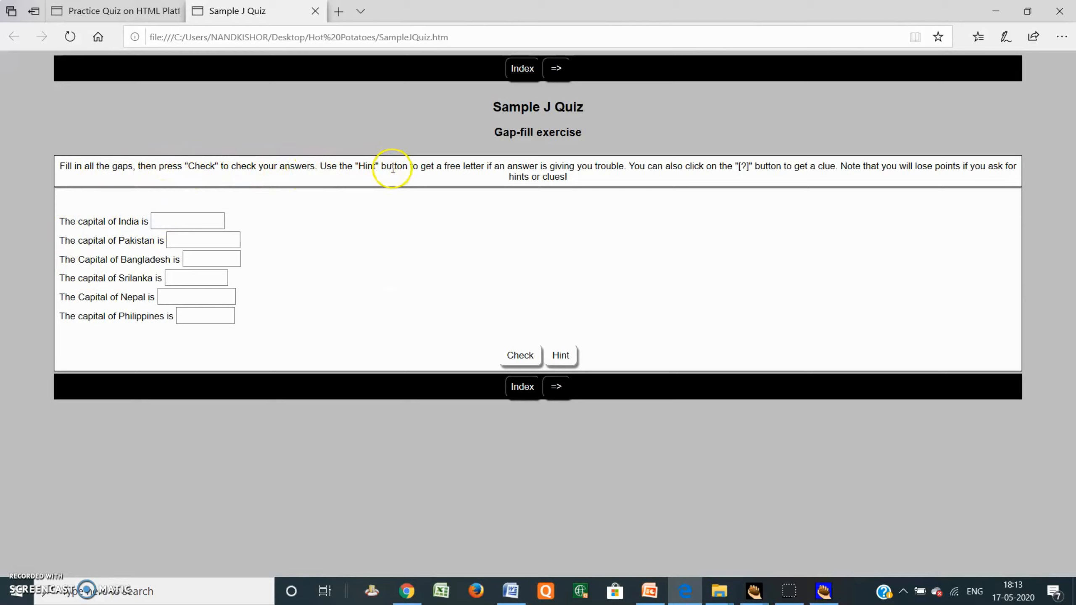
mouse_move(550, 181)
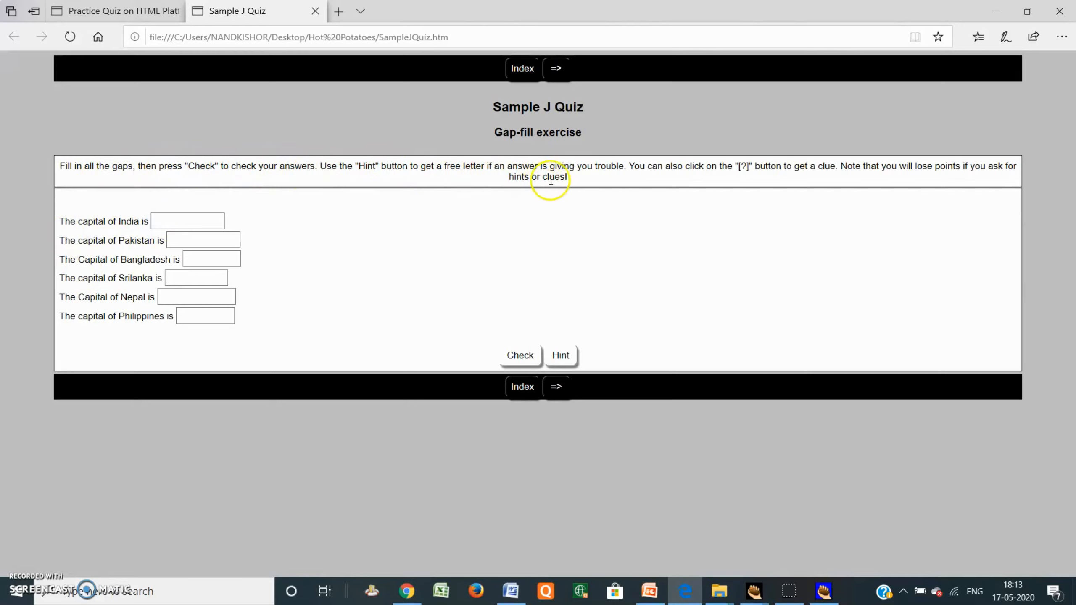
mouse_move(382, 161)
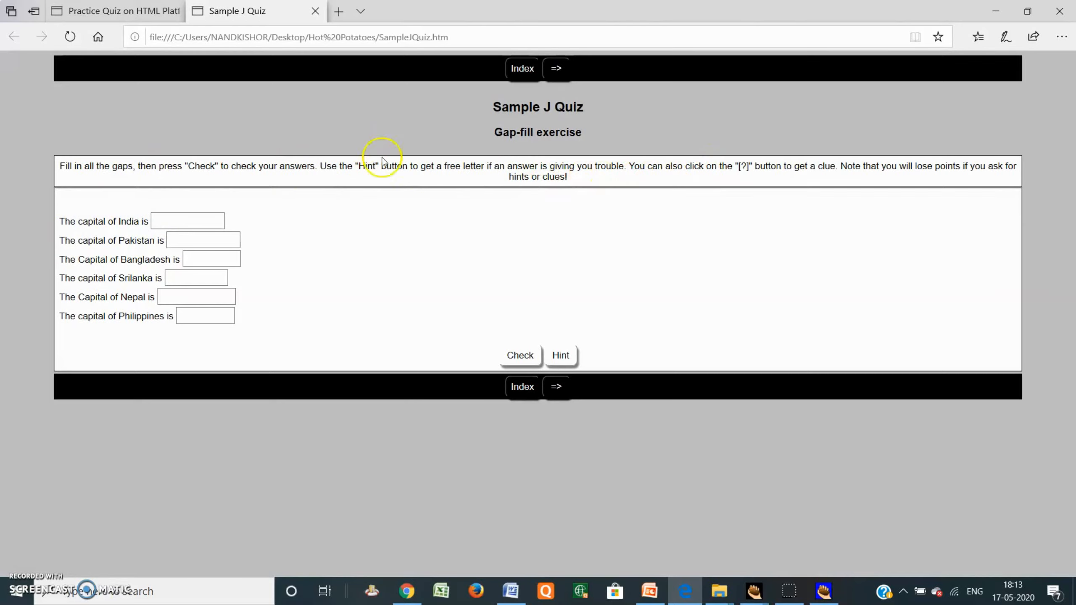
mouse_move(519, 83)
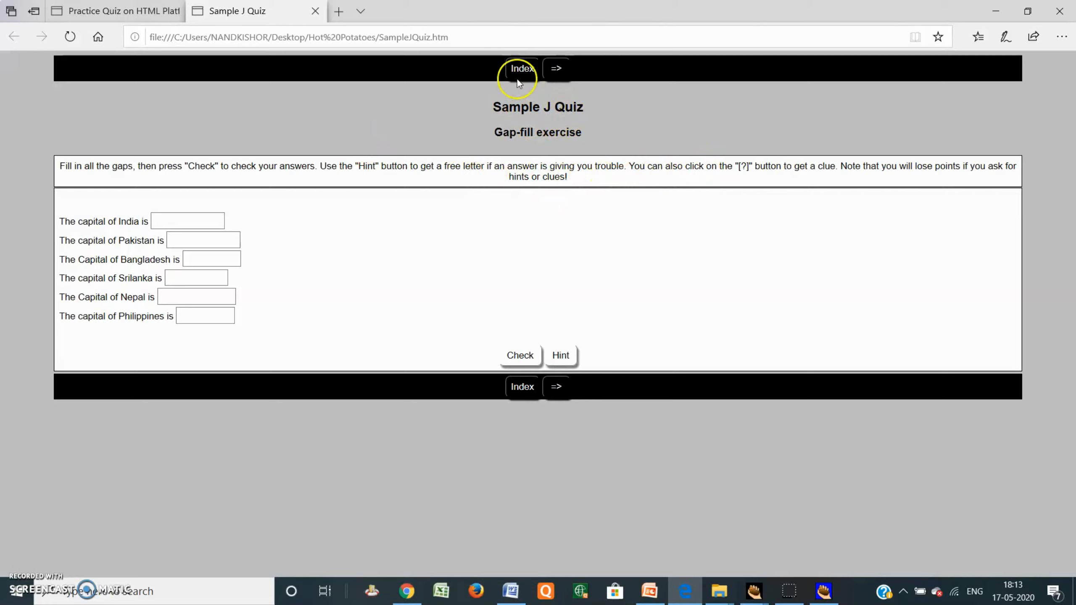
mouse_move(532, 105)
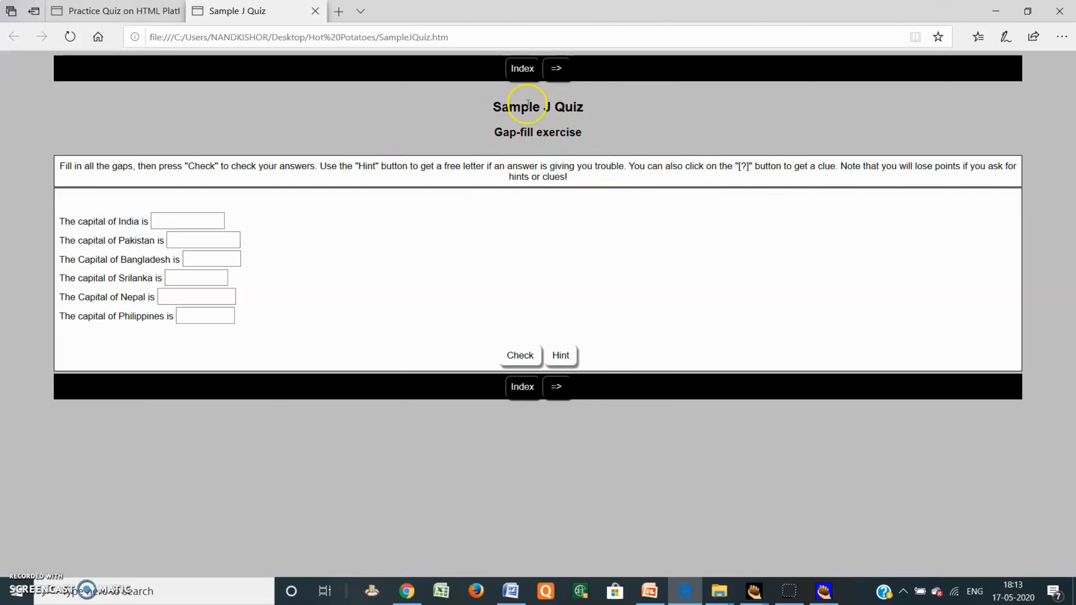
mouse_move(376, 216)
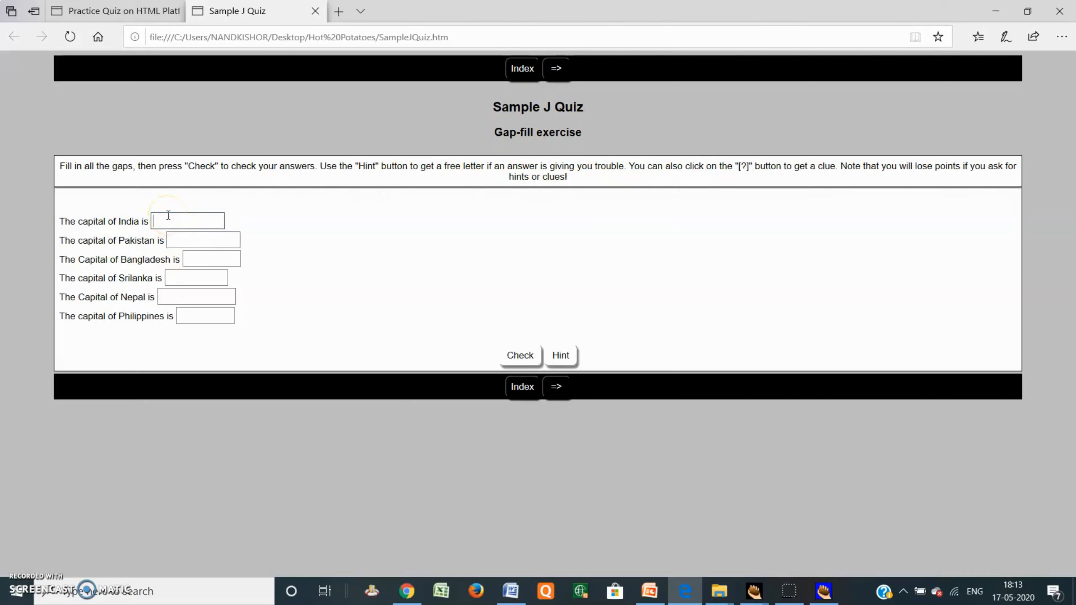
Step: Answer India with New Delhi and Pakistan with Karachi, checking the score after each
type("New")
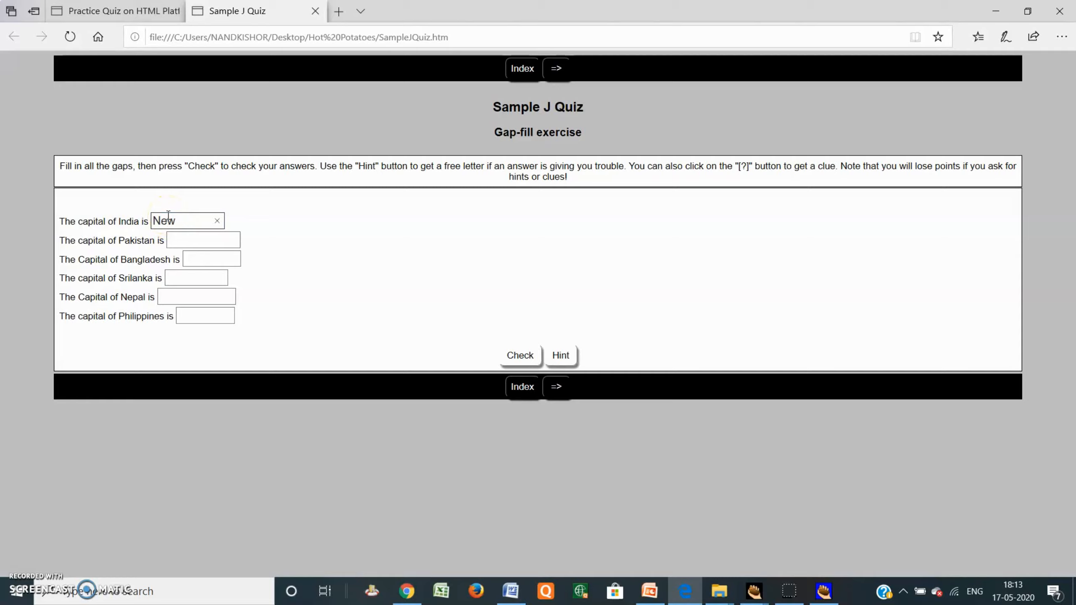
type("Delhi")
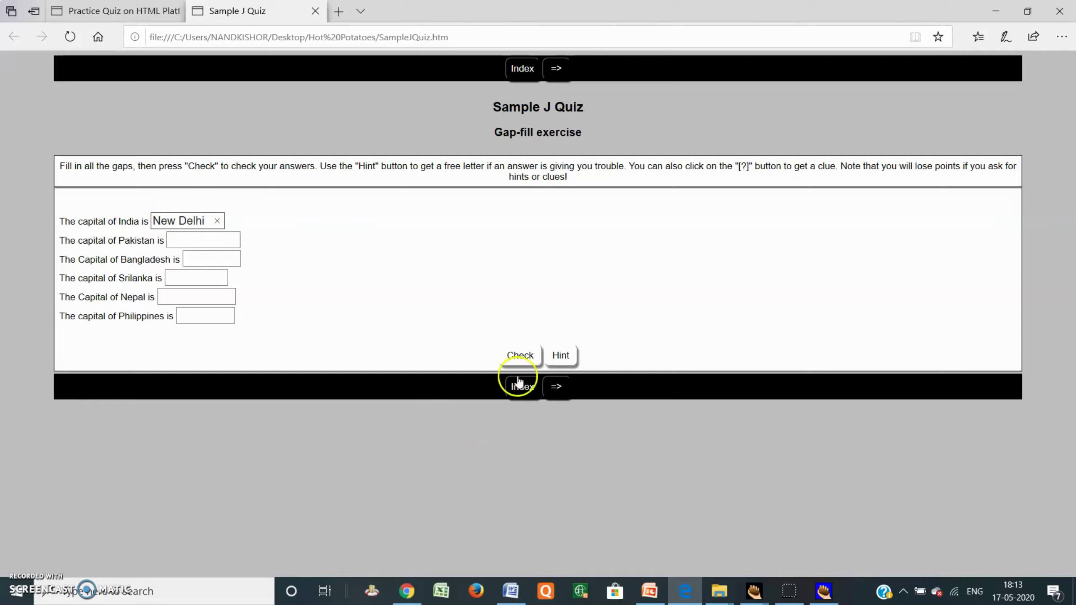
left_click(520, 355)
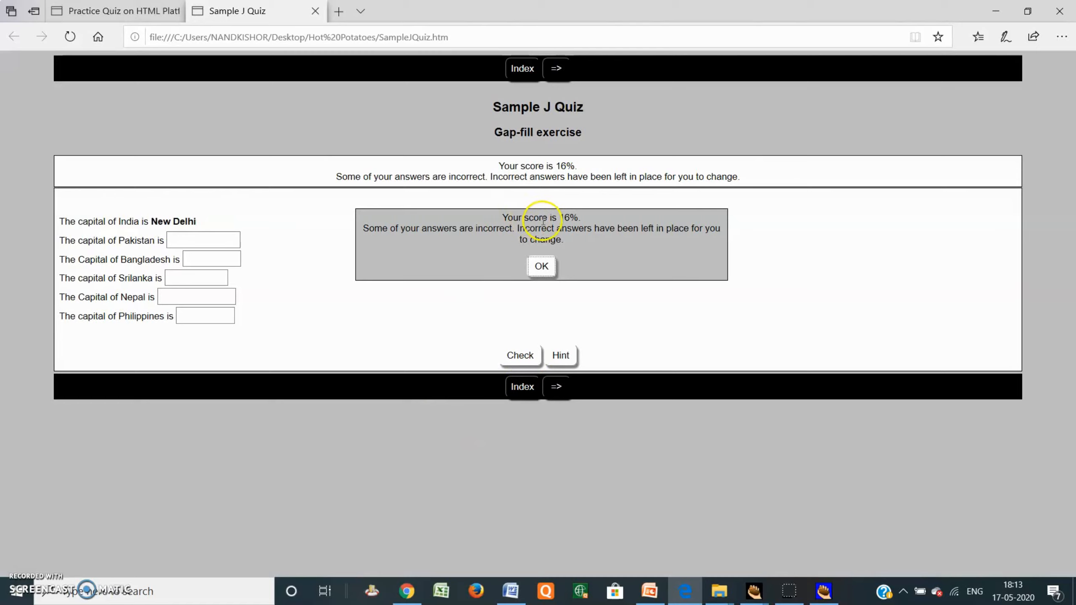
mouse_move(502, 250)
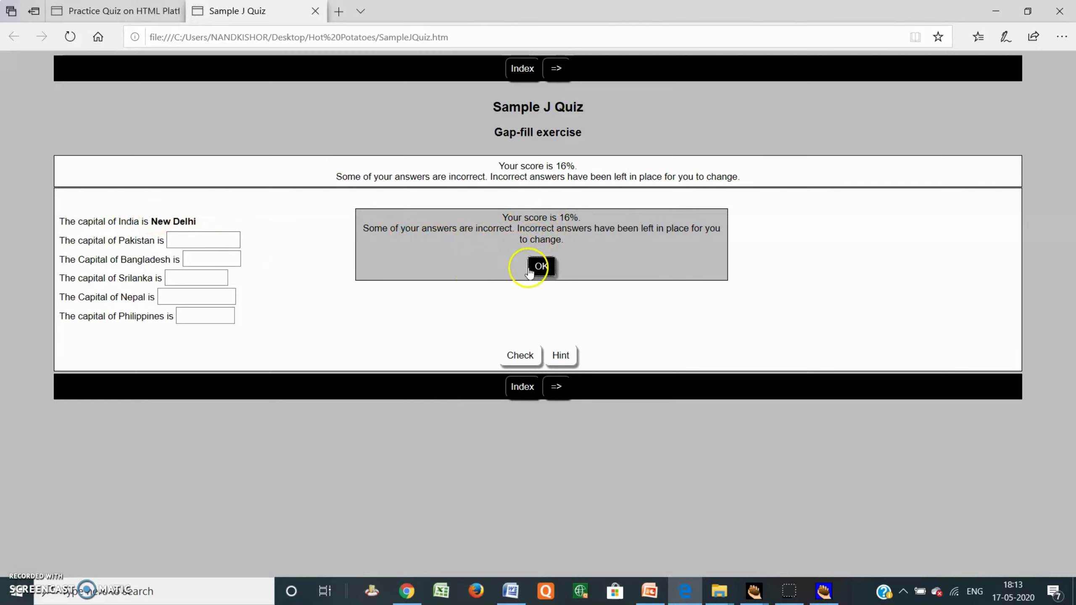
left_click(540, 266)
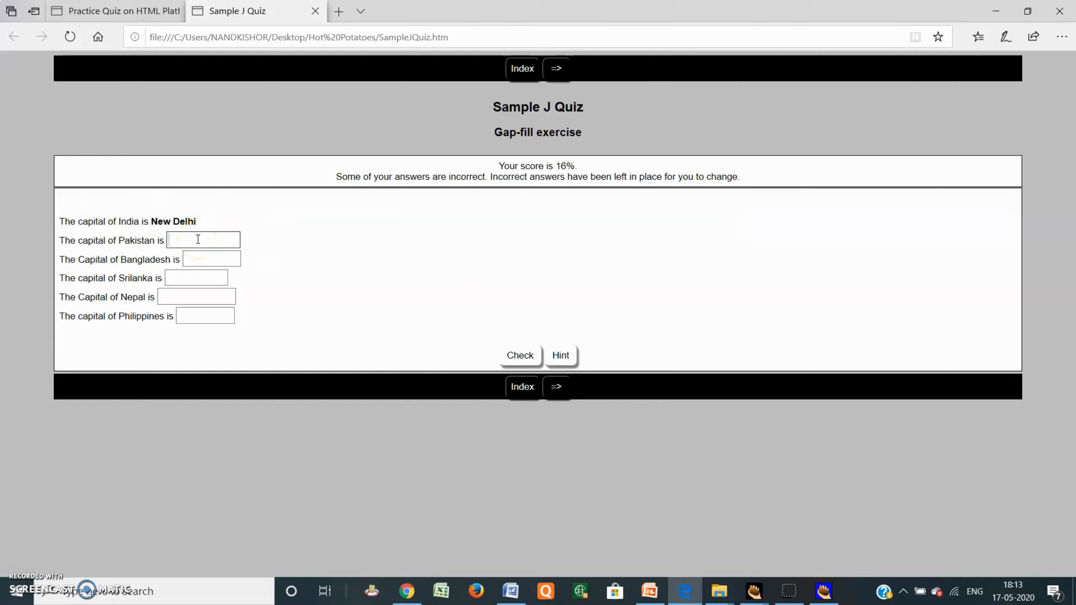
type("Kara")
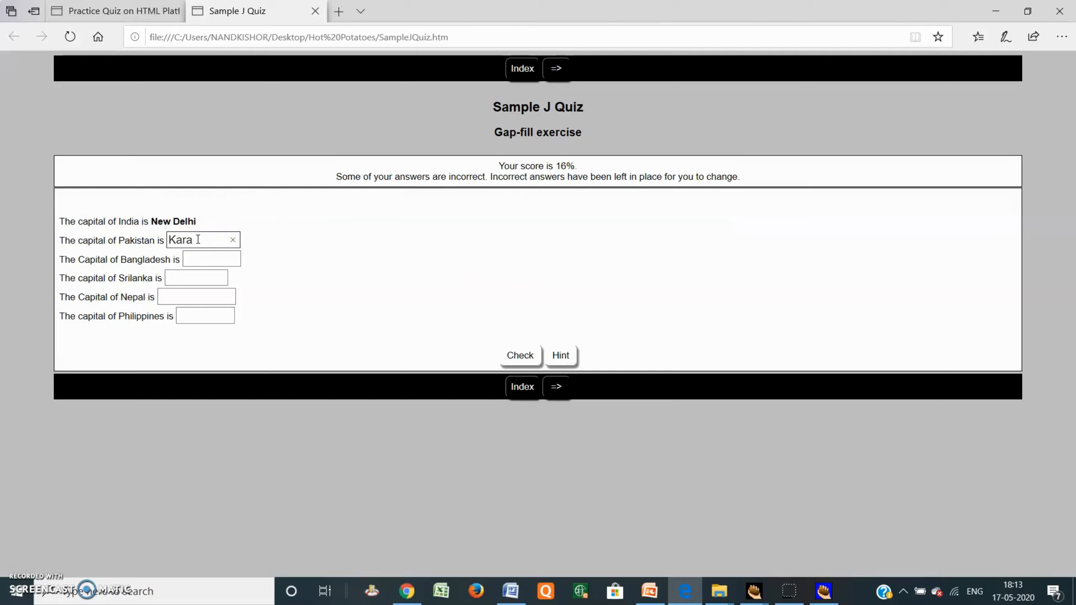
type("dhi")
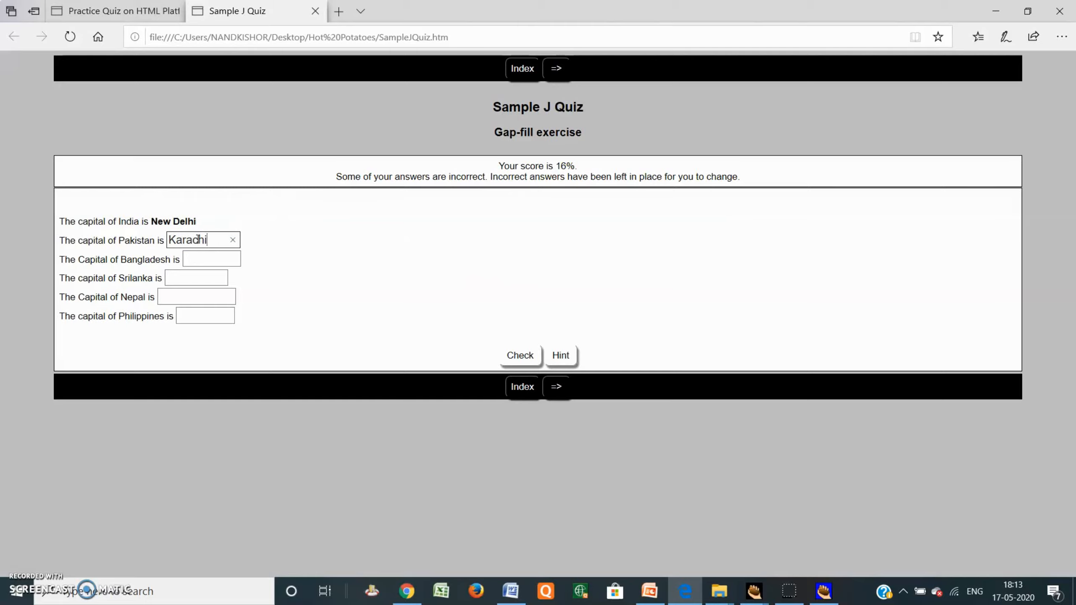
left_click(520, 356)
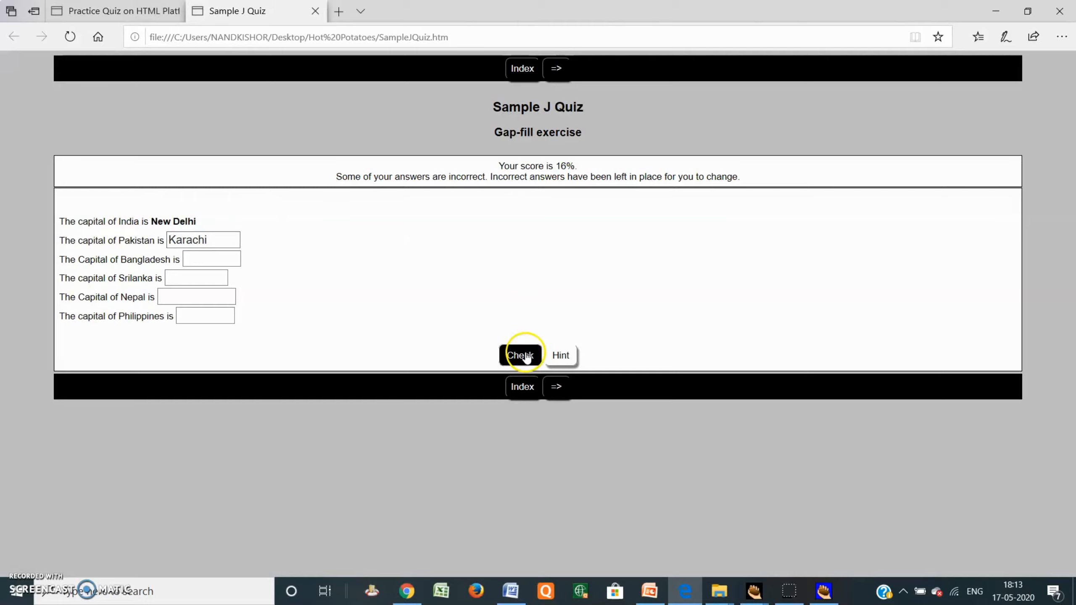
left_click(519, 356)
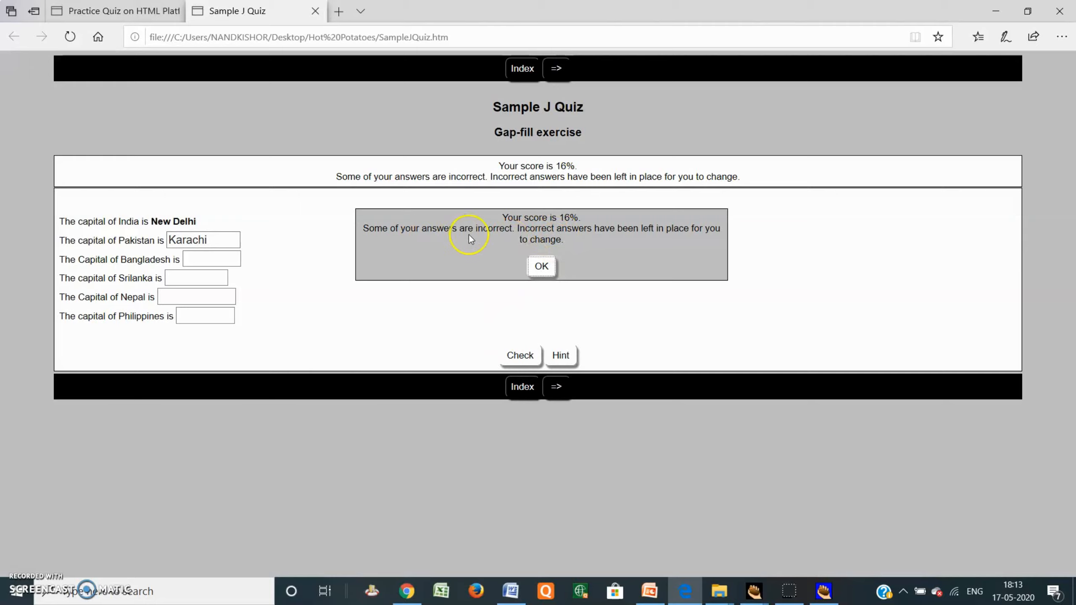
left_click(541, 267)
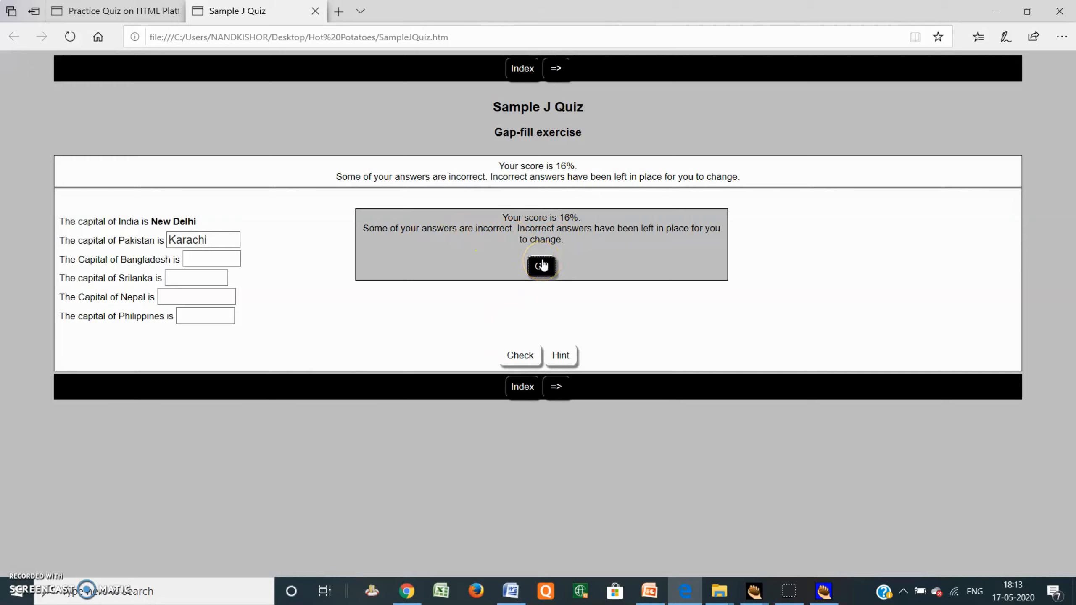
left_click(541, 266)
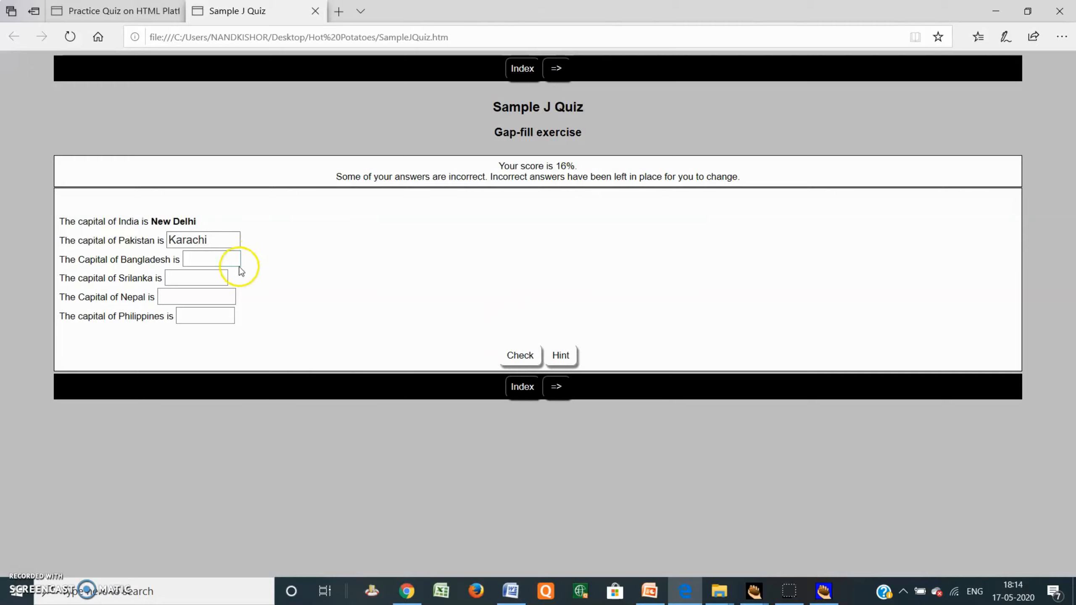
Step: Fill in Dhaka, Kathmandu and Manila for Bangladesh, Nepal and the Philippines
left_click(211, 259)
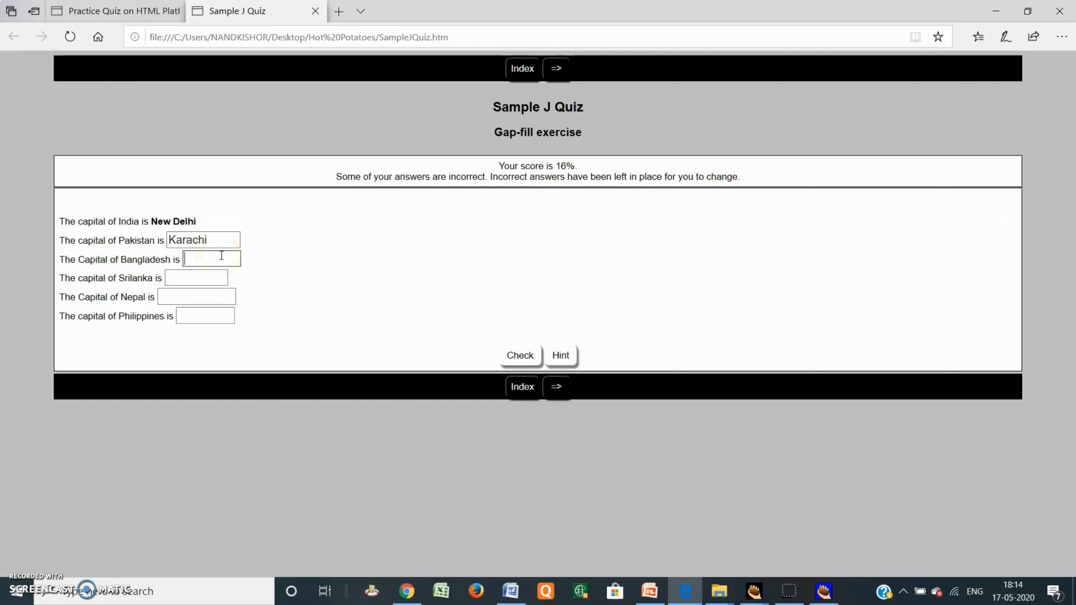
type("Dhaka")
left_click(196, 278)
type("Colombo")
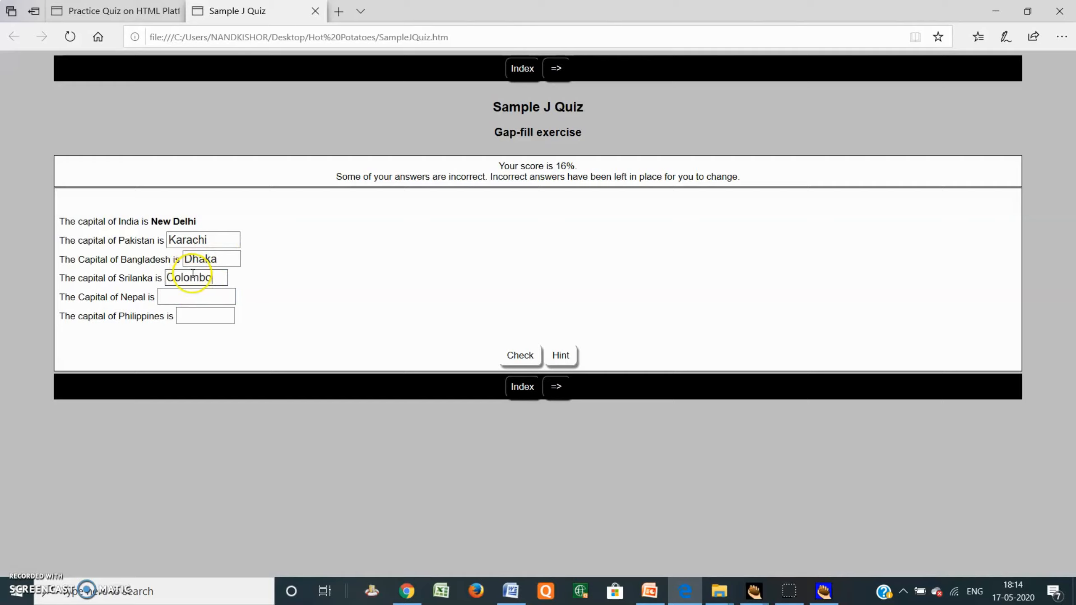
type("K")
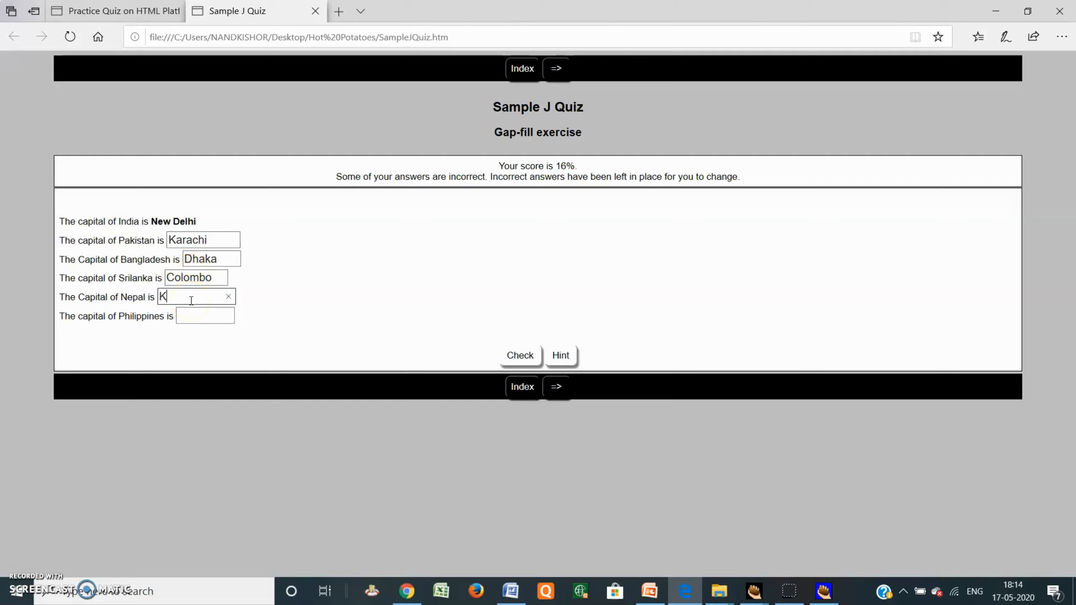
type("athman")
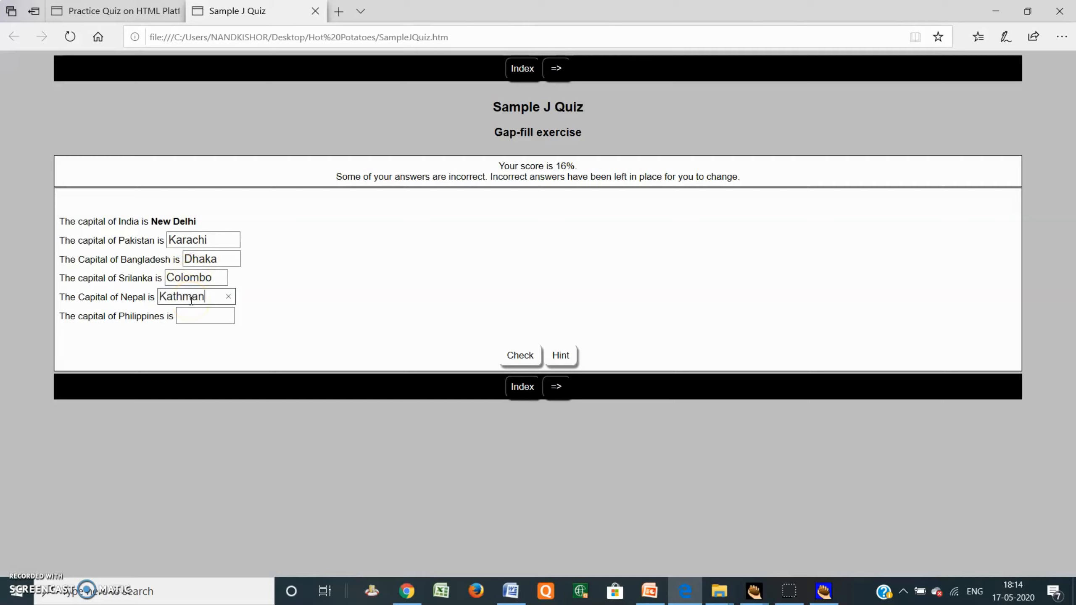
type("du")
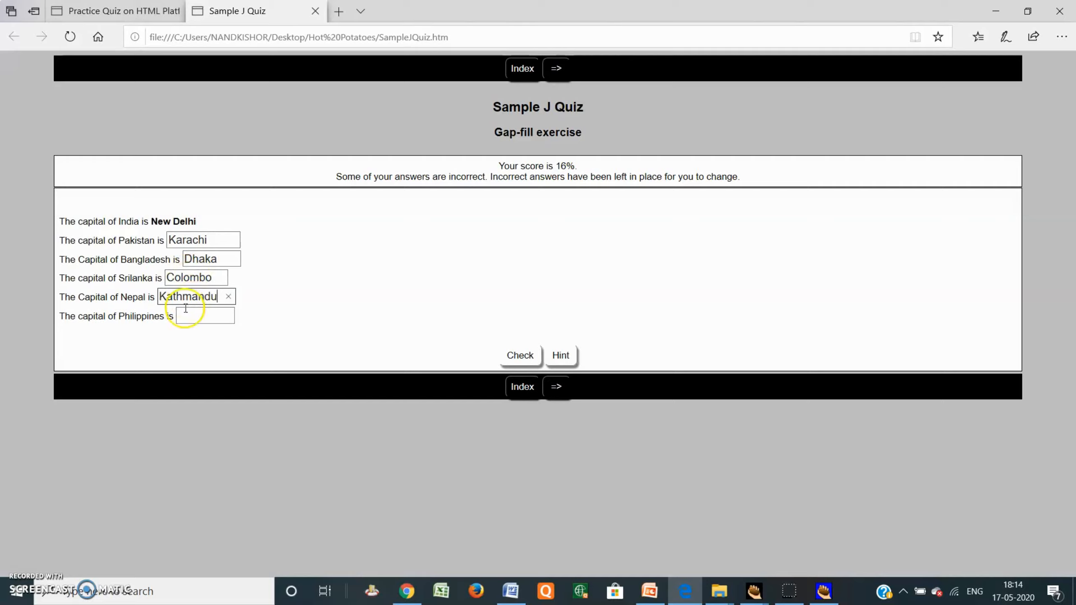
left_click(204, 315)
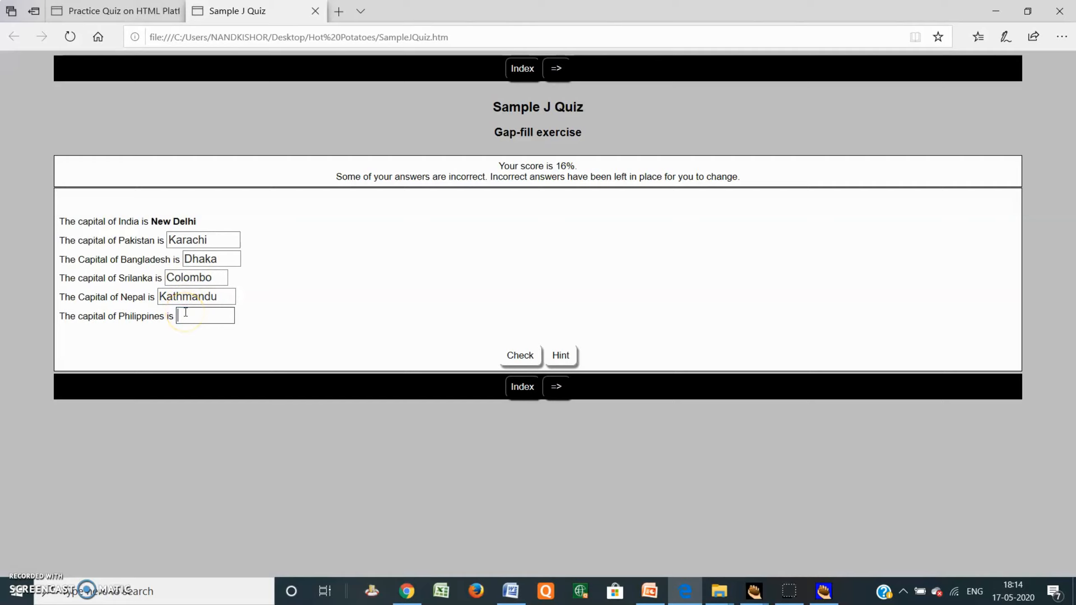
type("Ma")
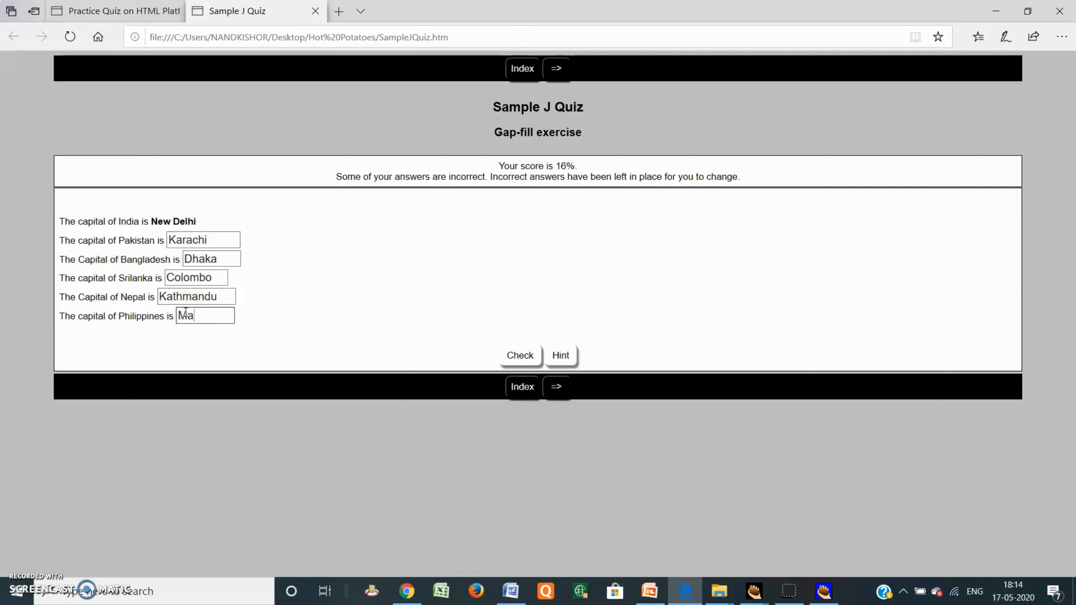
type("nila")
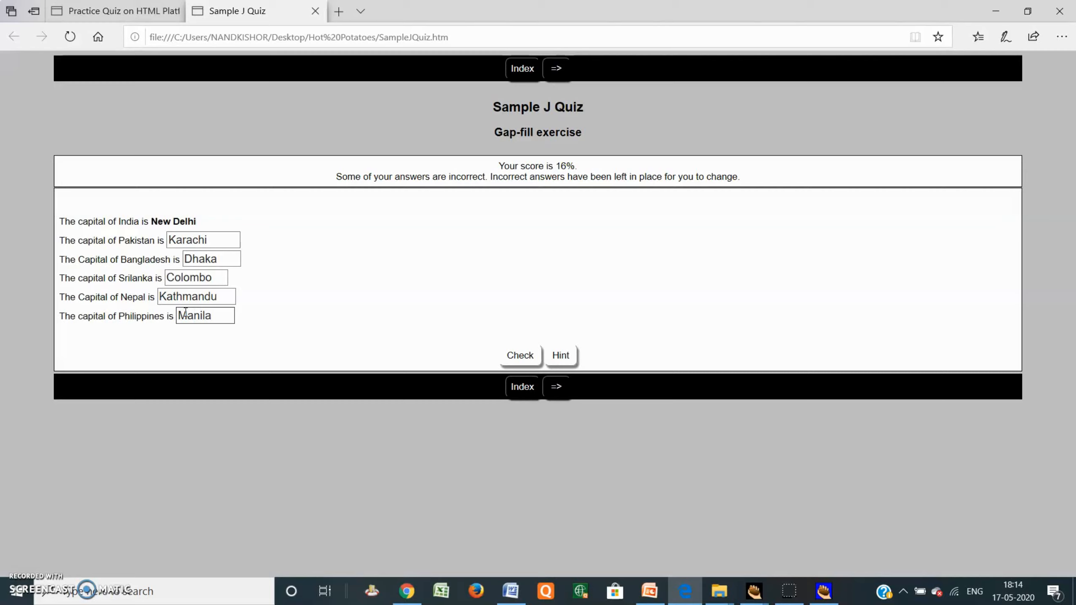
Step: Check all six answers and dismiss the 49% score message
left_click(520, 356)
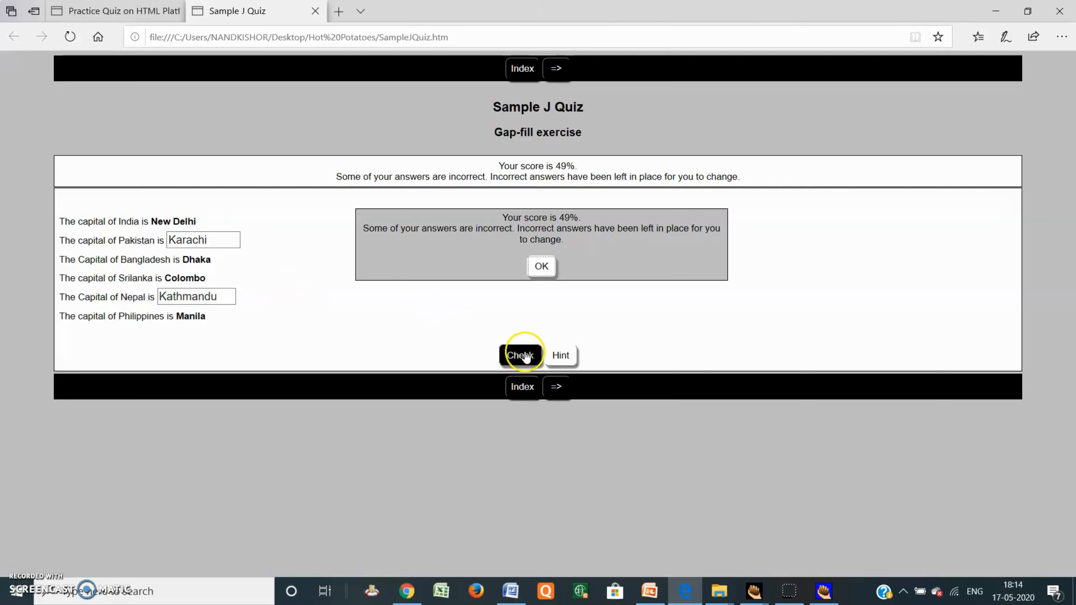
mouse_move(402, 228)
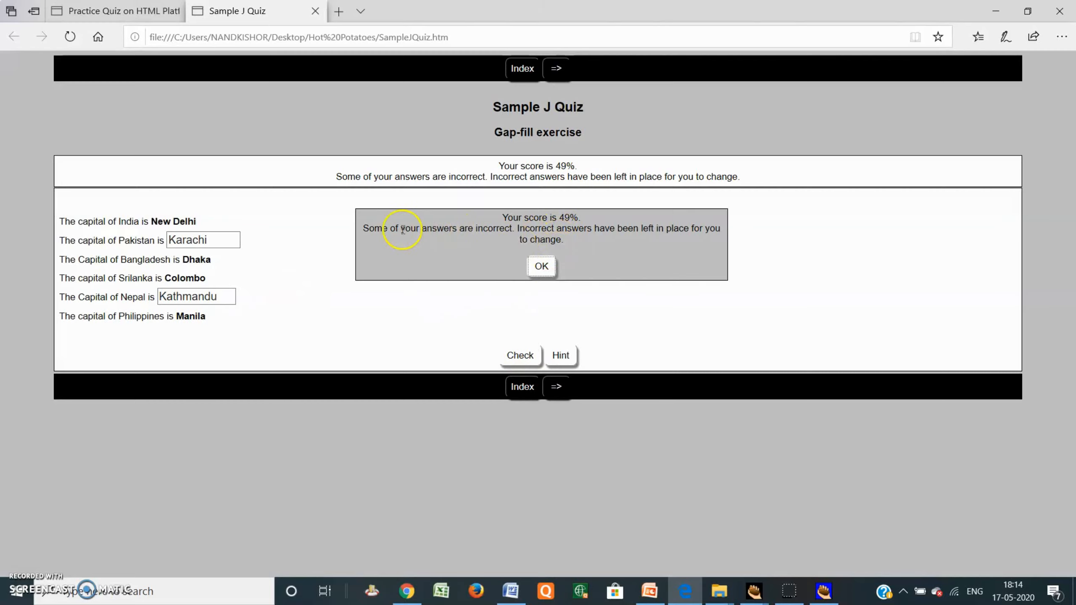
left_click(542, 266)
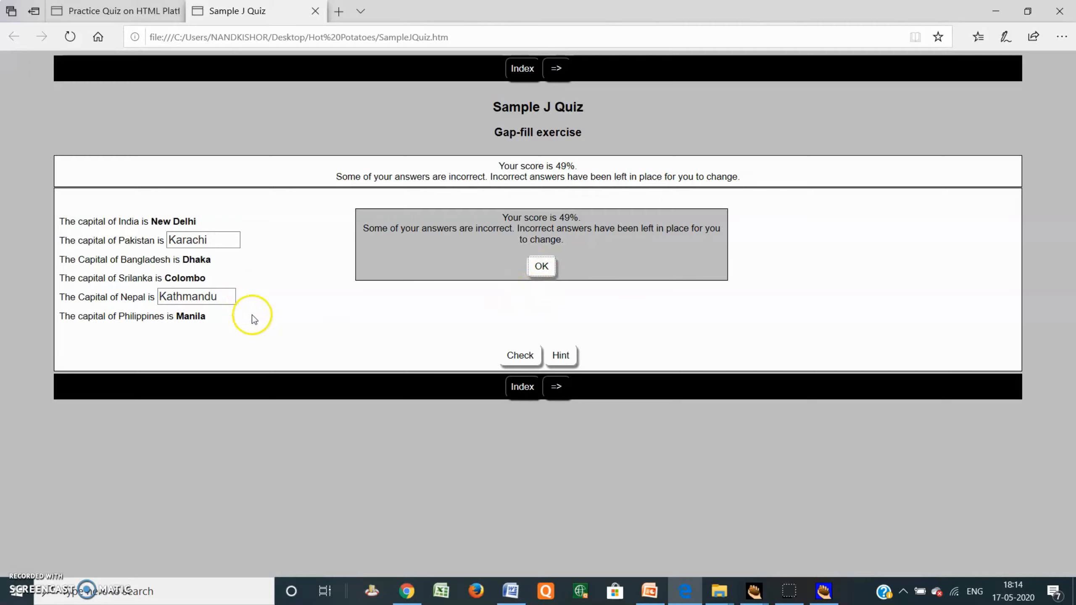
mouse_move(214, 228)
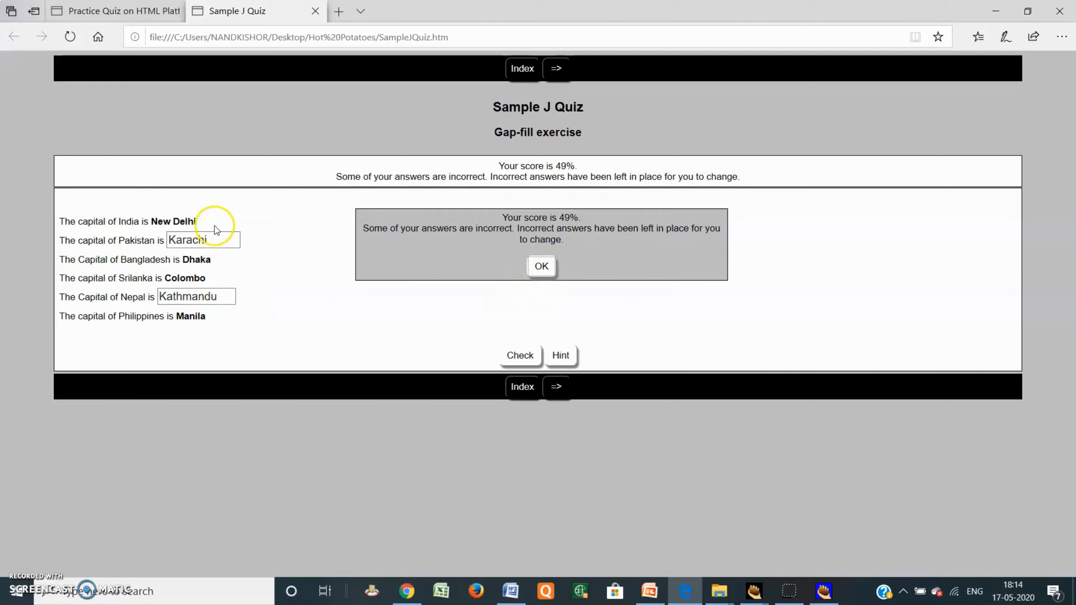
left_click(212, 240)
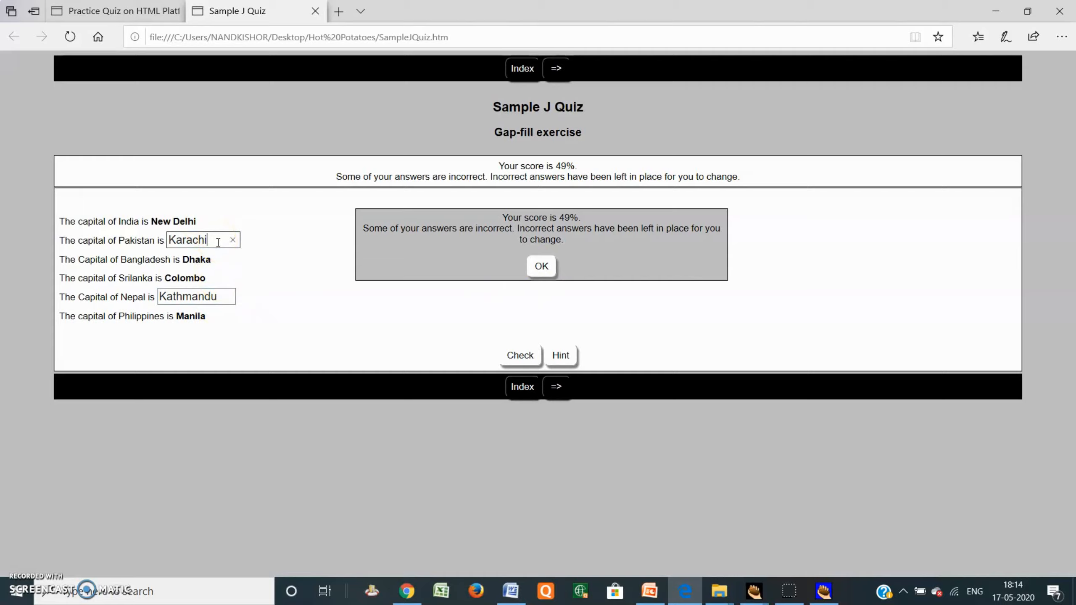
left_click(541, 266)
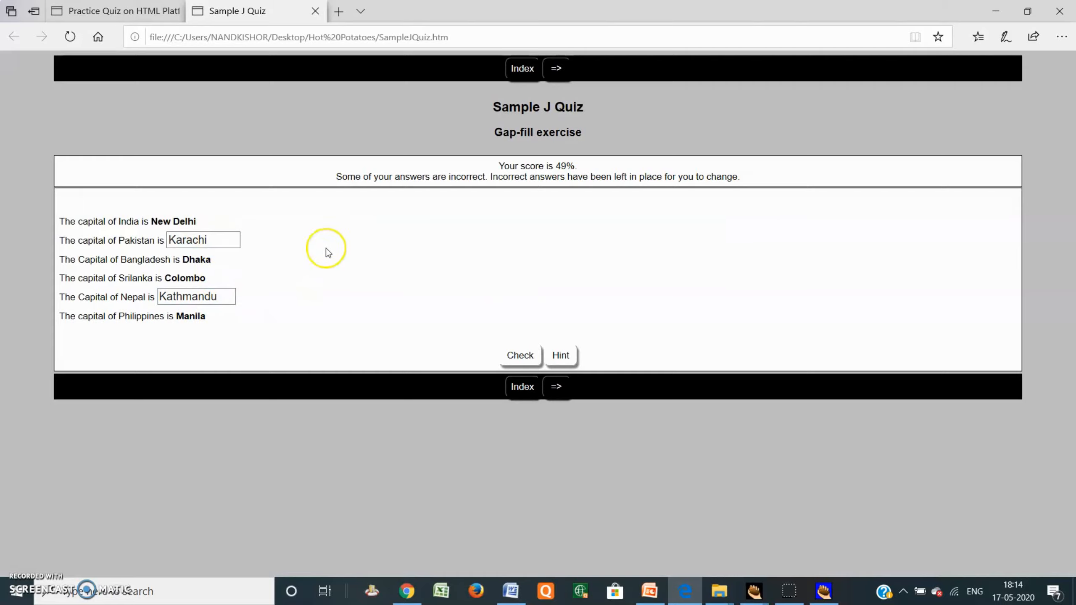
Step: Replace Karachi with Islamabad and recheck until the quiz reaches 70% with 'Correct! Well done'
left_click(211, 240)
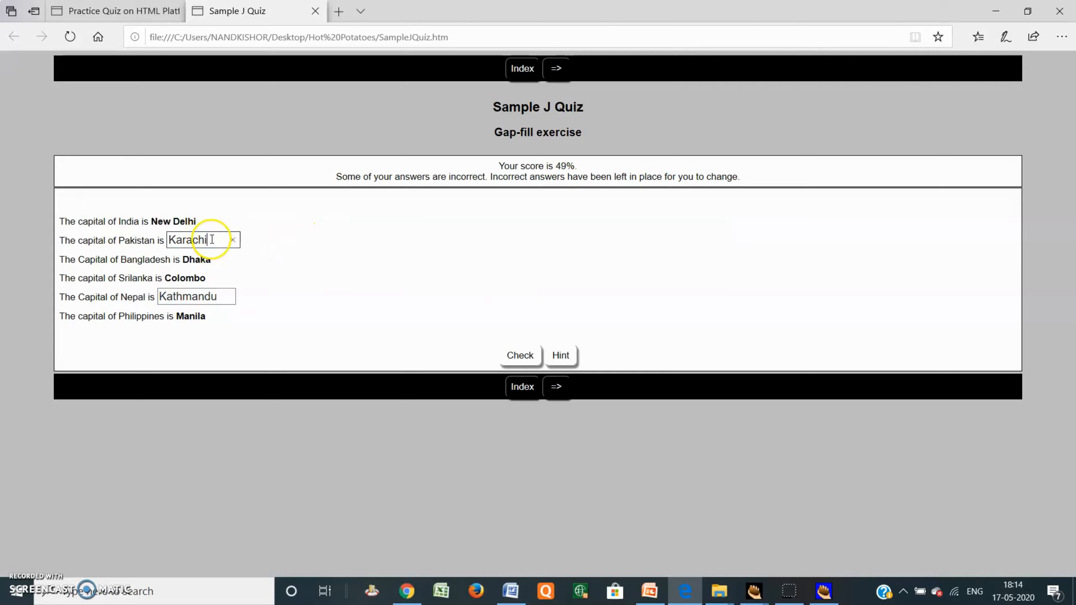
key("Backspace")
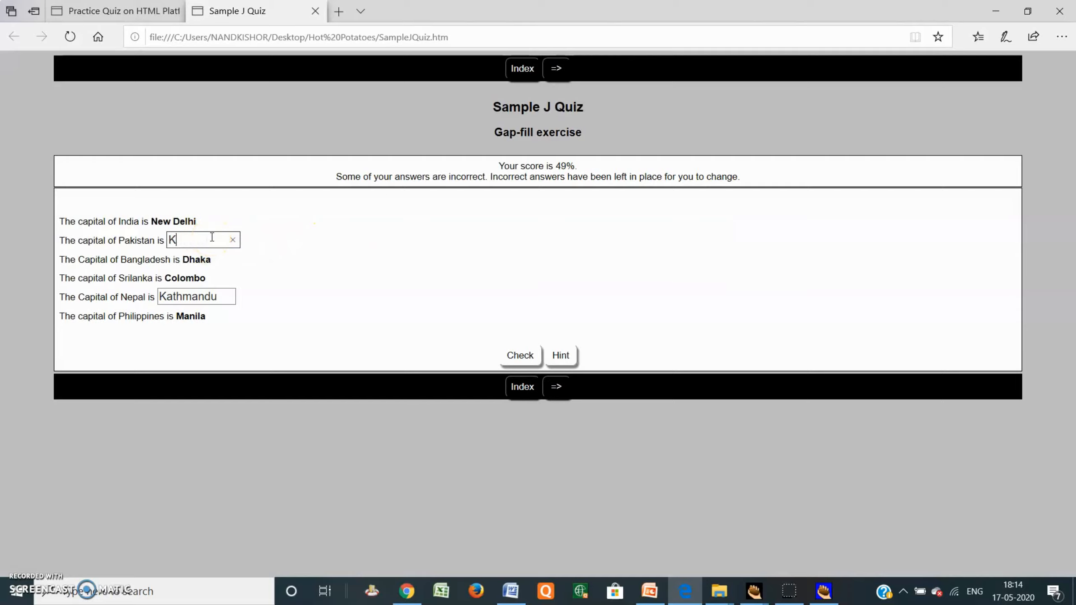
key("Backspace")
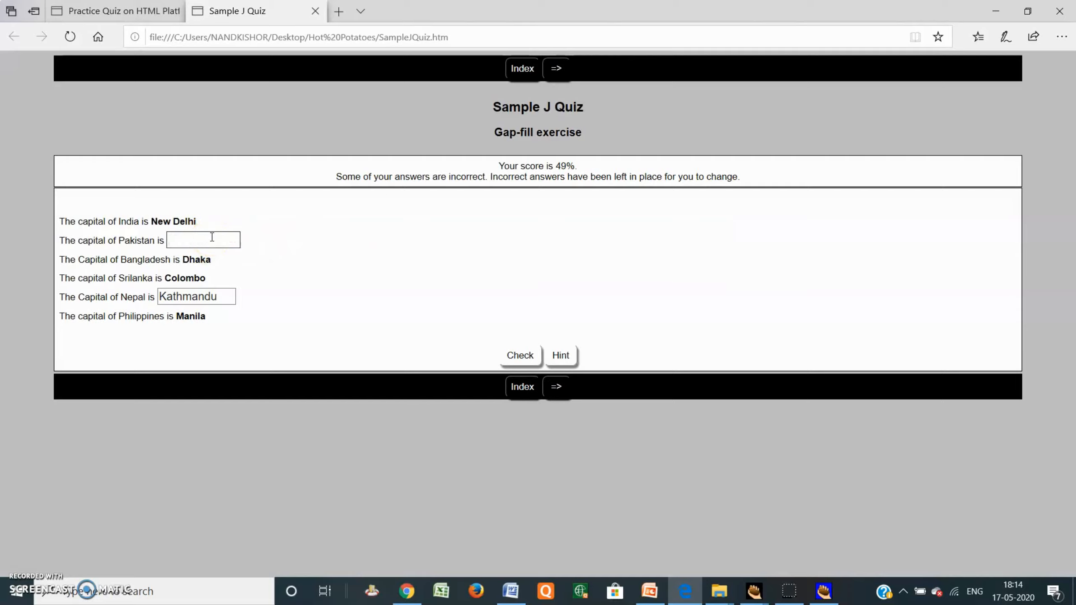
type("Islama")
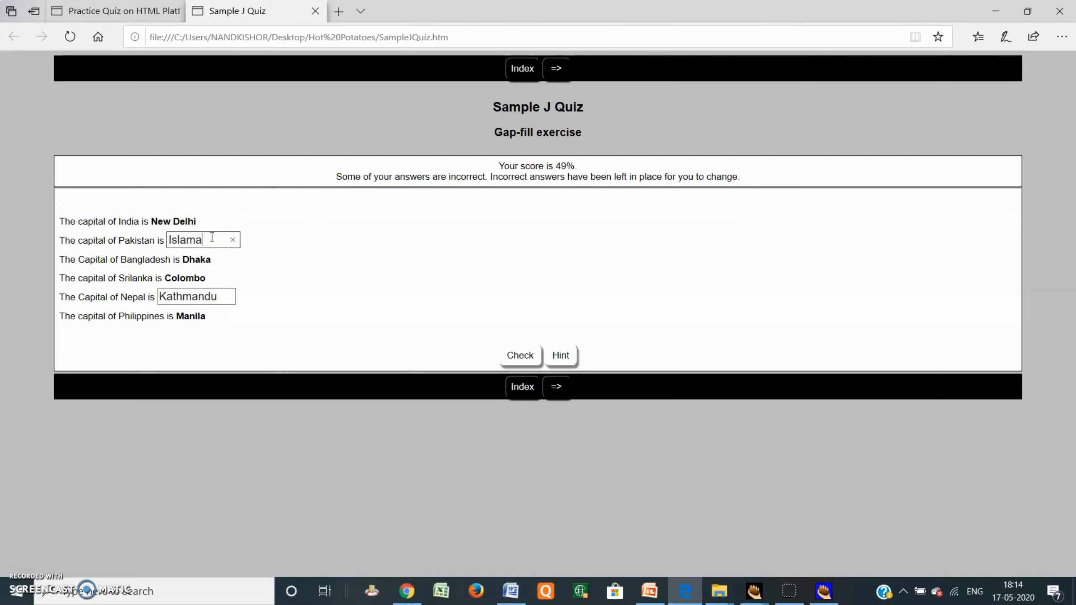
type("bad")
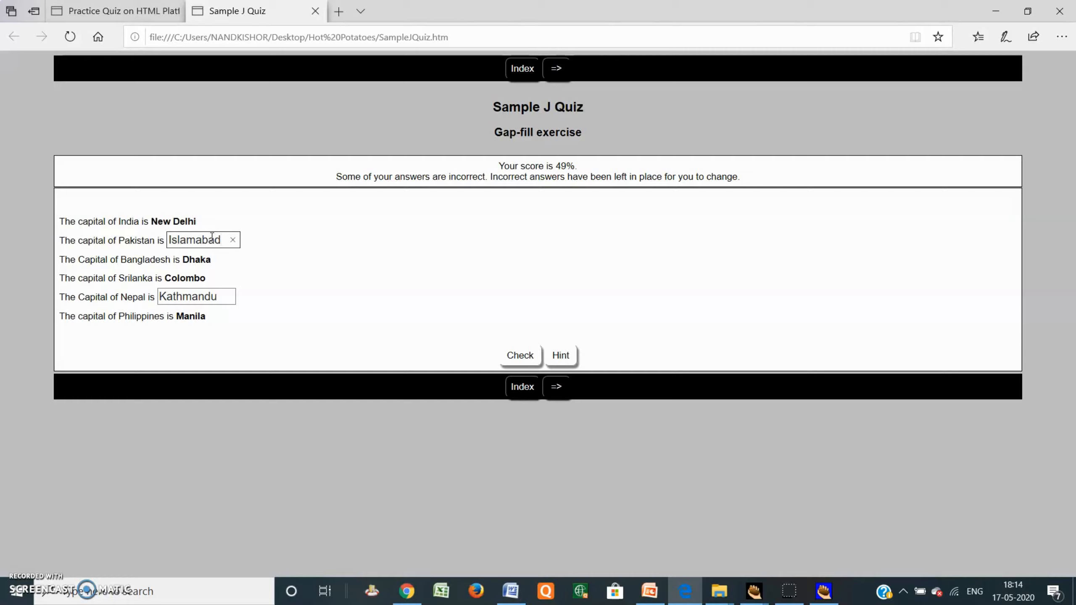
left_click(520, 355)
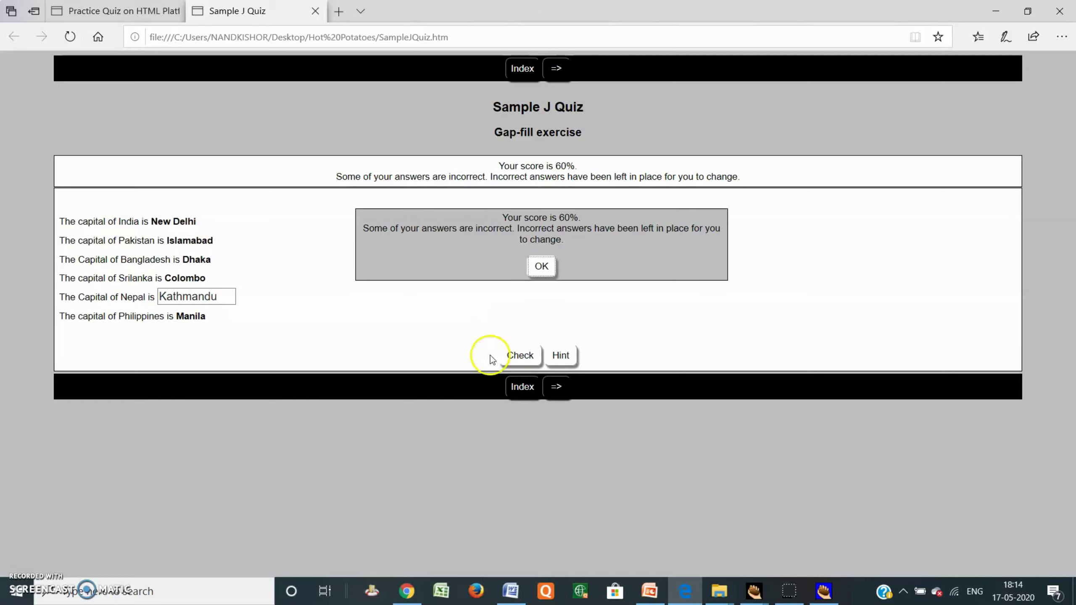
left_click(541, 267)
type("a")
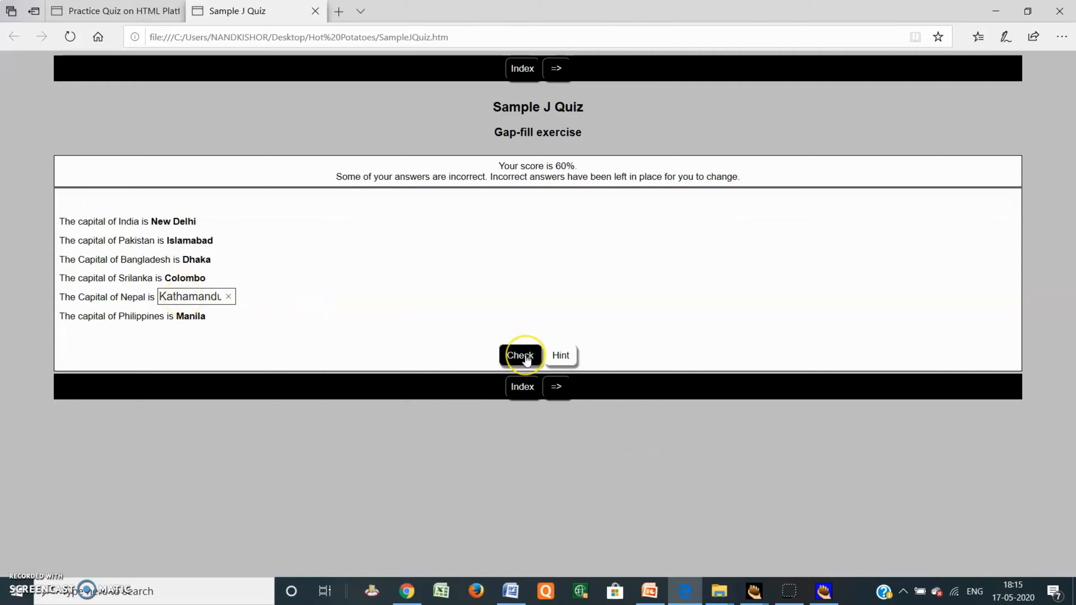
left_click(520, 355)
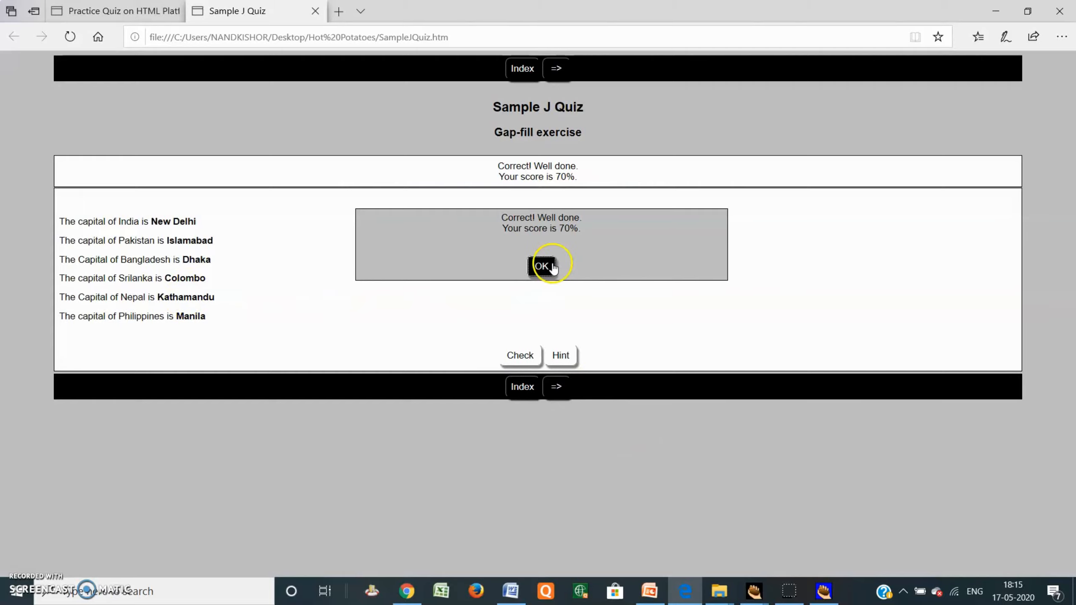
left_click(541, 265)
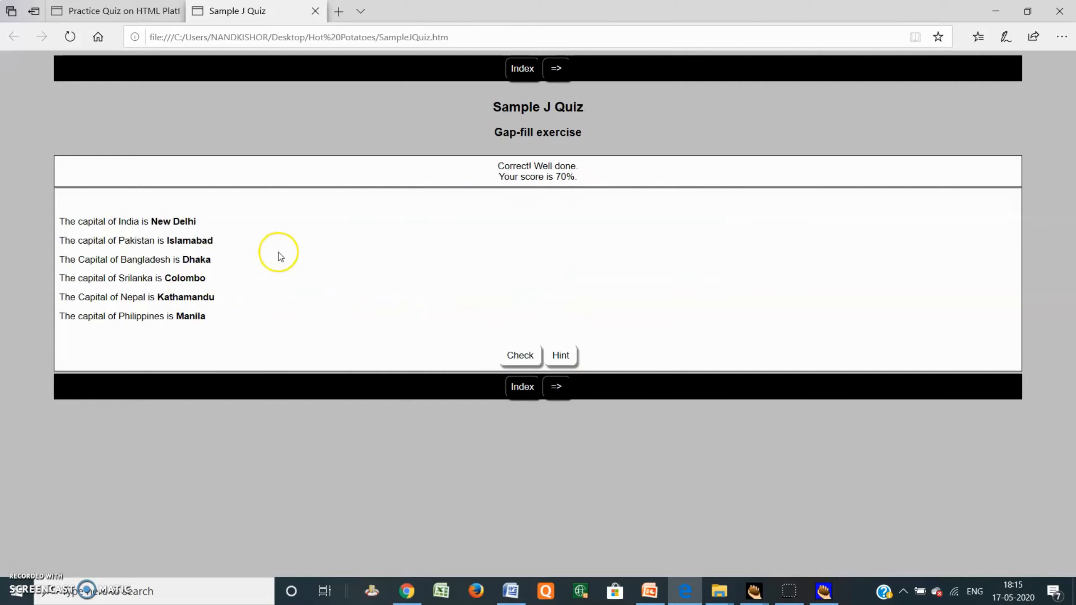
mouse_move(156, 278)
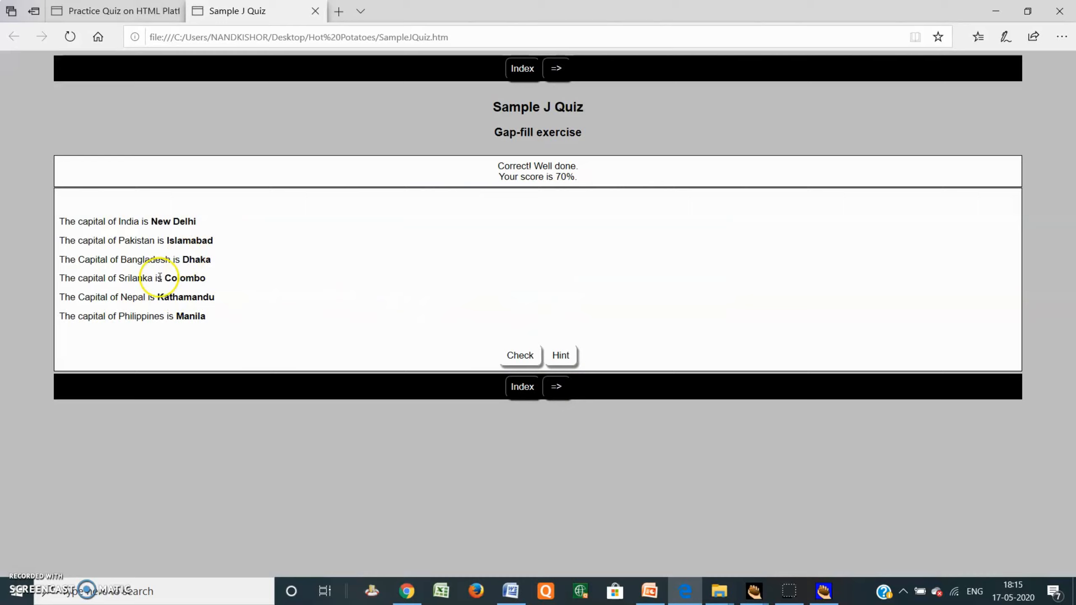
mouse_move(308, 241)
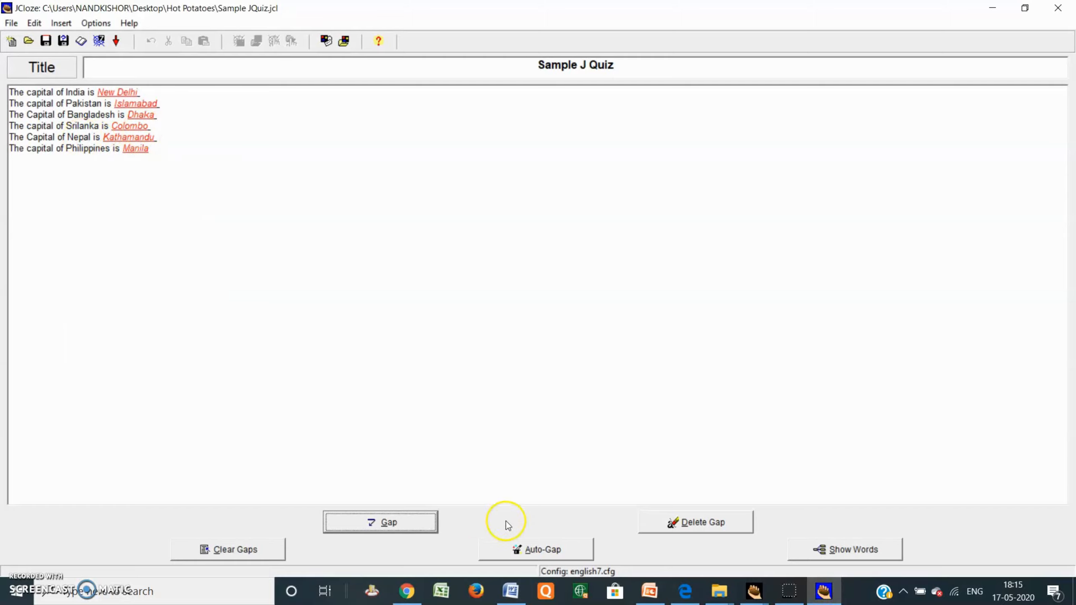
mouse_move(241, 581)
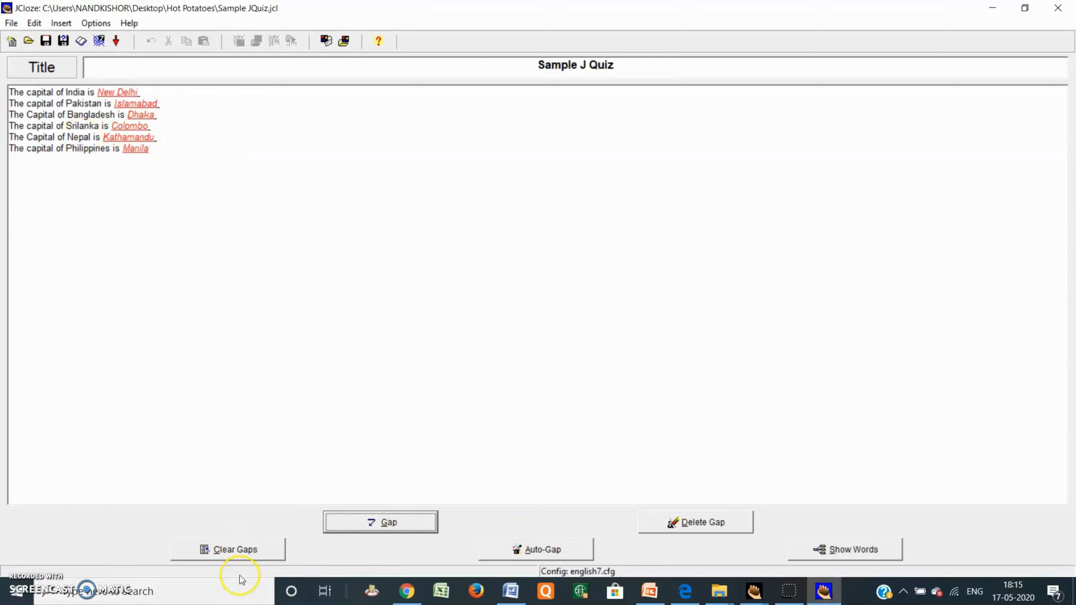
mouse_move(690, 535)
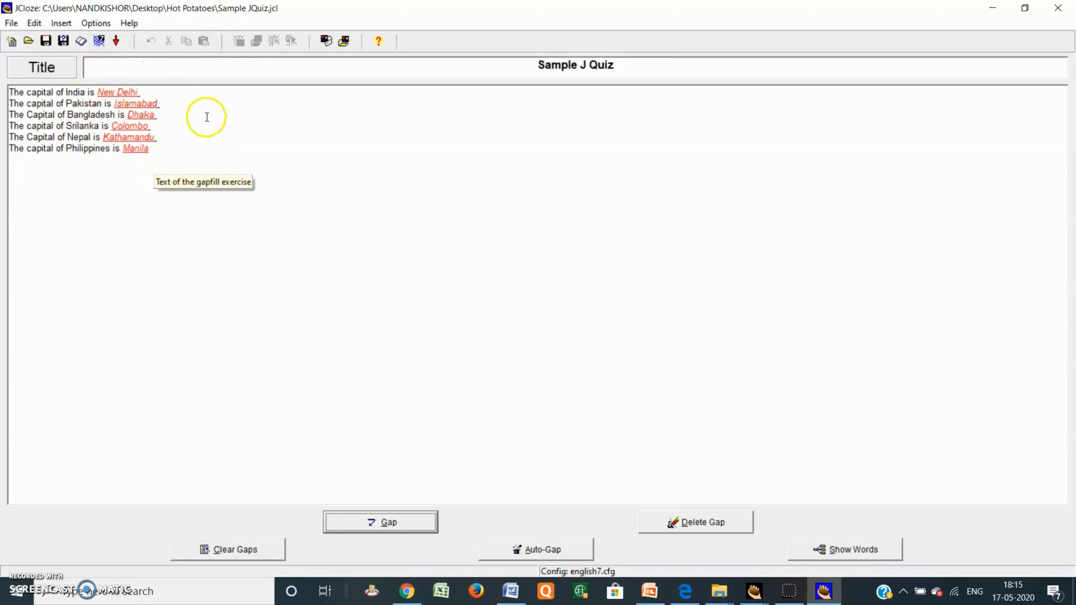
mouse_move(585, 96)
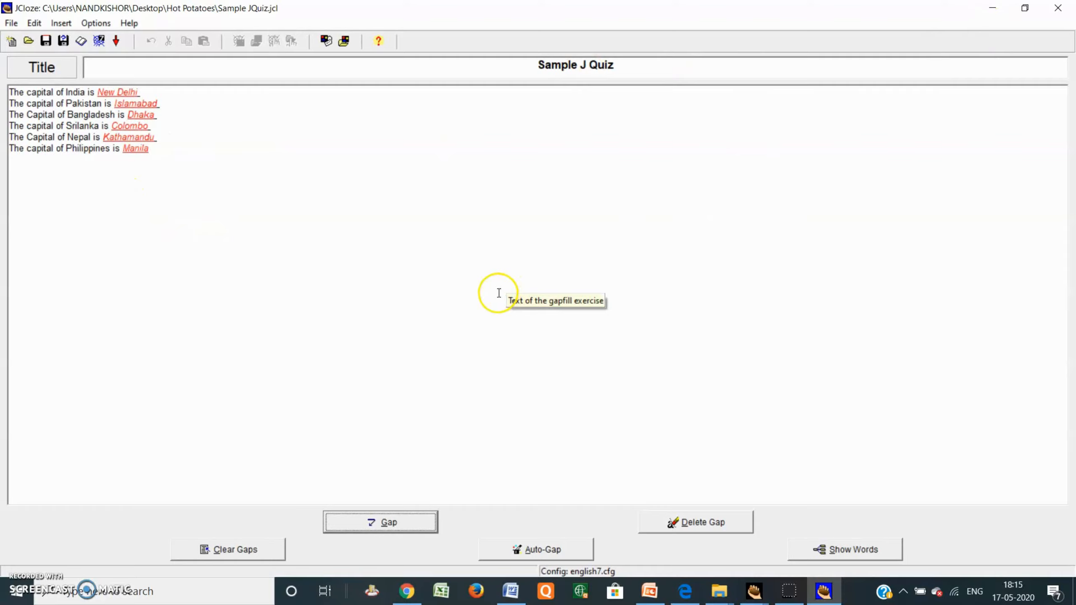
mouse_move(562, 183)
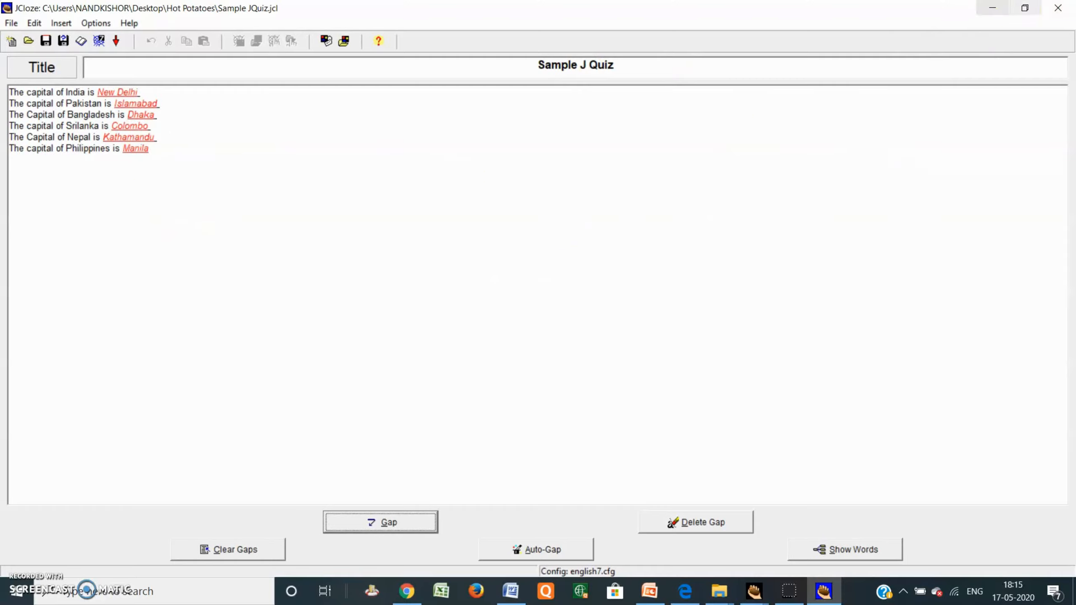
mouse_move(994, 9)
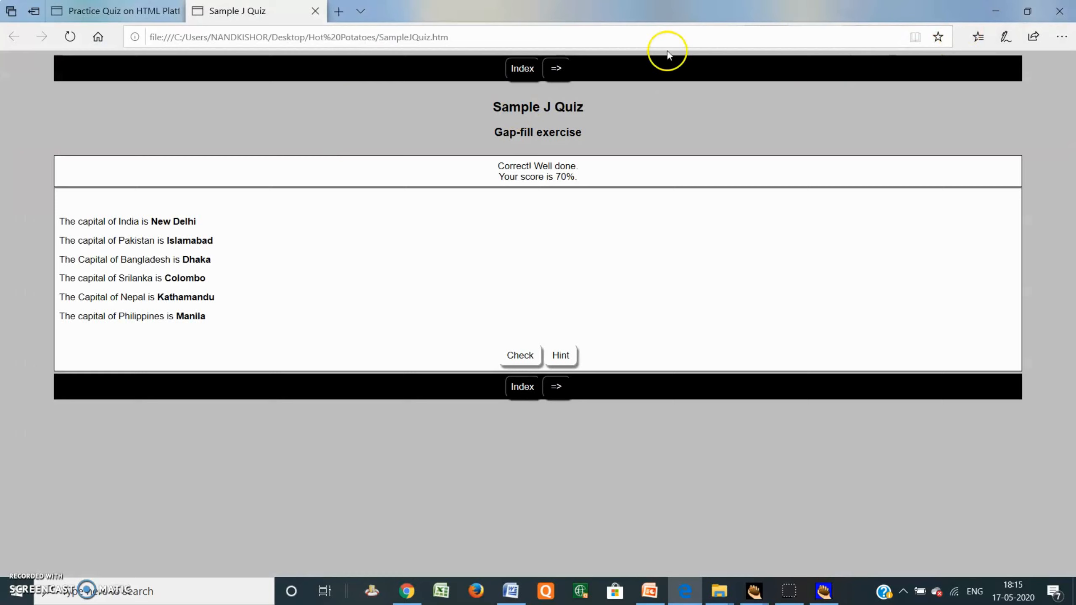
mouse_move(1001, 9)
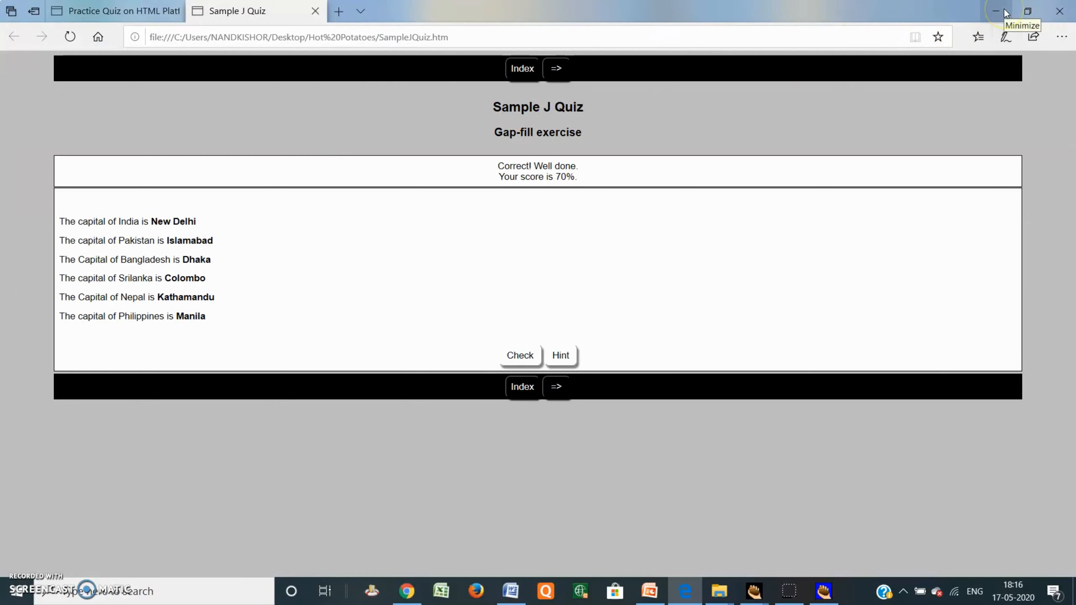
Step: Minimise the Edge window showing the finished quiz
left_click(995, 10)
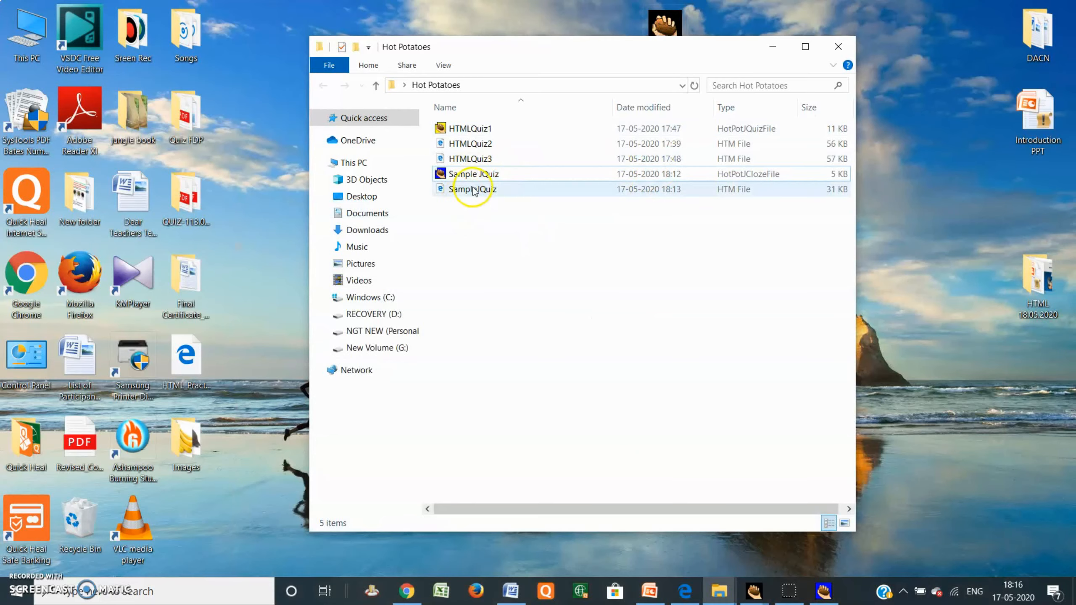
mouse_move(487, 192)
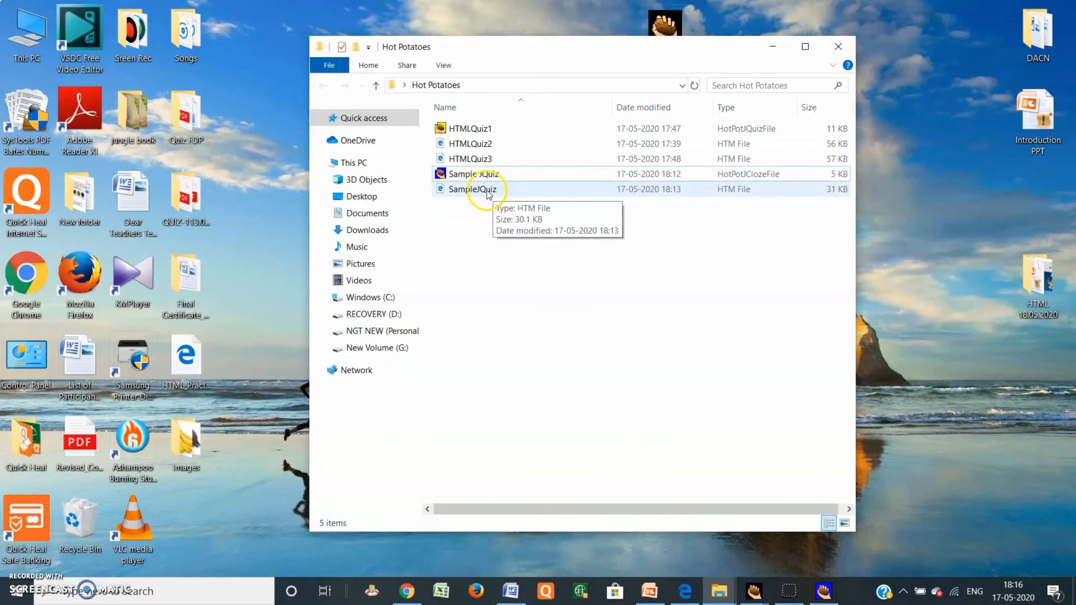
left_click(478, 190)
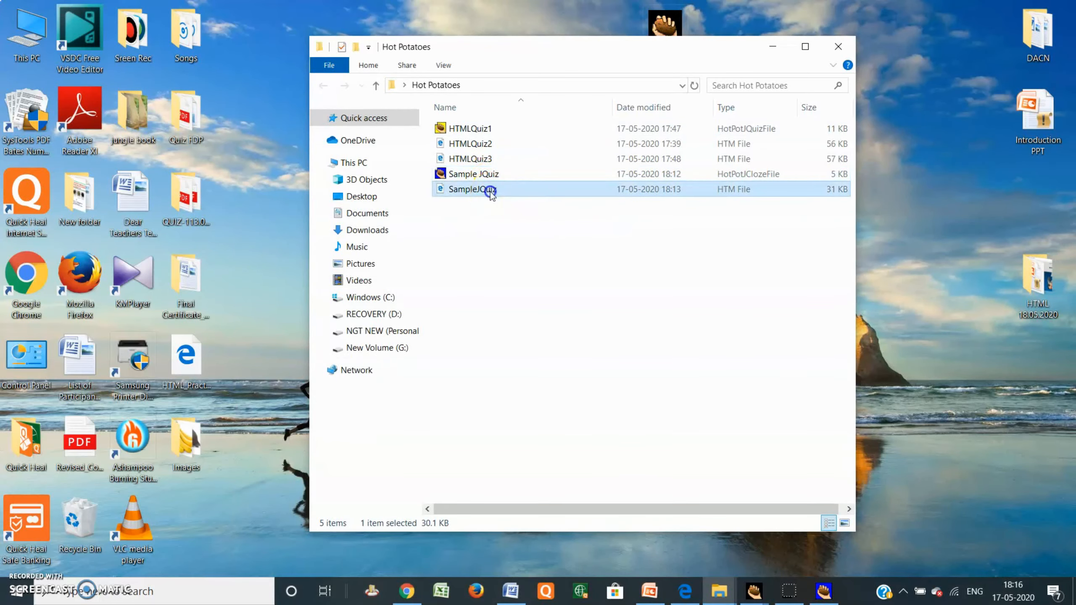
double_click(487, 189)
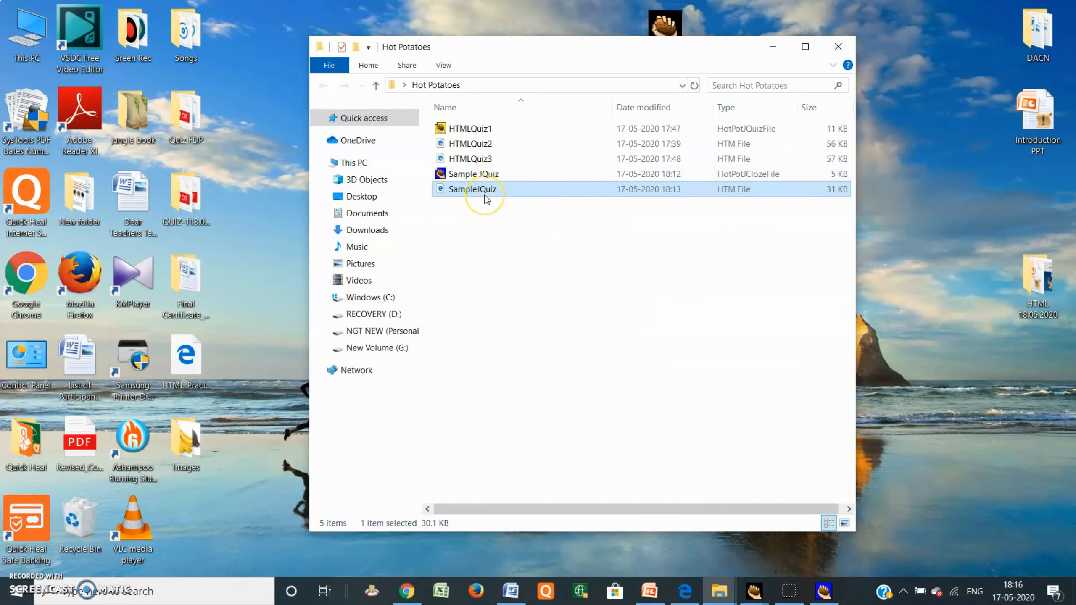
mouse_move(515, 193)
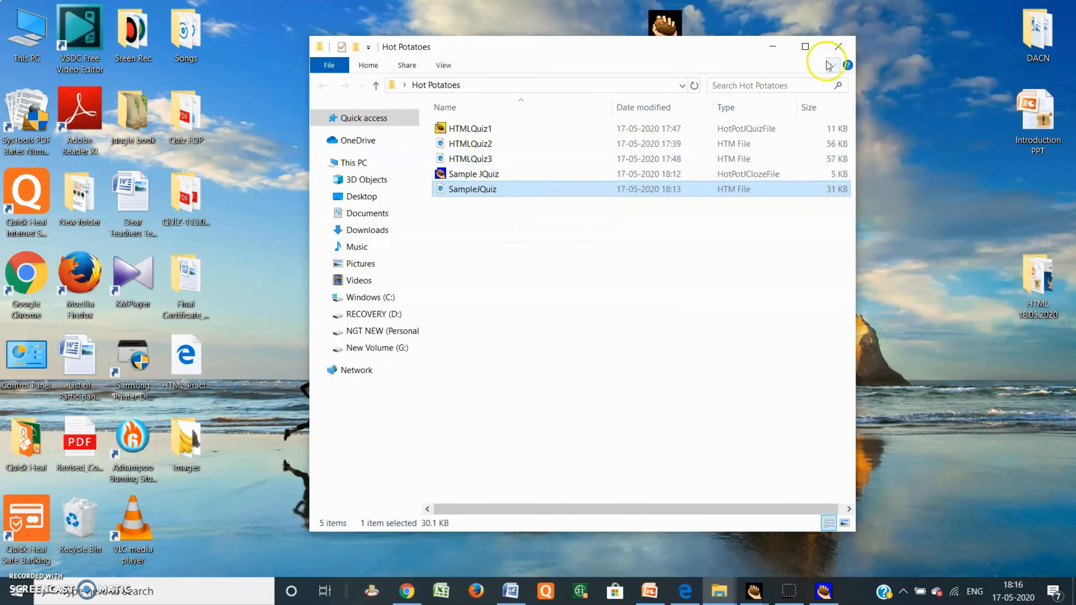
mouse_move(781, 50)
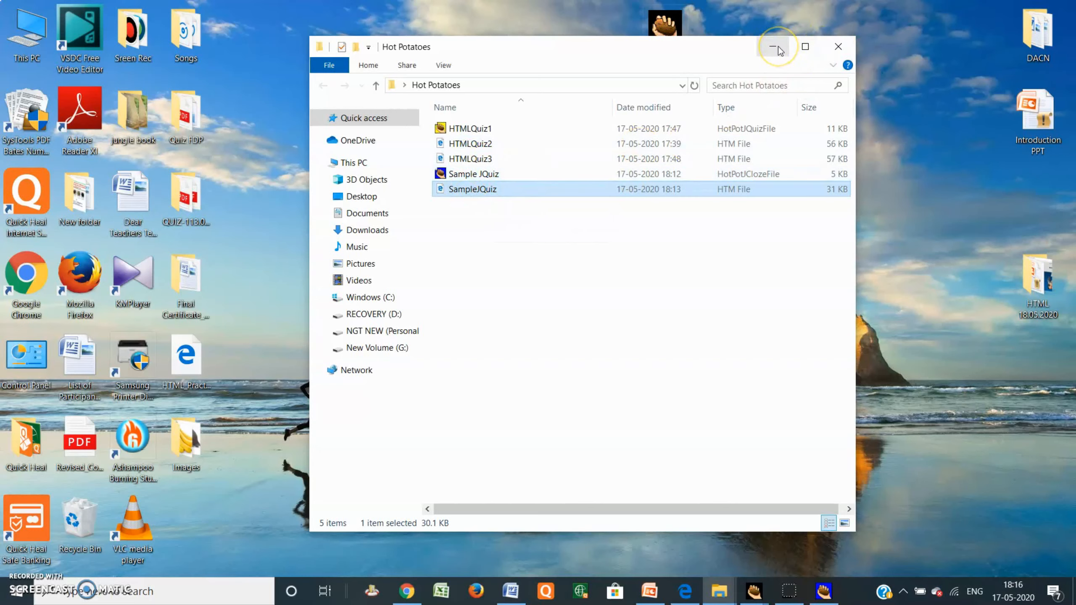
mouse_move(776, 47)
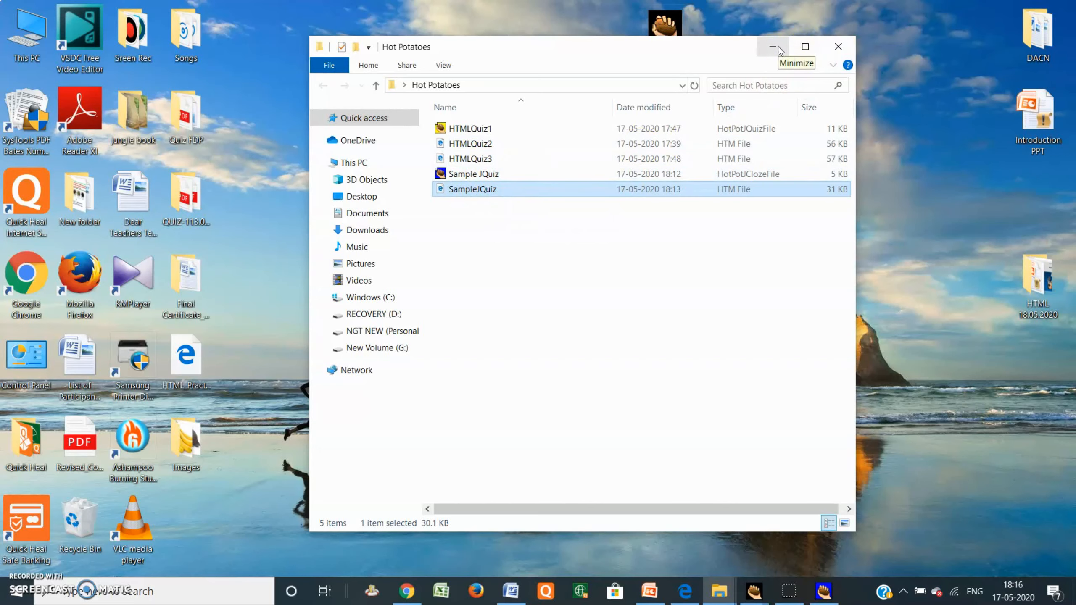
mouse_move(775, 50)
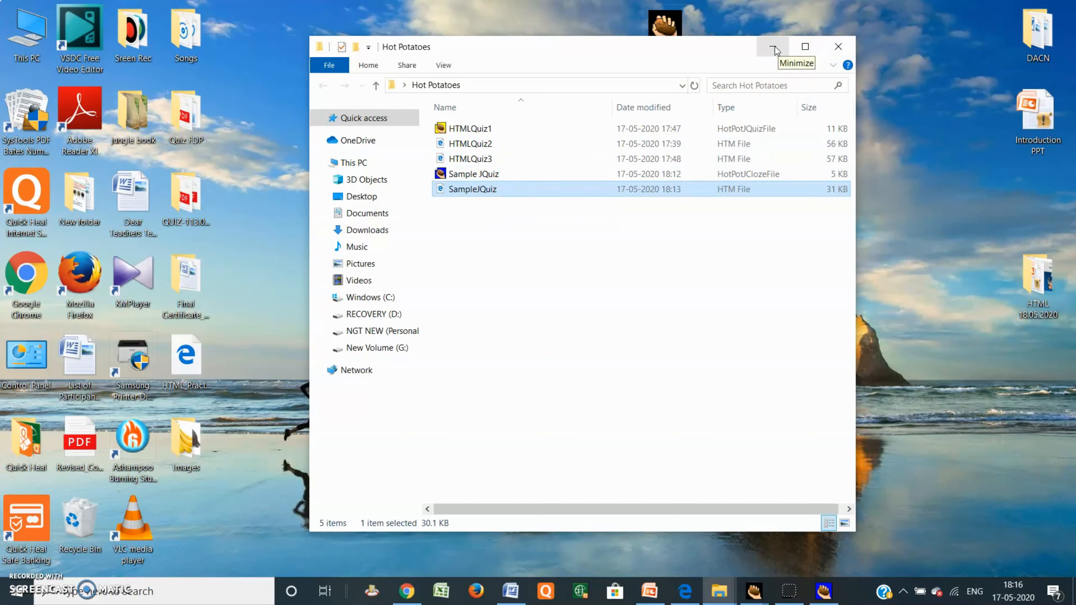
mouse_move(775, 50)
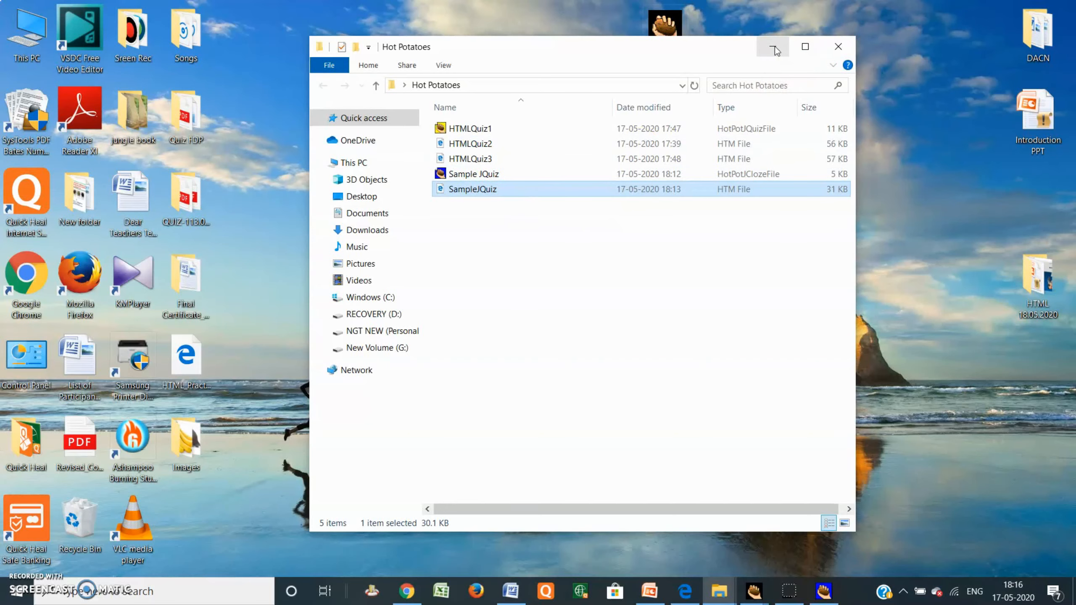